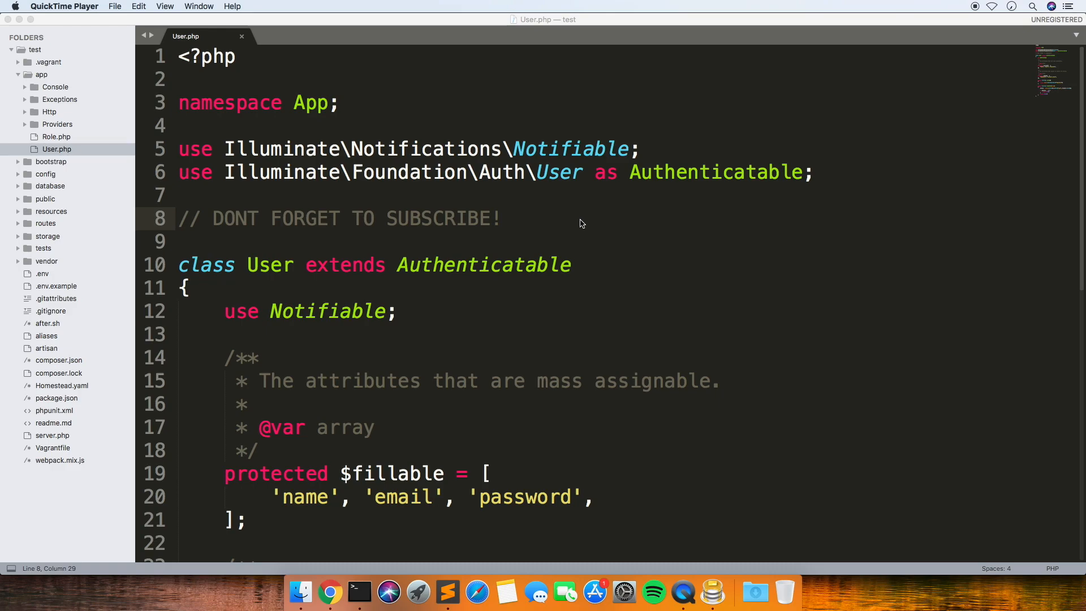
mouse_move(514, 216)
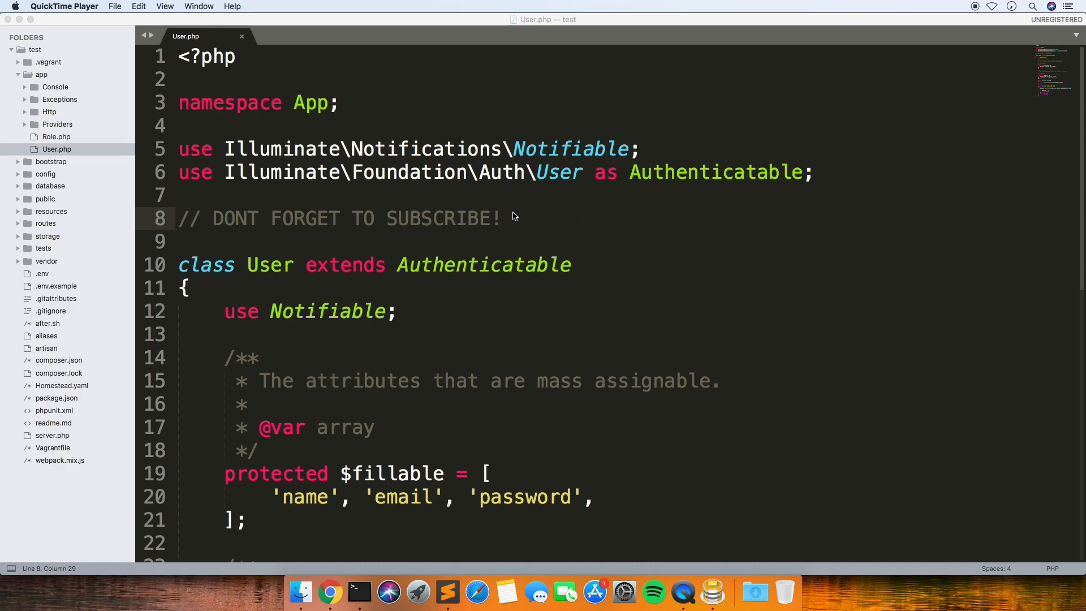
Bring Chrome with the logged-in Laravel dashboard to the front
click(330, 592)
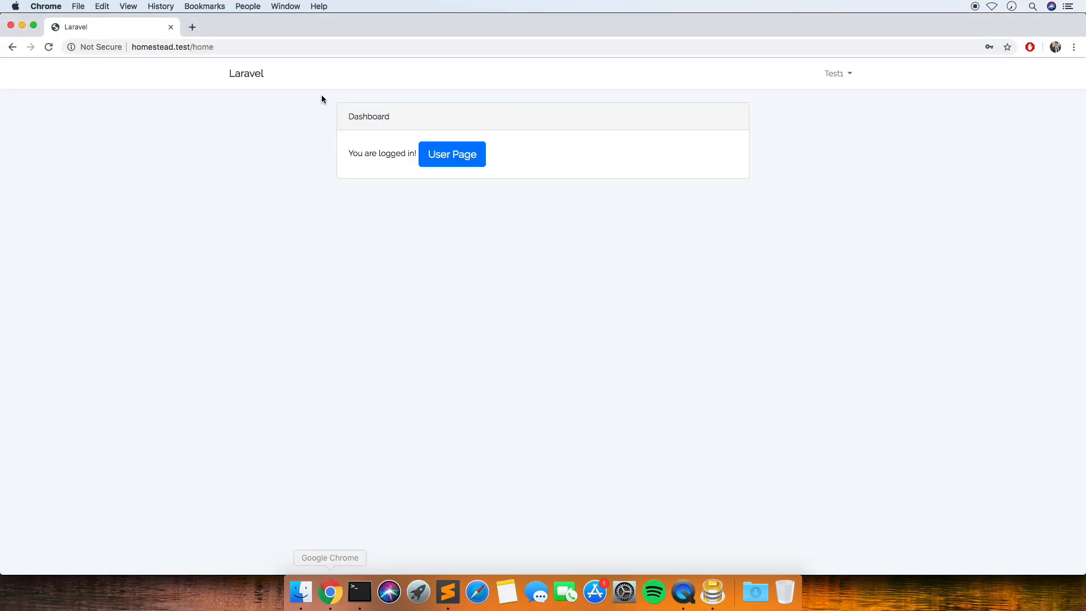
Open the Eloquent ORM Events docs and select 'saved' in the $dispatchesEvents example
click(192, 27)
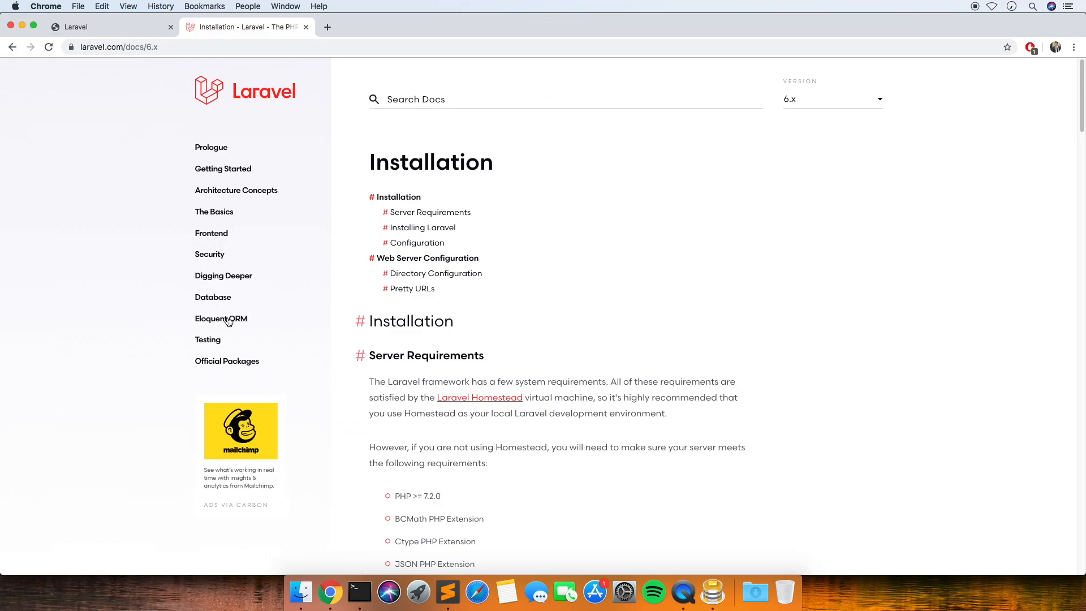
click(221, 319)
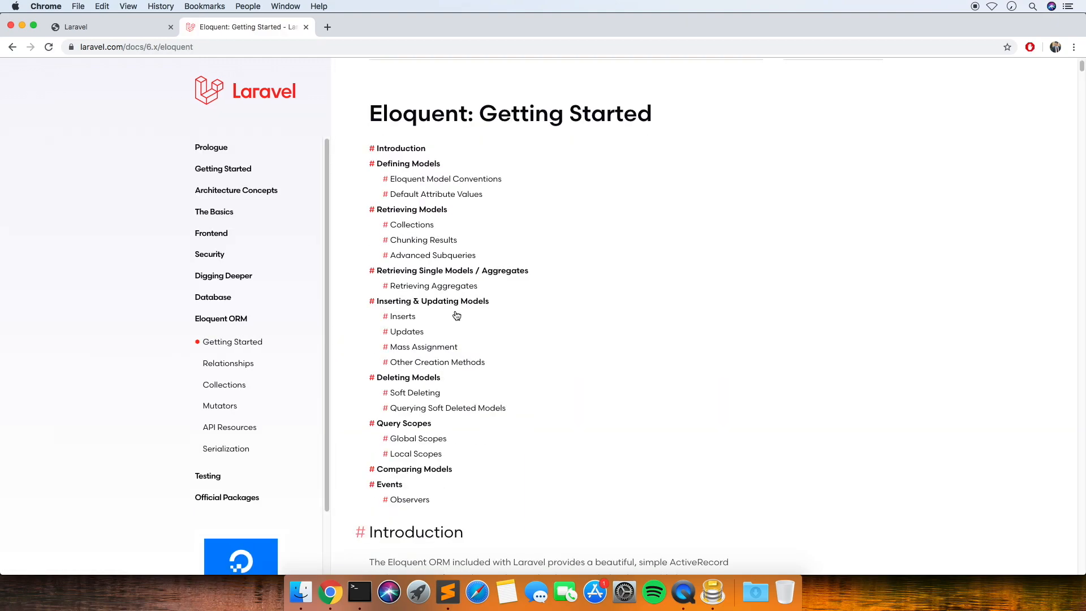
click(391, 484)
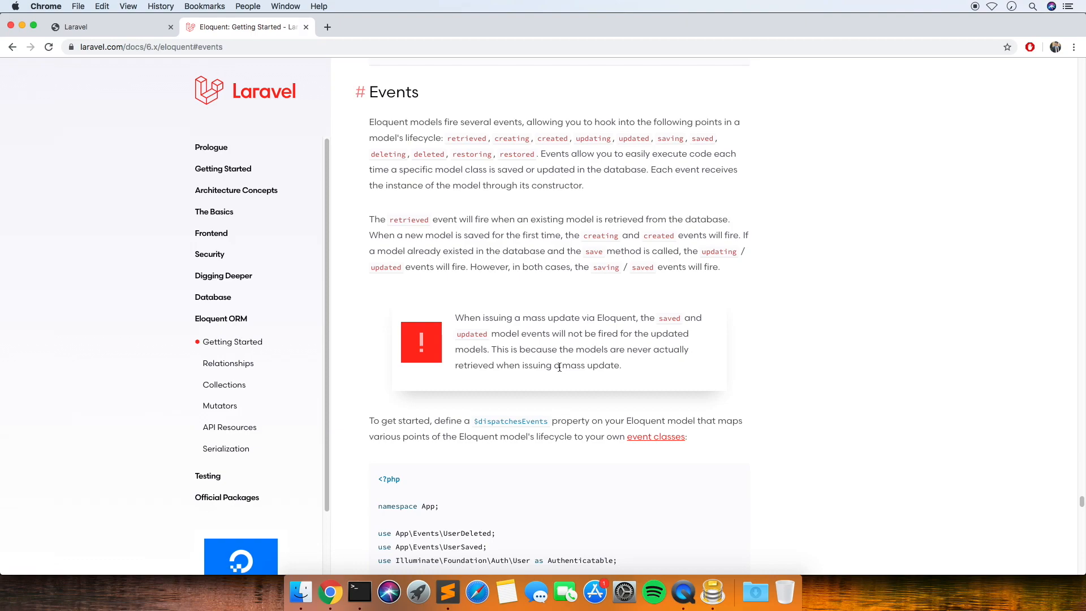
scroll(down, 3)
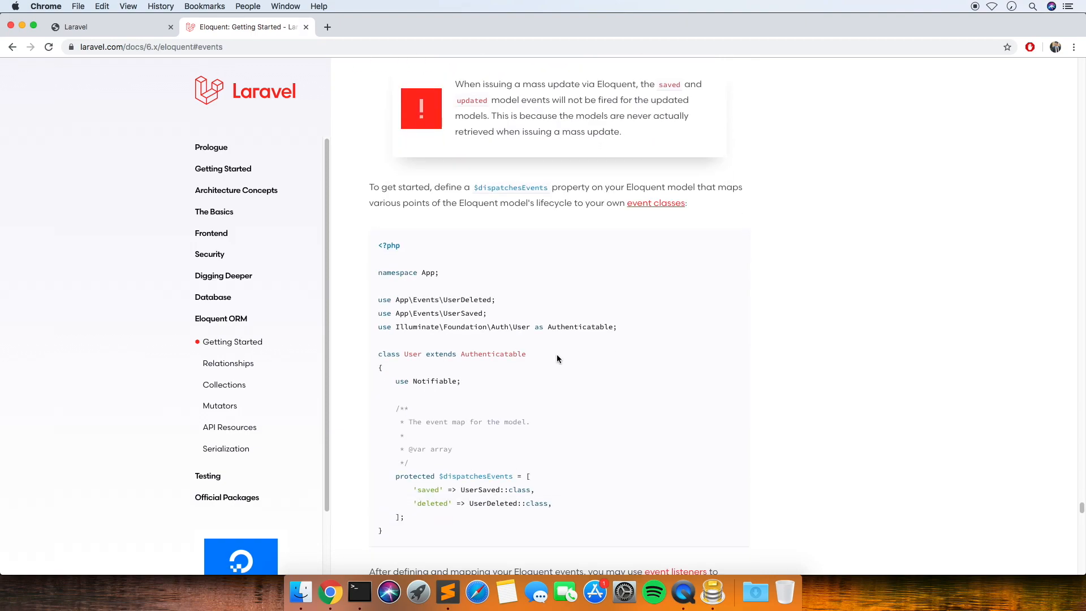
scroll(down, 3)
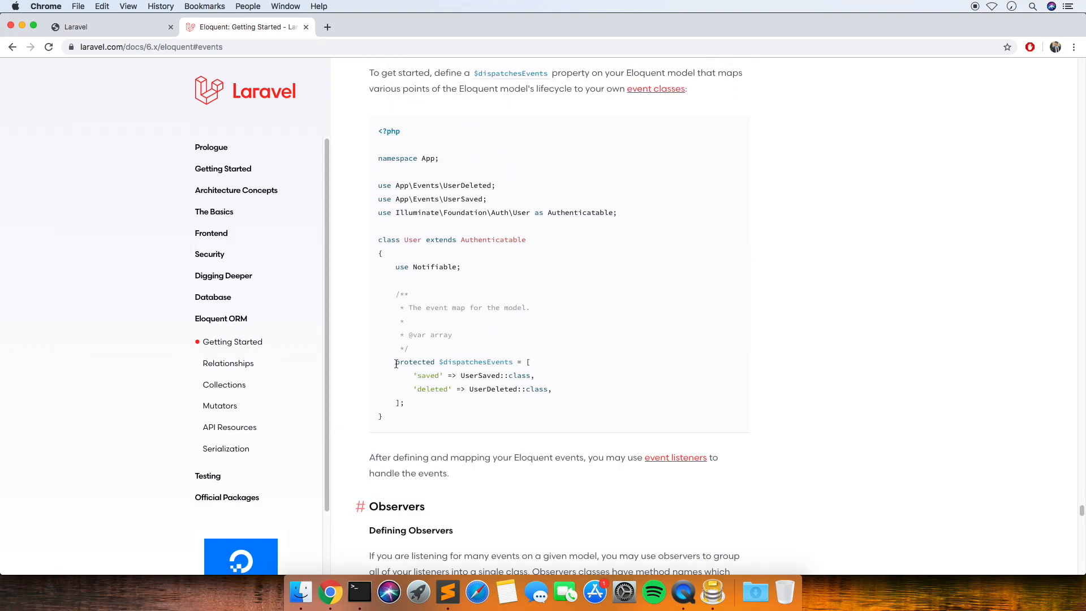
drag(395, 362, 404, 403)
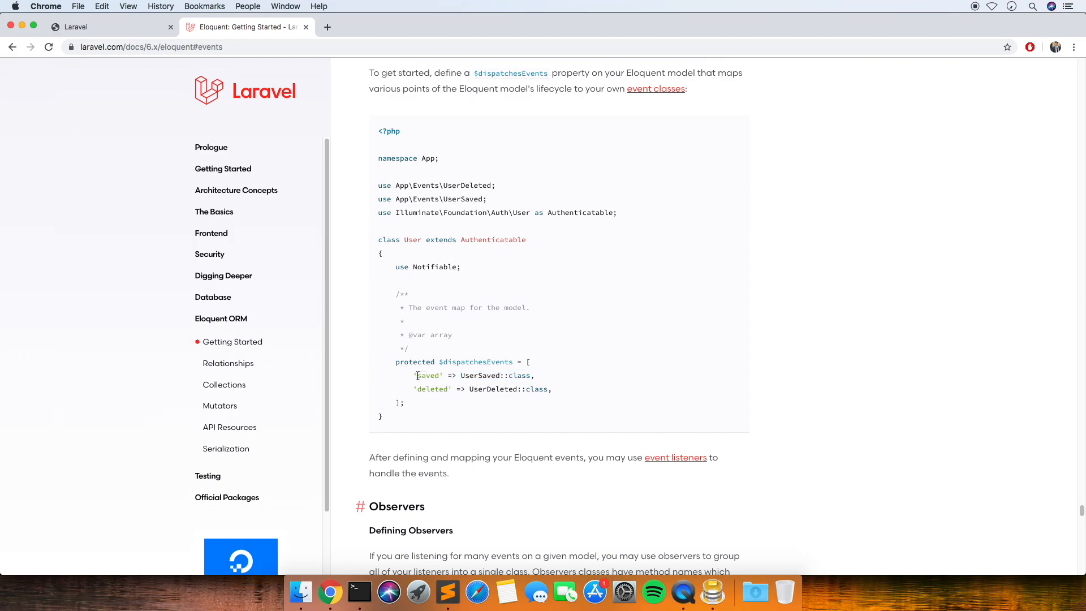
double_click(428, 375)
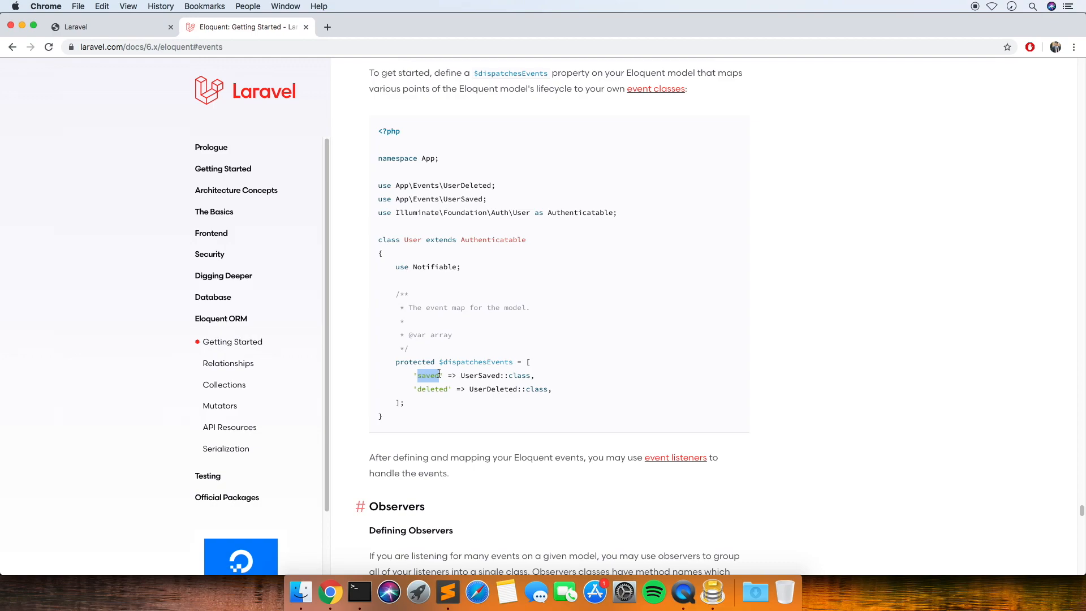
mouse_move(450, 346)
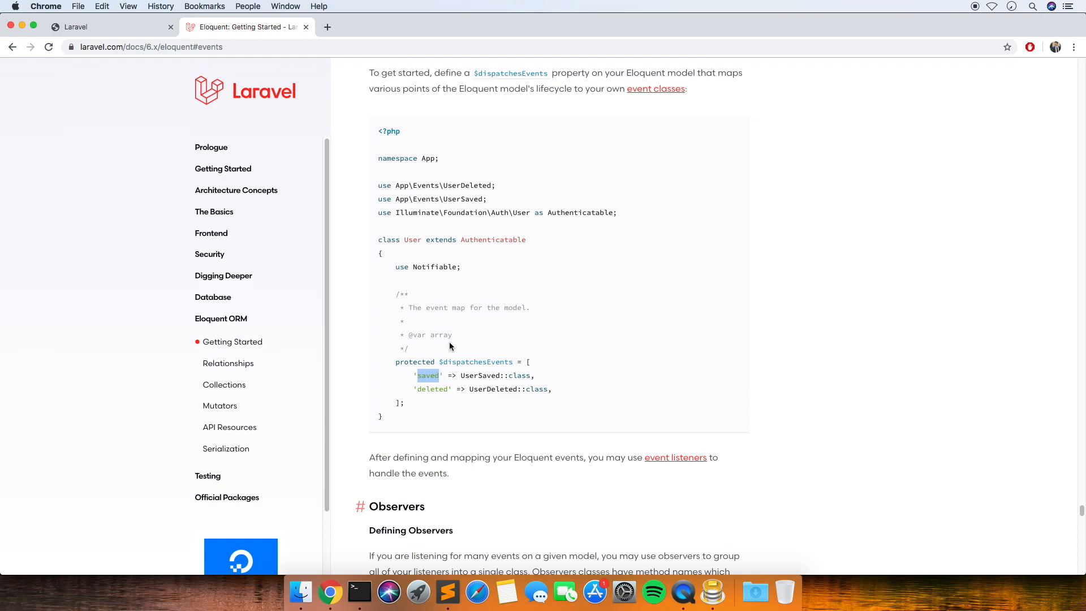
mouse_move(425, 339)
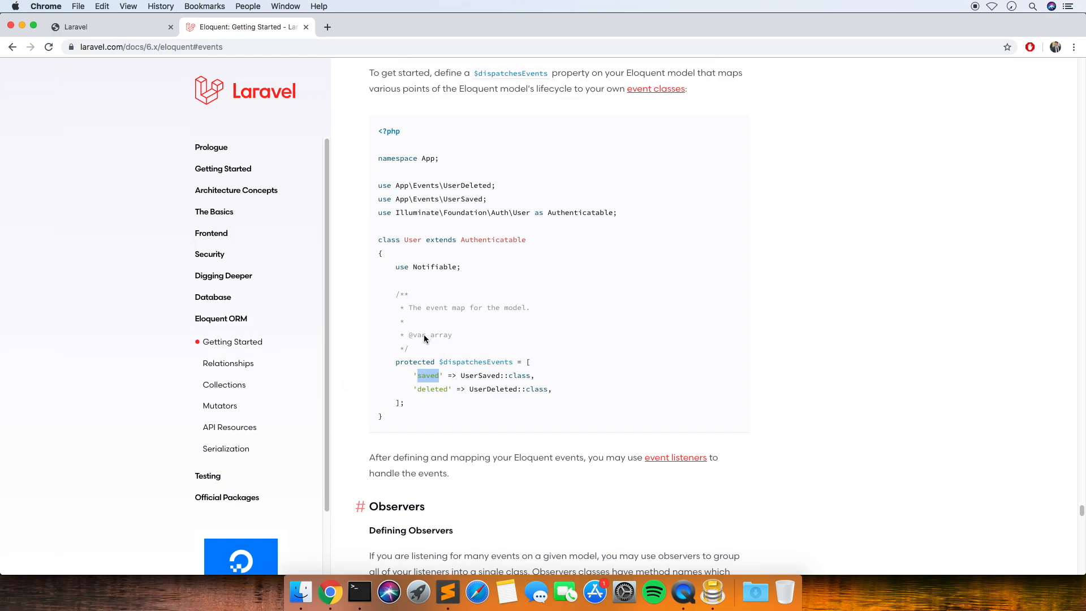
mouse_move(214, 211)
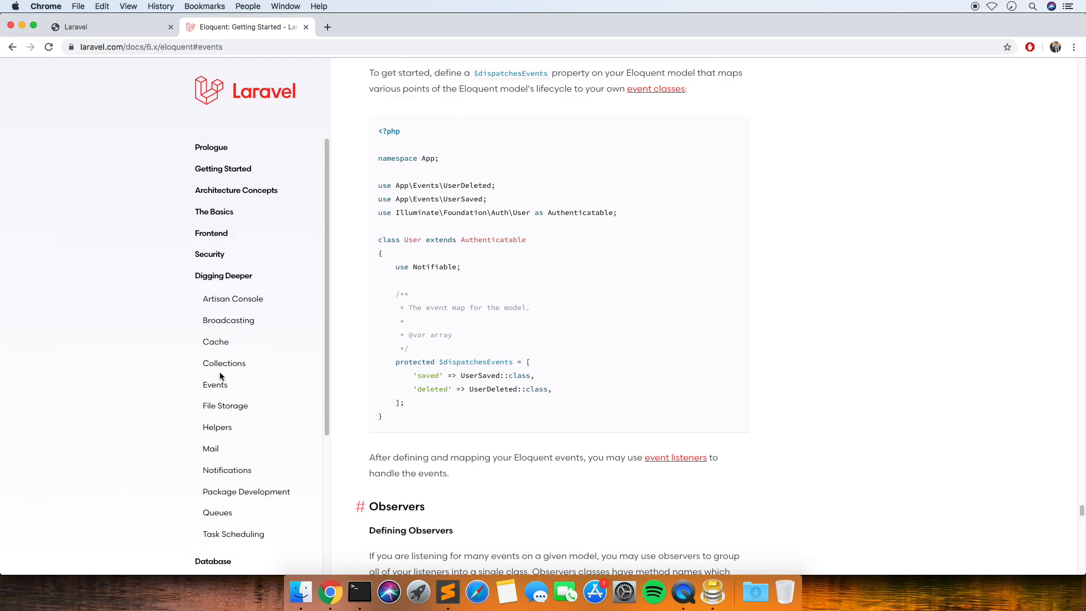
Read the Events page's Registering Events & Listeners example, then return to Sublime Text
click(215, 384)
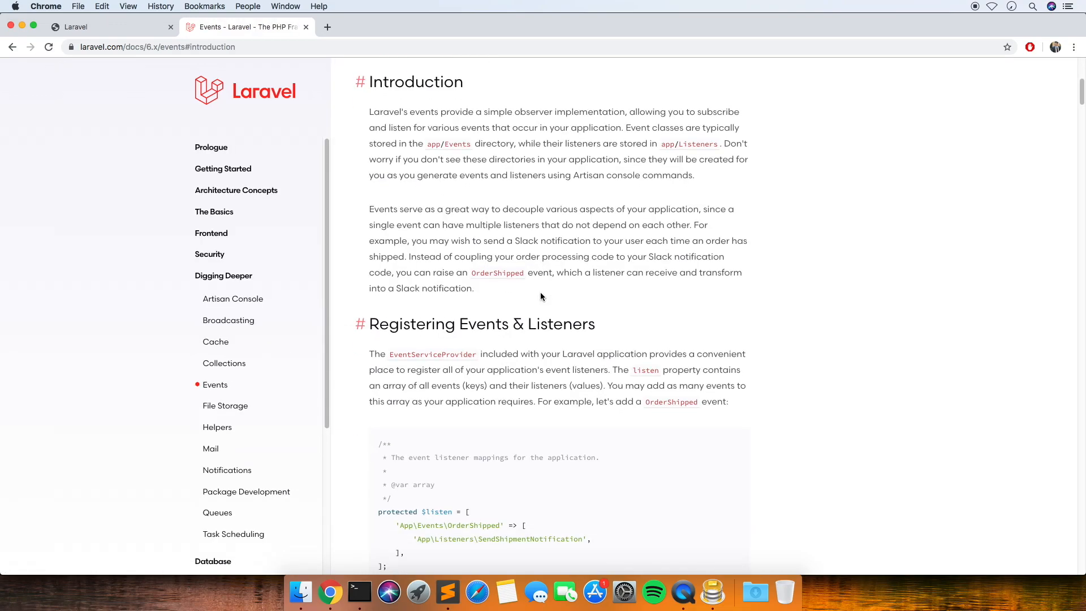
scroll(down, 3)
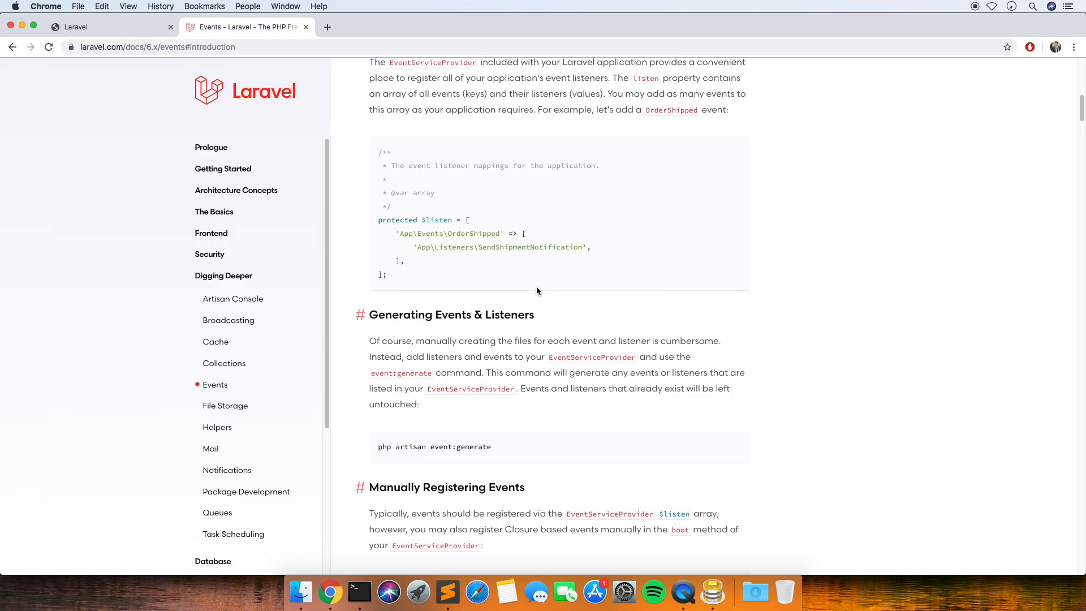
mouse_move(530, 276)
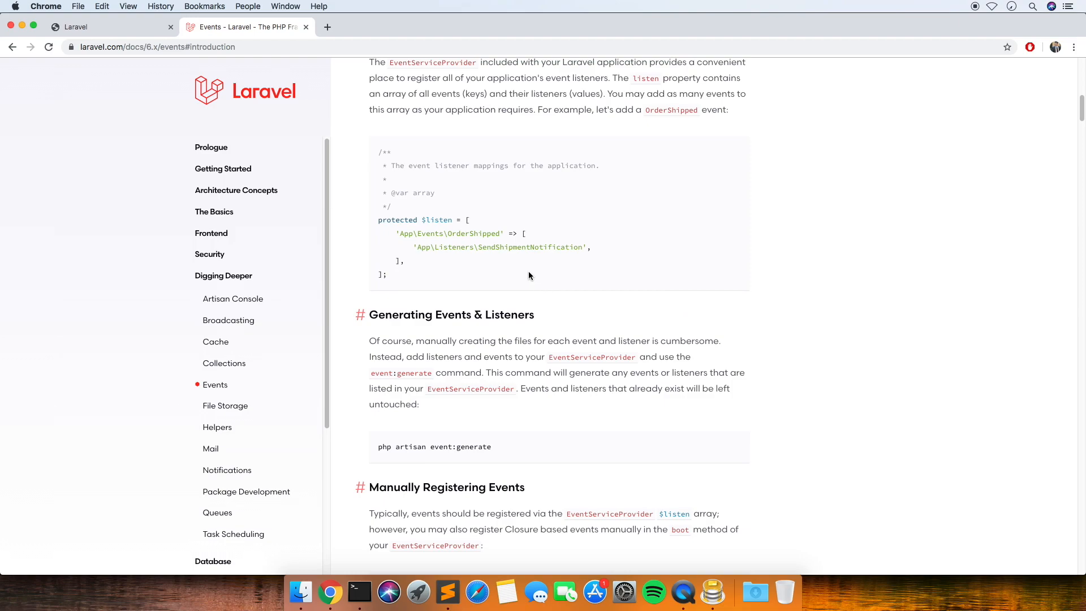
scroll(up, 3)
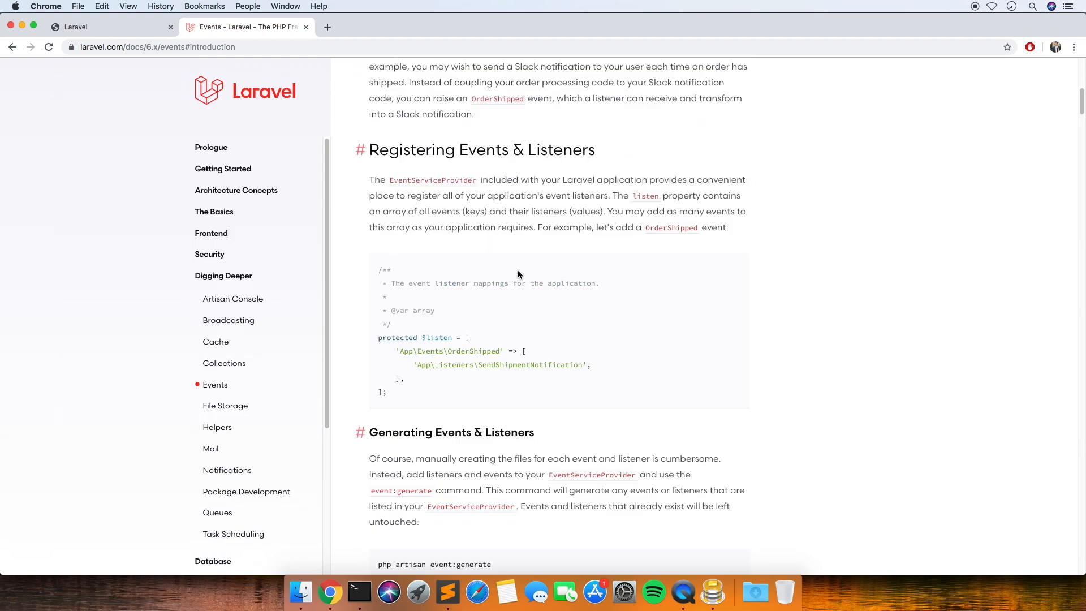
scroll(down, 3)
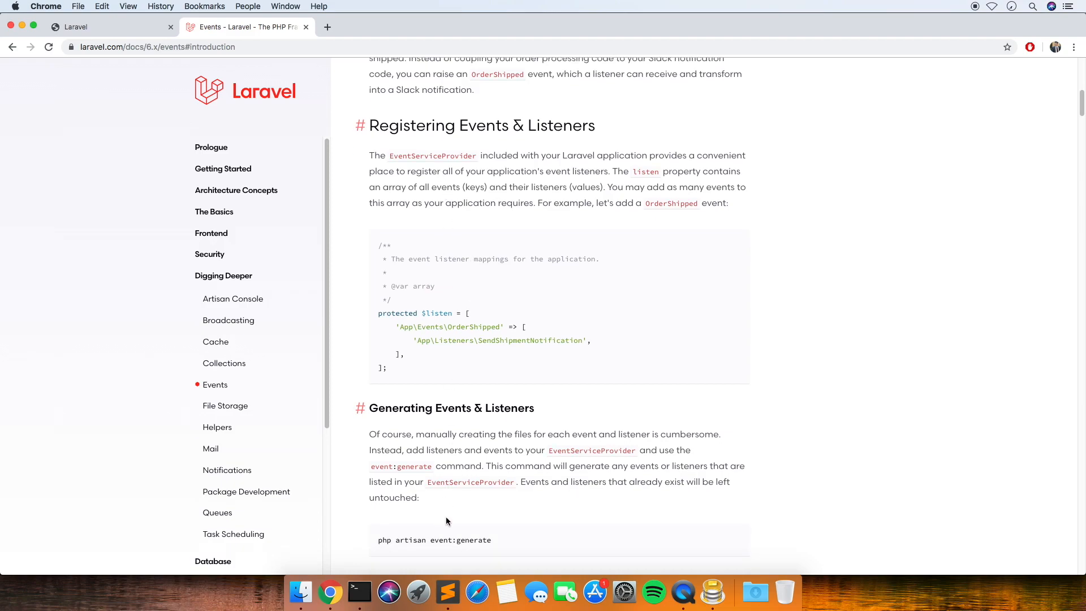
click(448, 592)
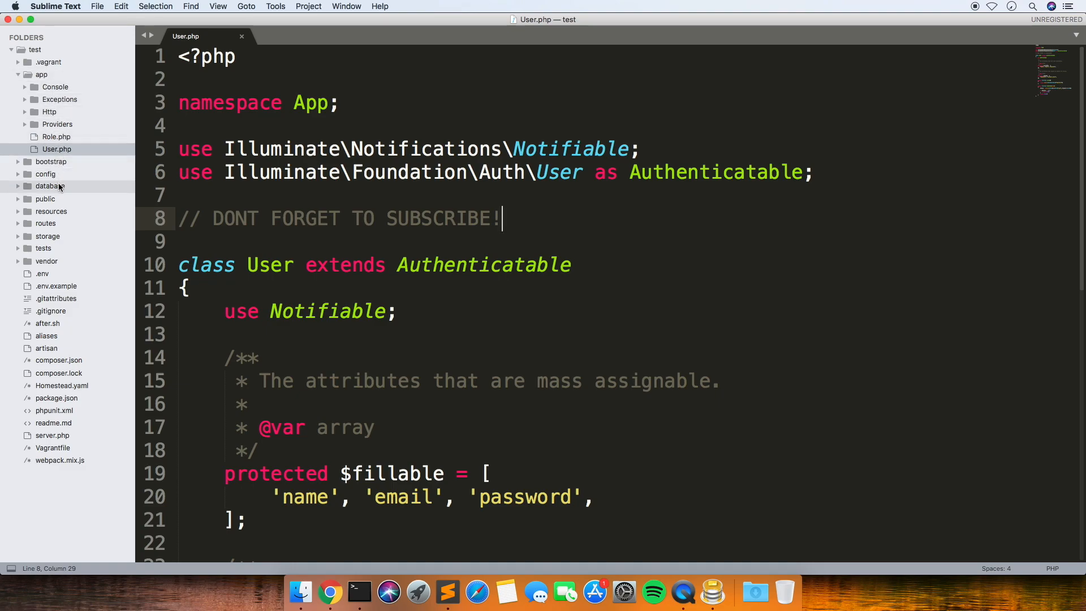
Open app/Providers/EventServiceProvider.php and scroll to its $listen array
click(56, 124)
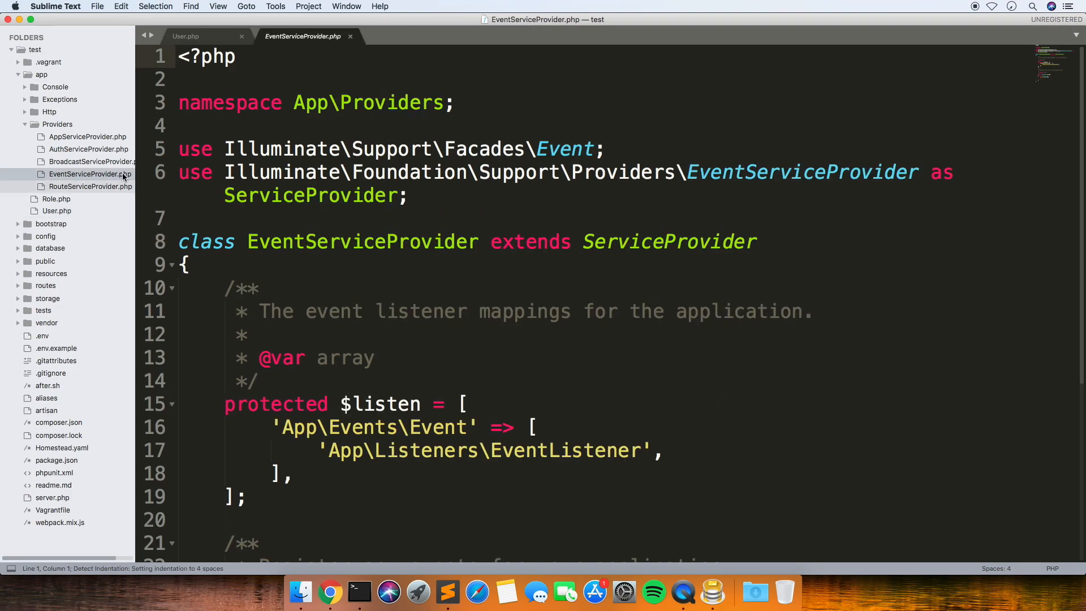
scroll(down, 3)
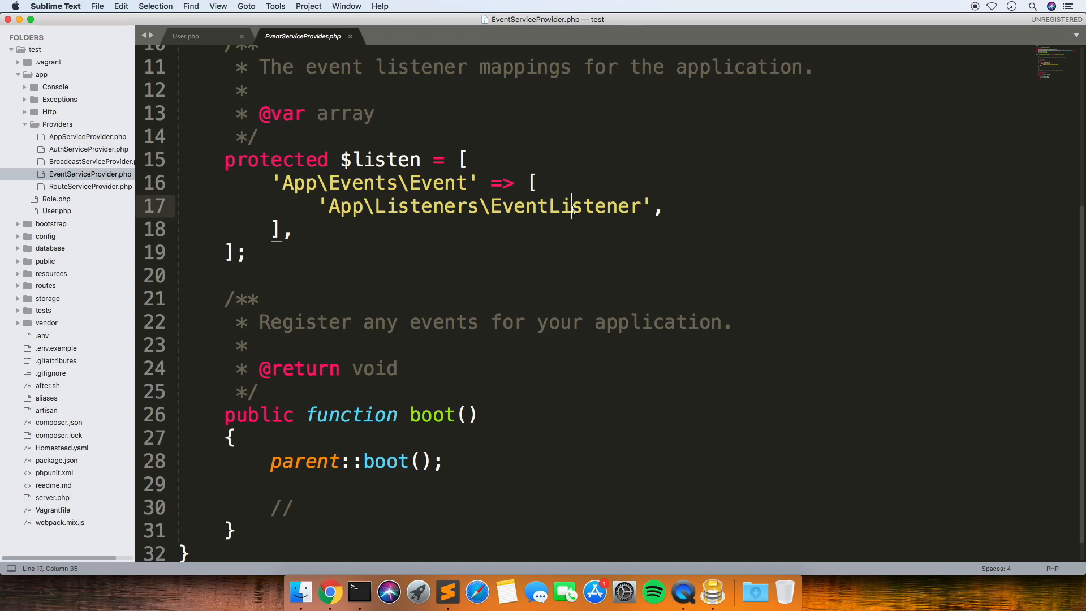
mouse_move(330, 592)
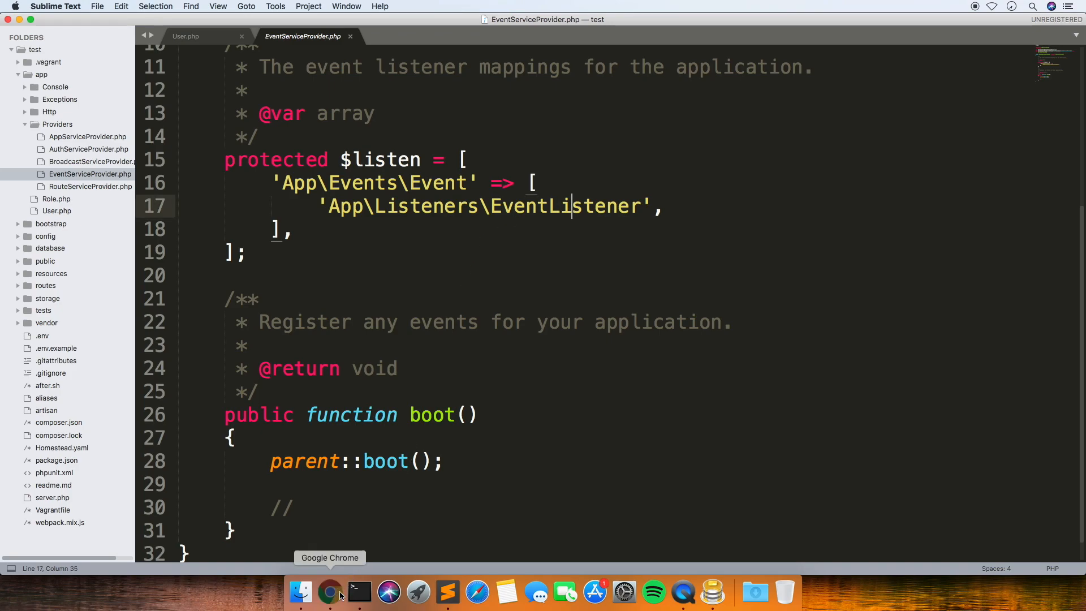
Select the OrderShipped $listen mapping example in the Laravel Events docs
click(330, 593)
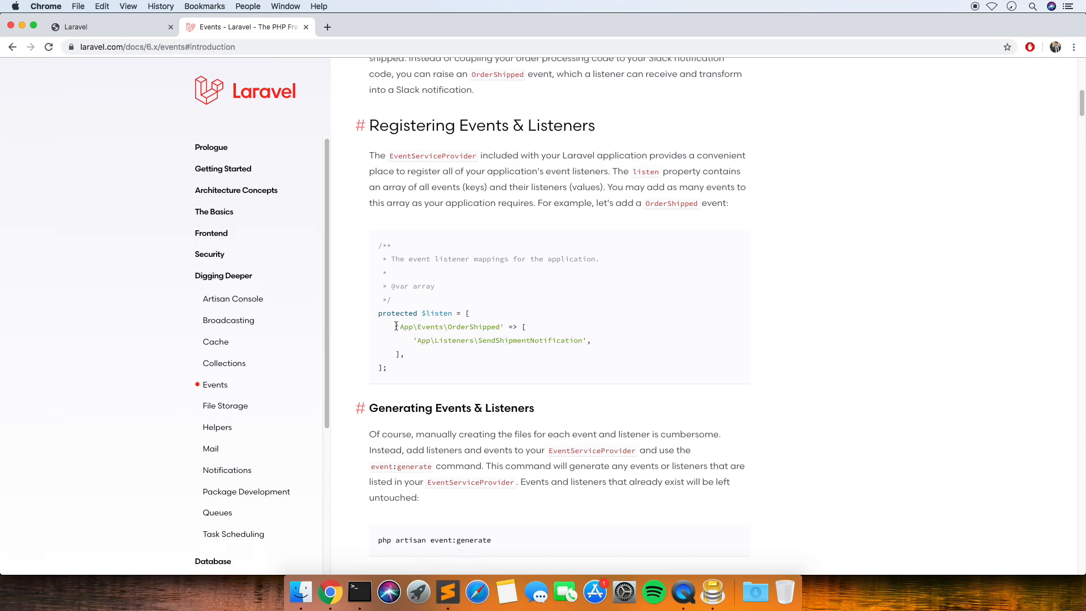
drag(396, 326, 404, 354)
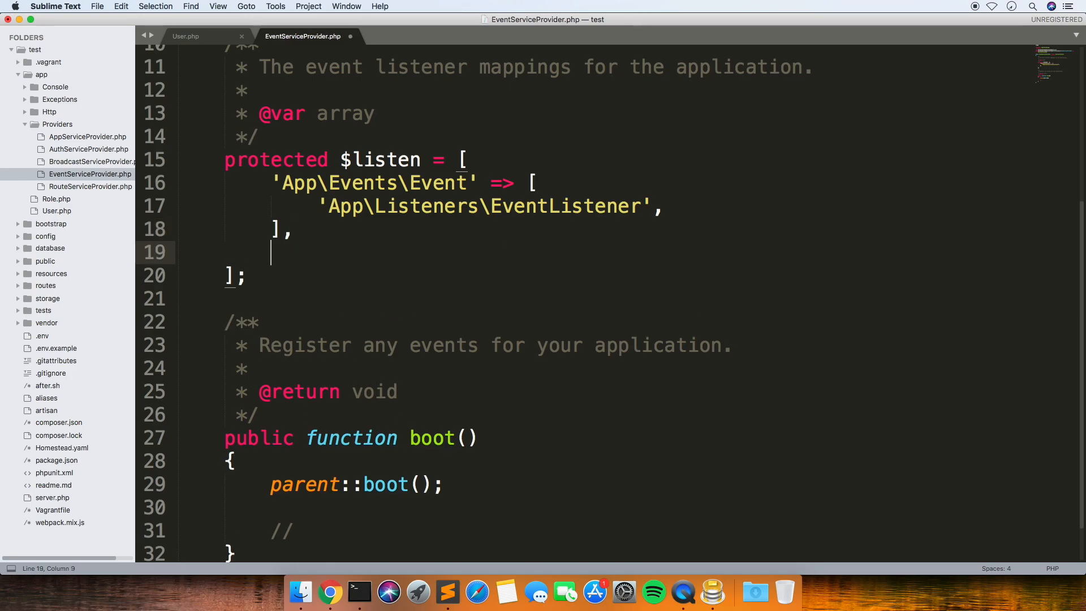
Paste the mapping into $listen and rename the event to UserCreatedEvent
text('App\Events\OrderShipped' => [)
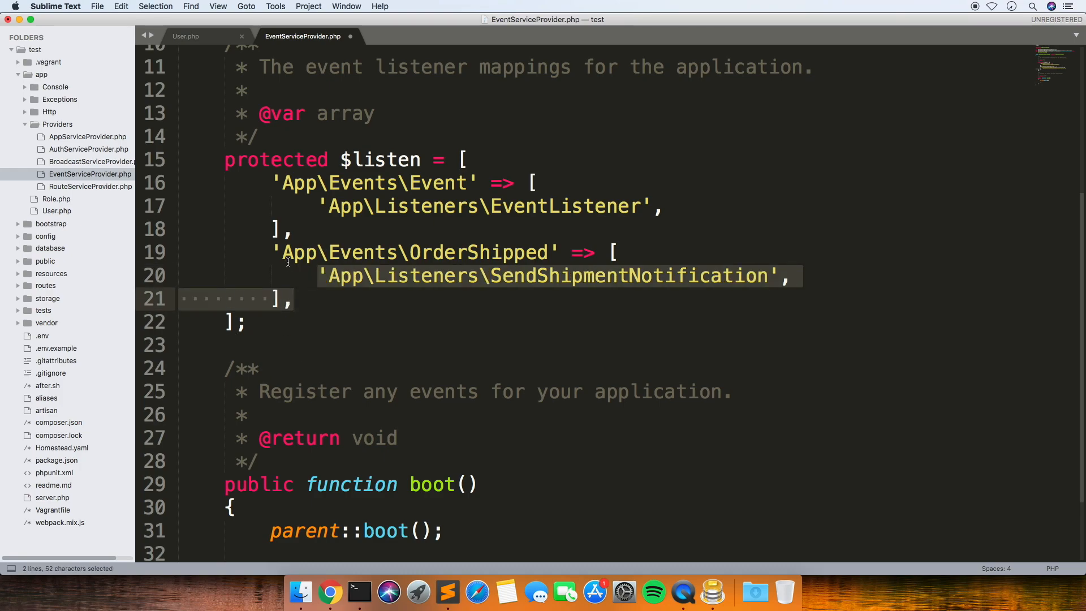
click(444, 252)
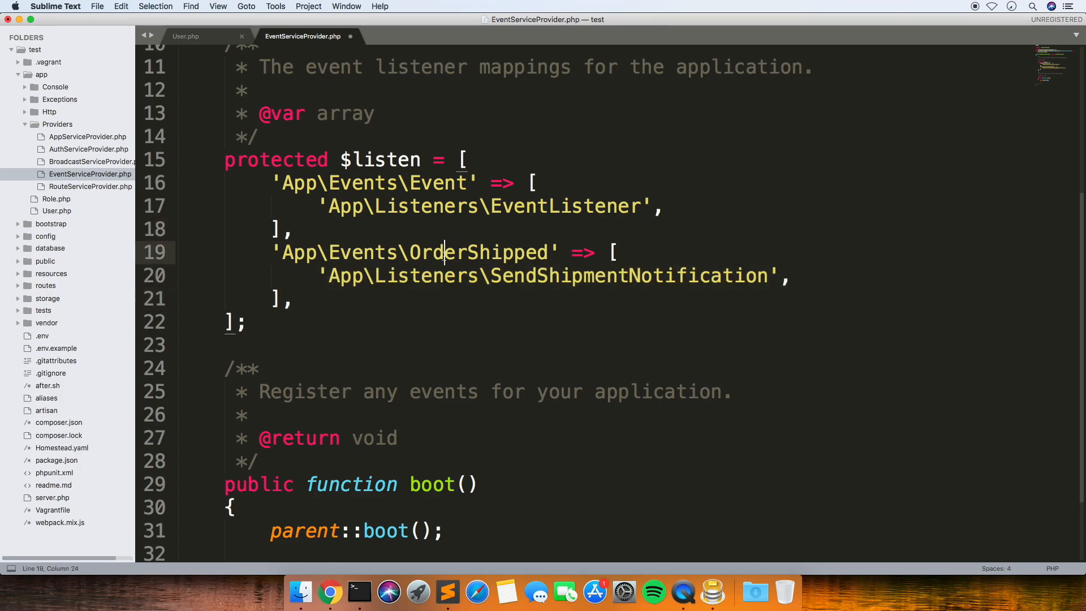
double_click(479, 252)
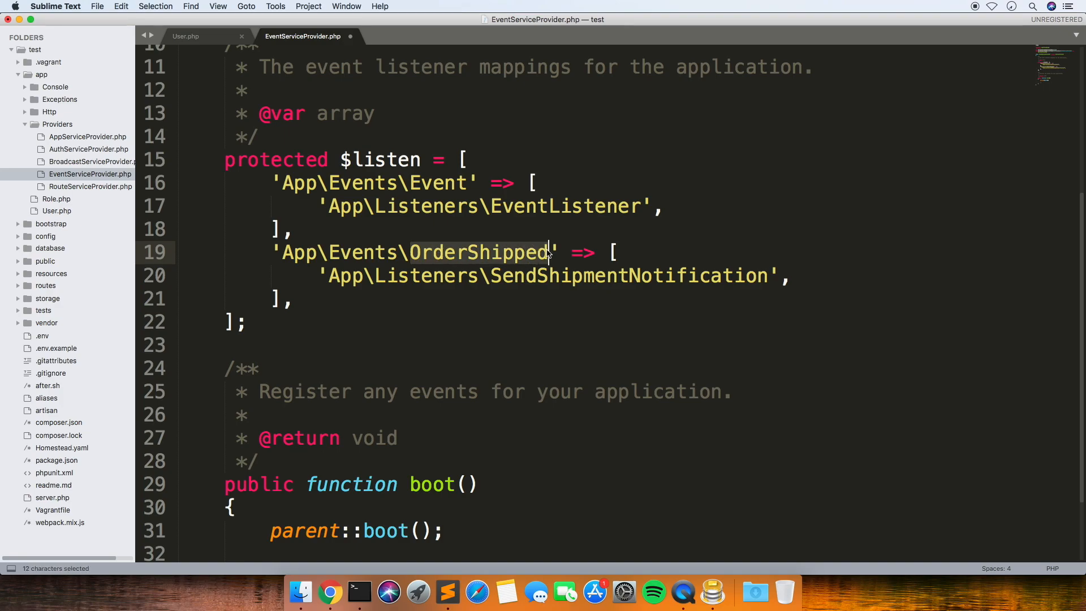
text(User)
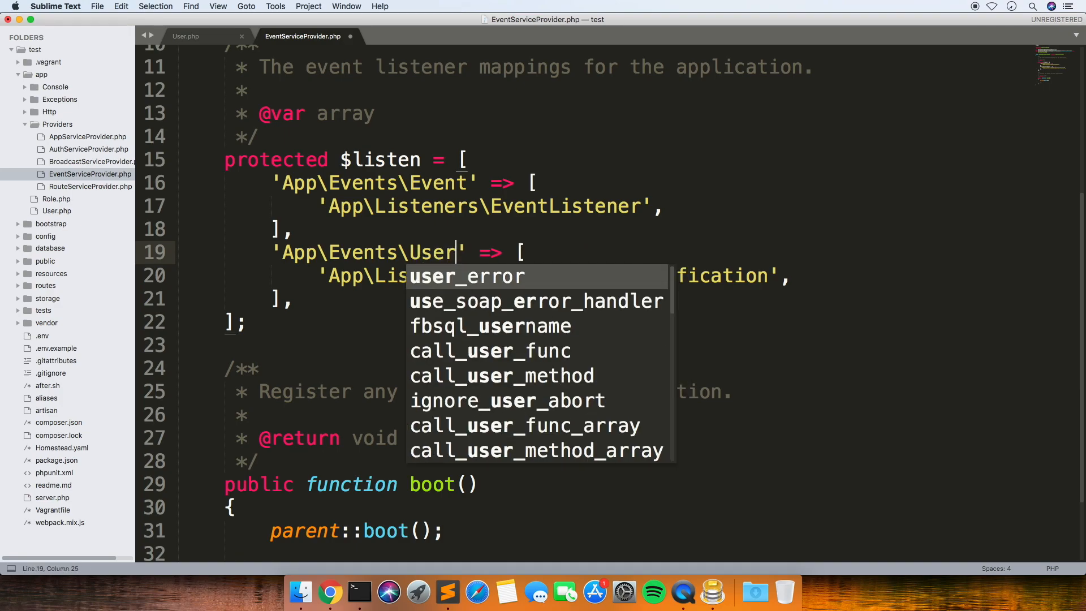
text(Created)
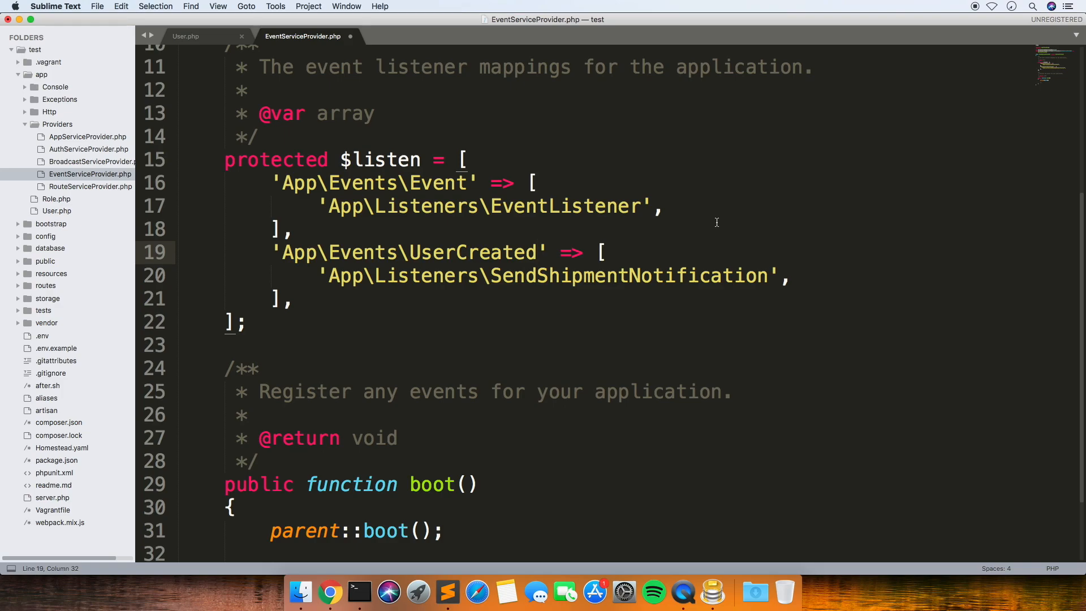
text(Event)
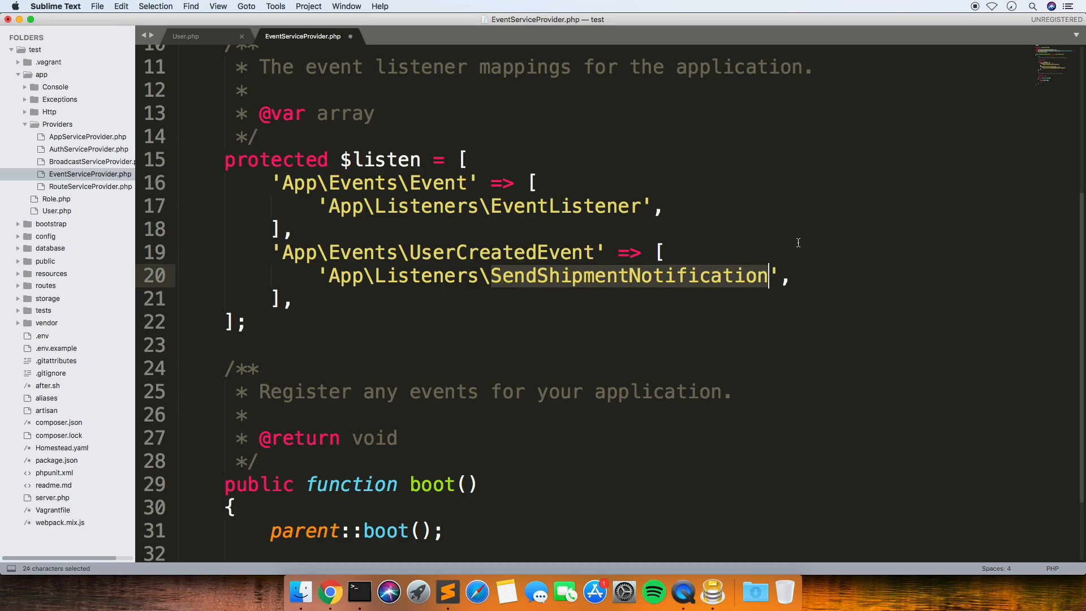
Name the listener SetDefaultRoleListener and save EventServiceProvider.php
text(Set',)
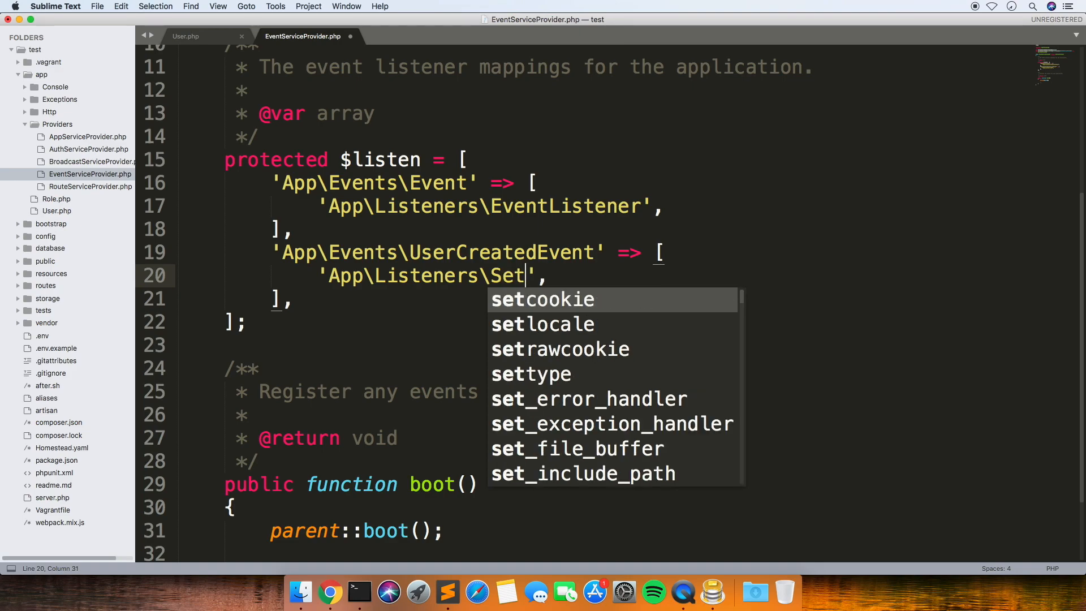
text(DefaultRole)
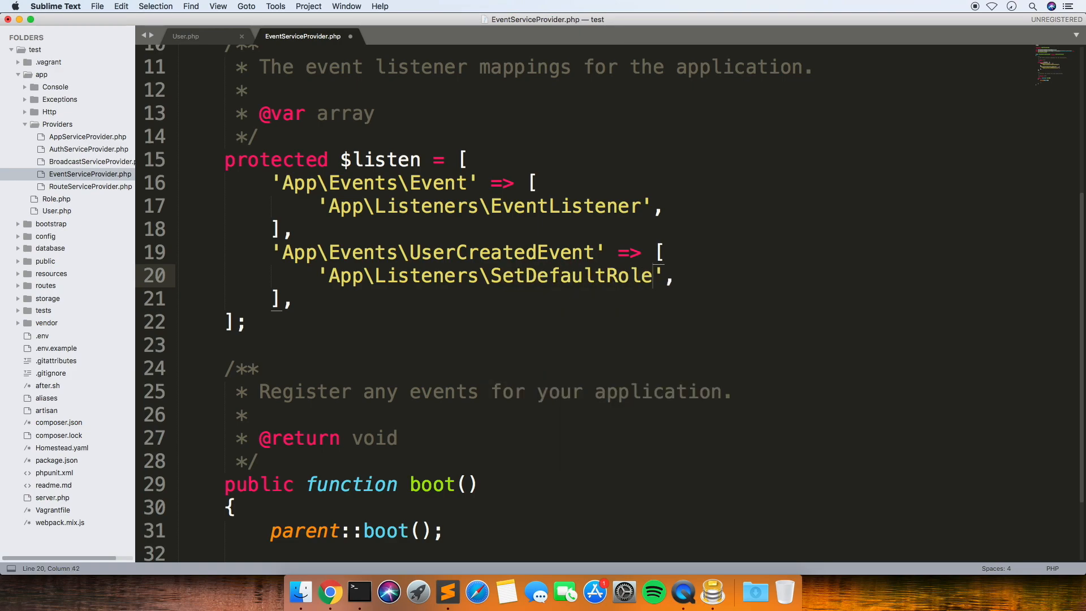
text(Li)
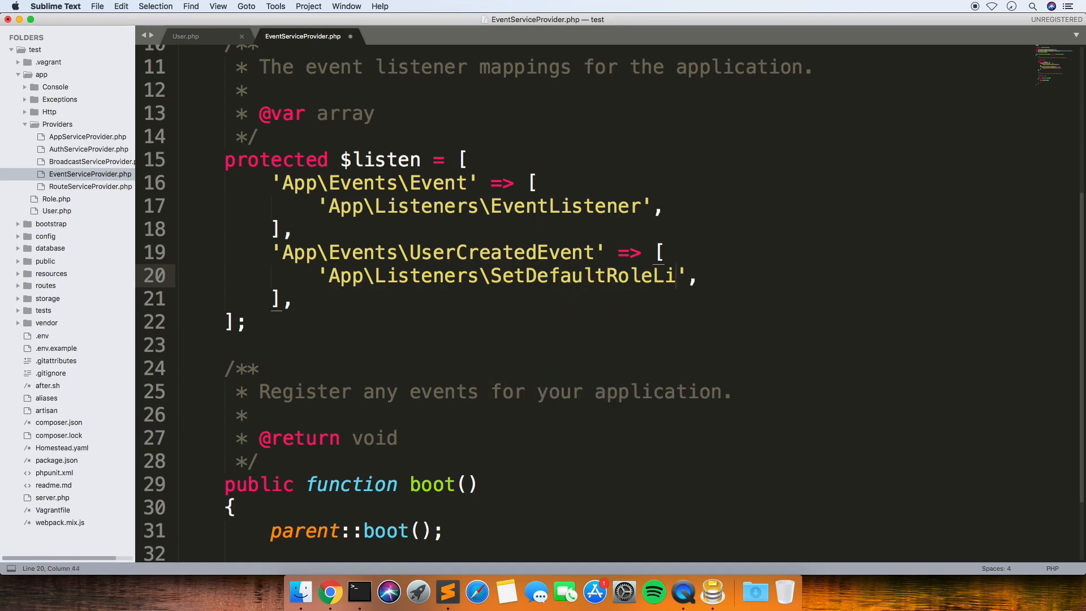
text(stener)
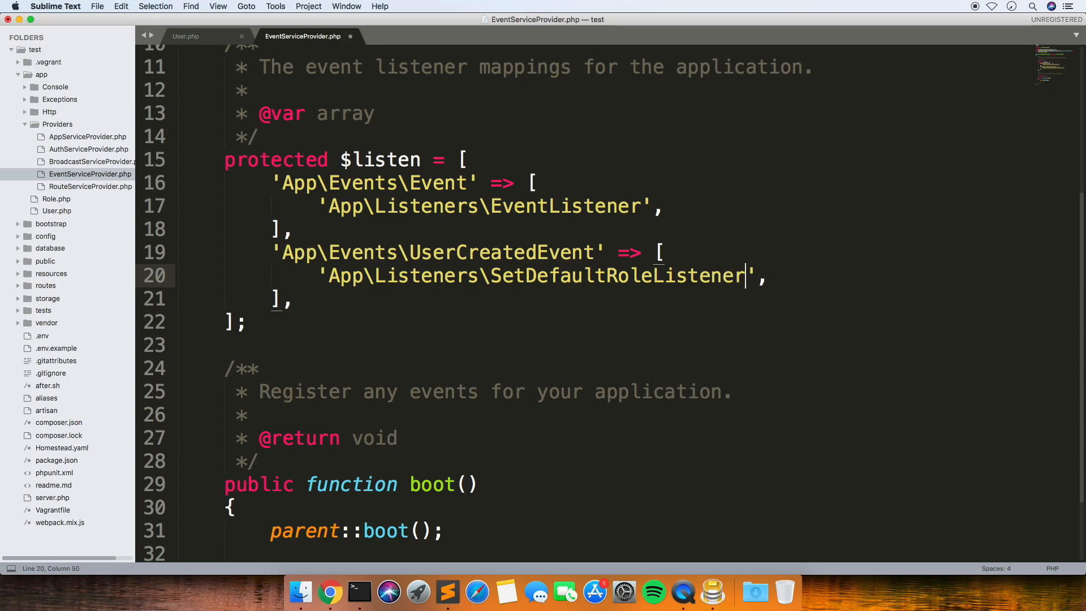
key(cmd+s)
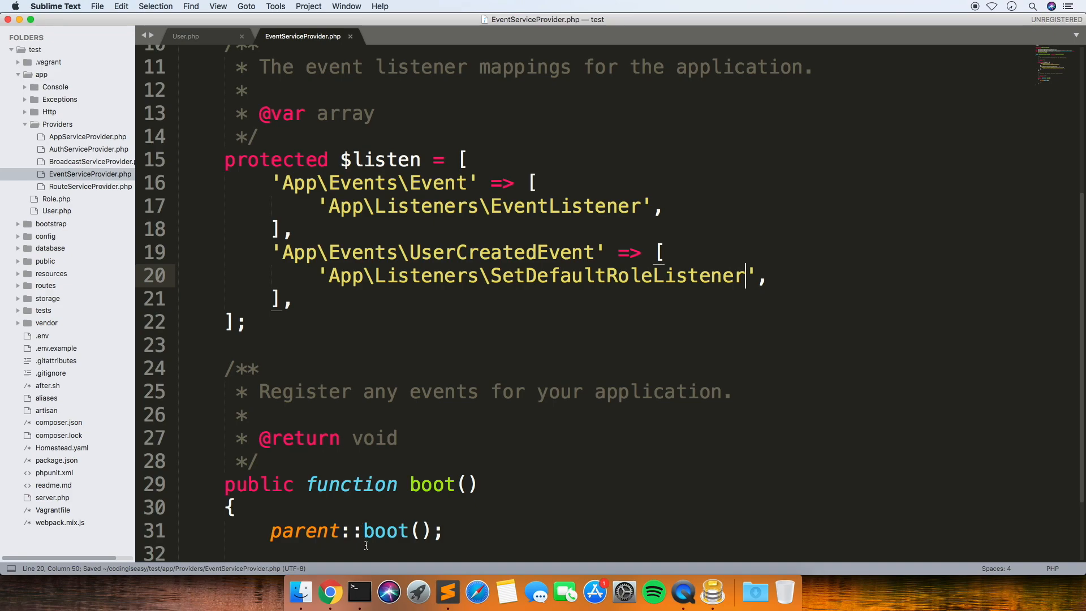
click(359, 592)
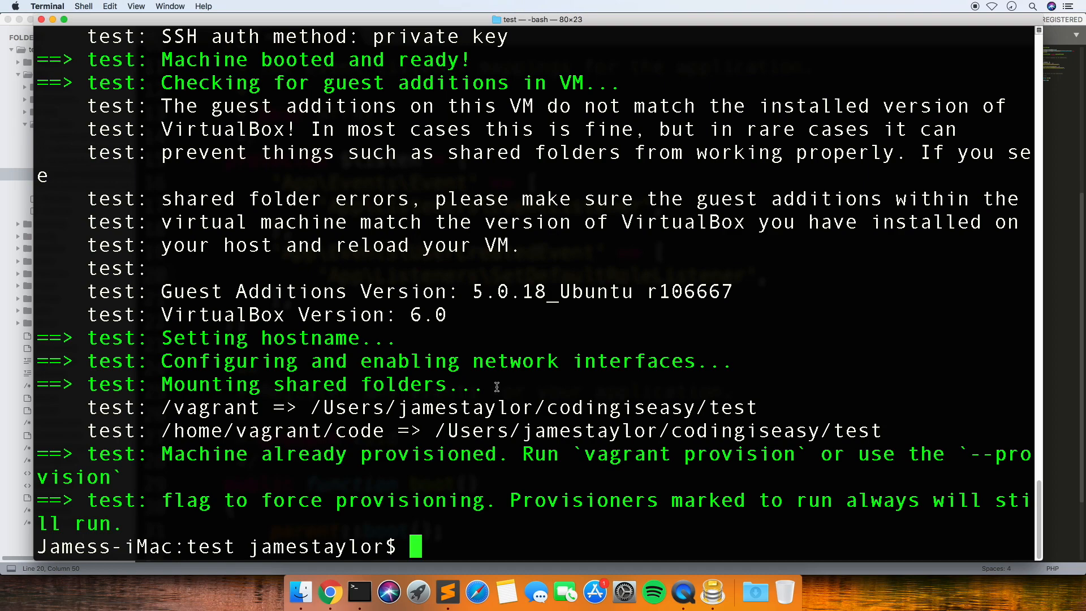
Run php artisan event:generate to create the UserCreatedEvent and SetDefaultRoleListener classes
text(php)
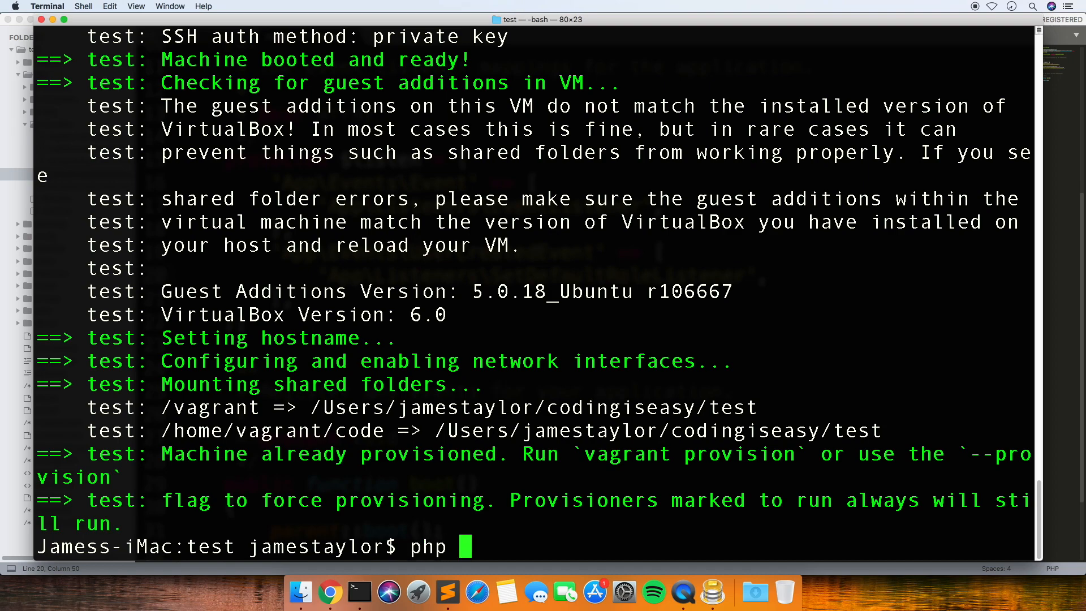
text(artisan)
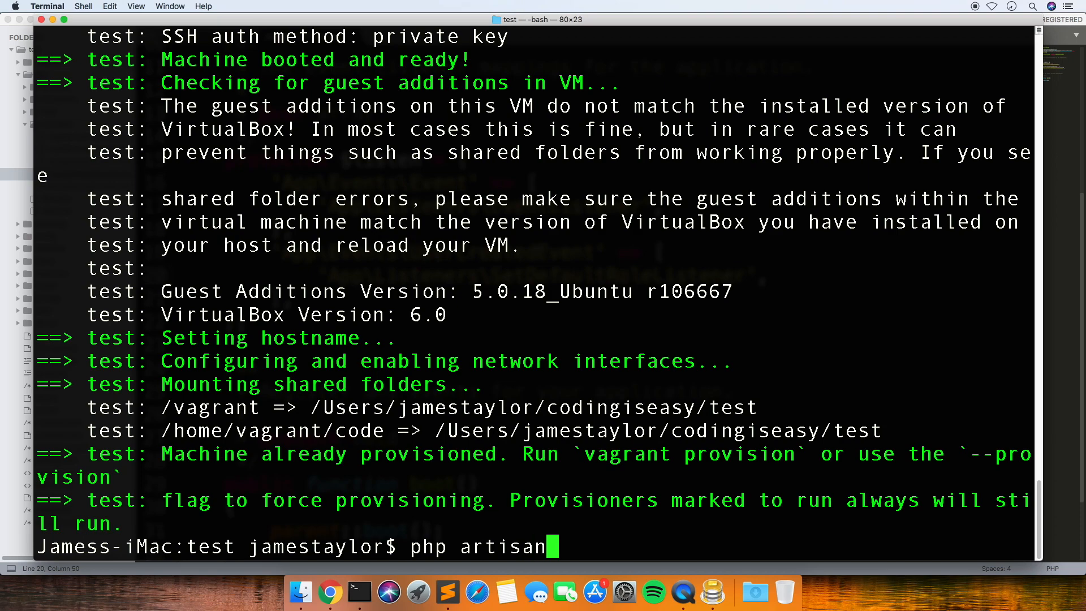
text(event)
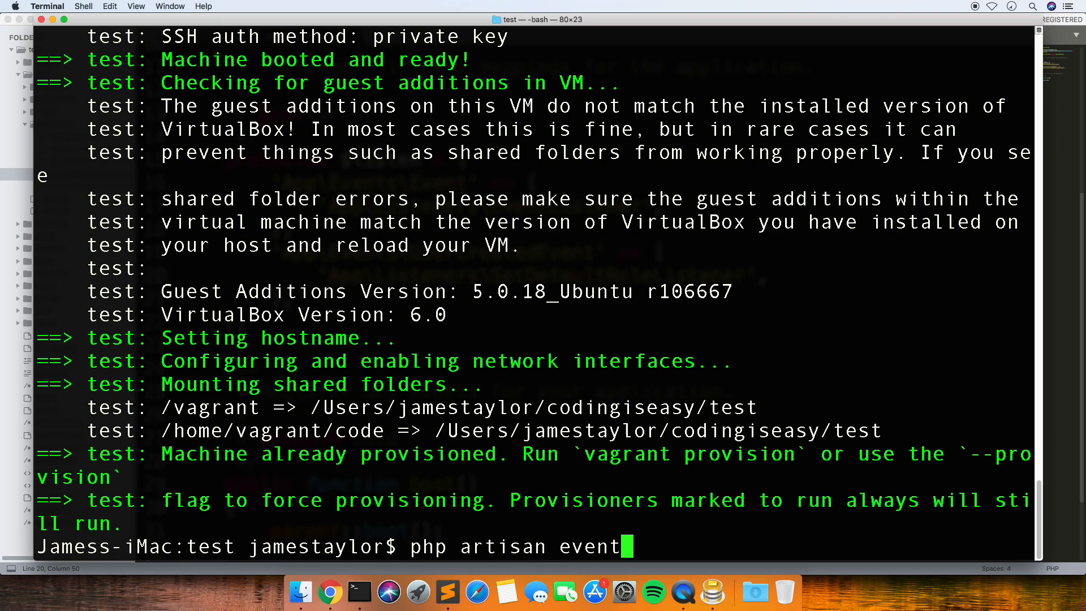
text(s:generate)
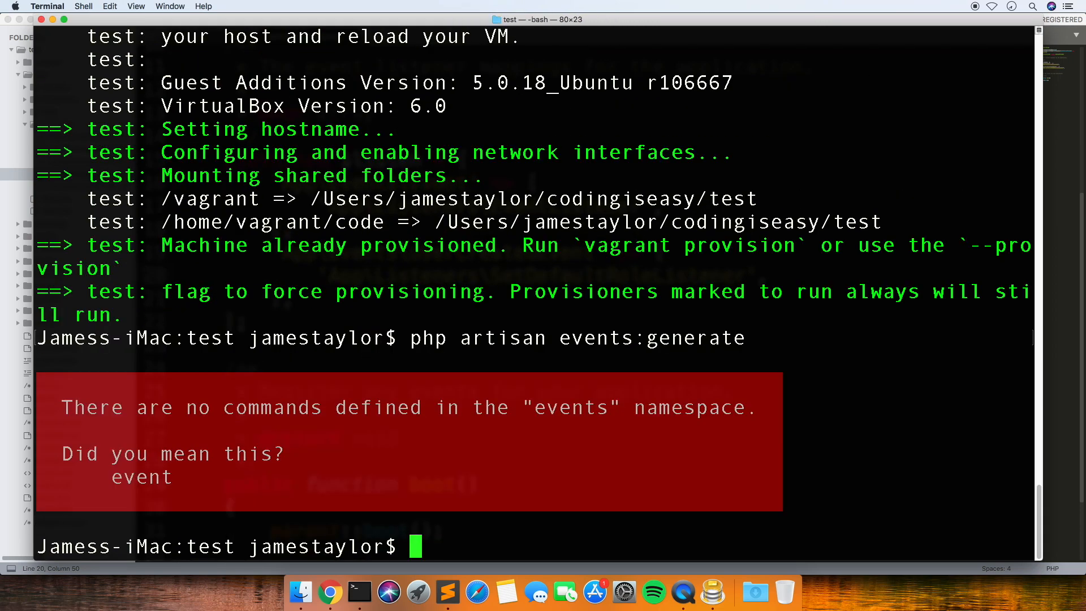
text(php artisan events:generate)
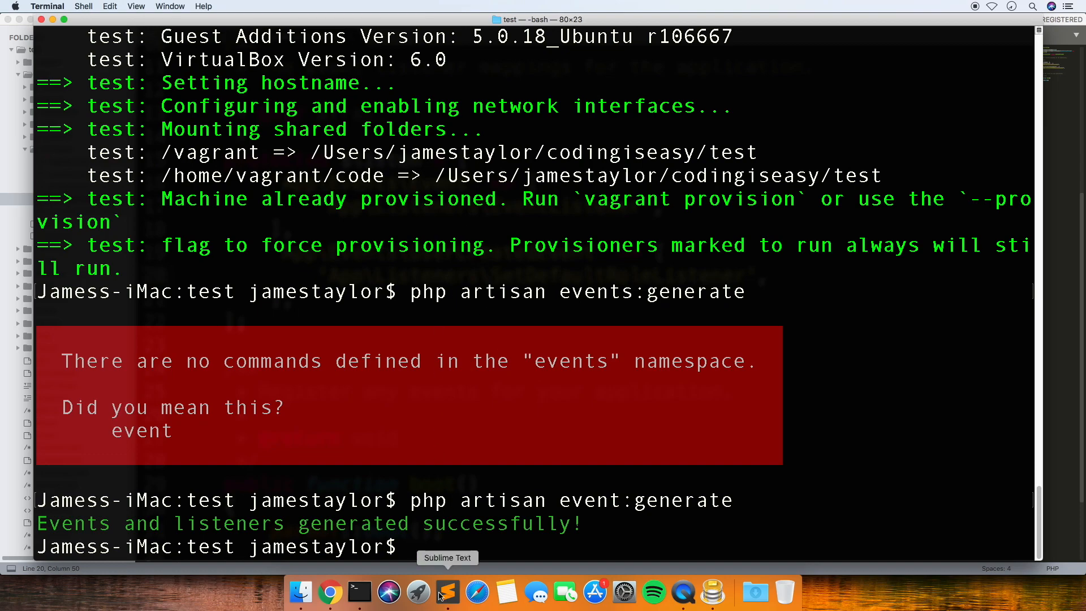
click(447, 591)
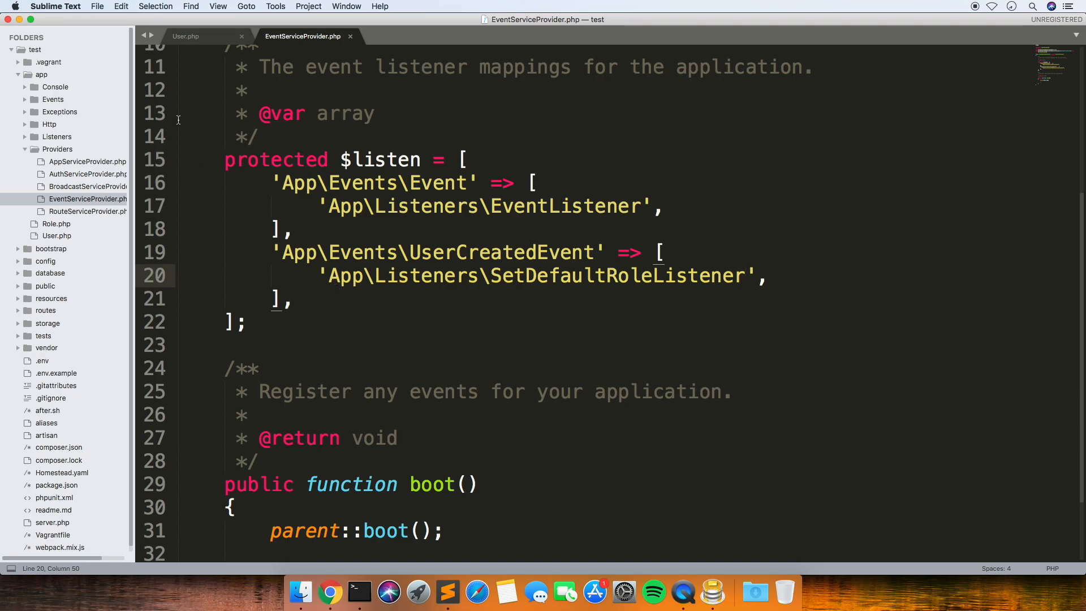
Expand app/Events and app/Listeners and open SetDefaultRoleListener.php at handle()
click(53, 99)
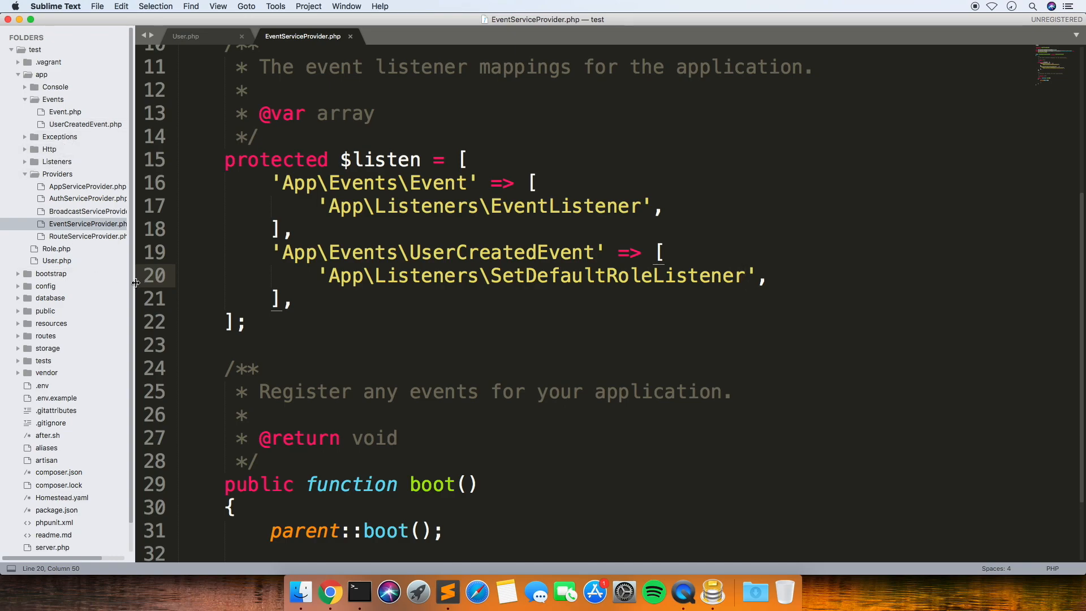
mouse_move(50, 323)
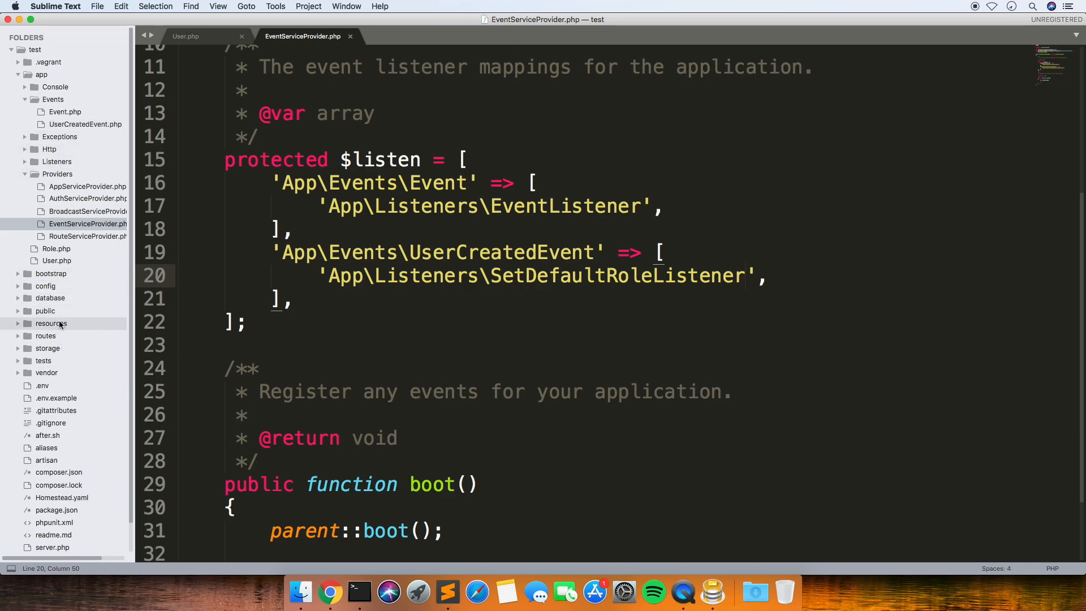
click(57, 161)
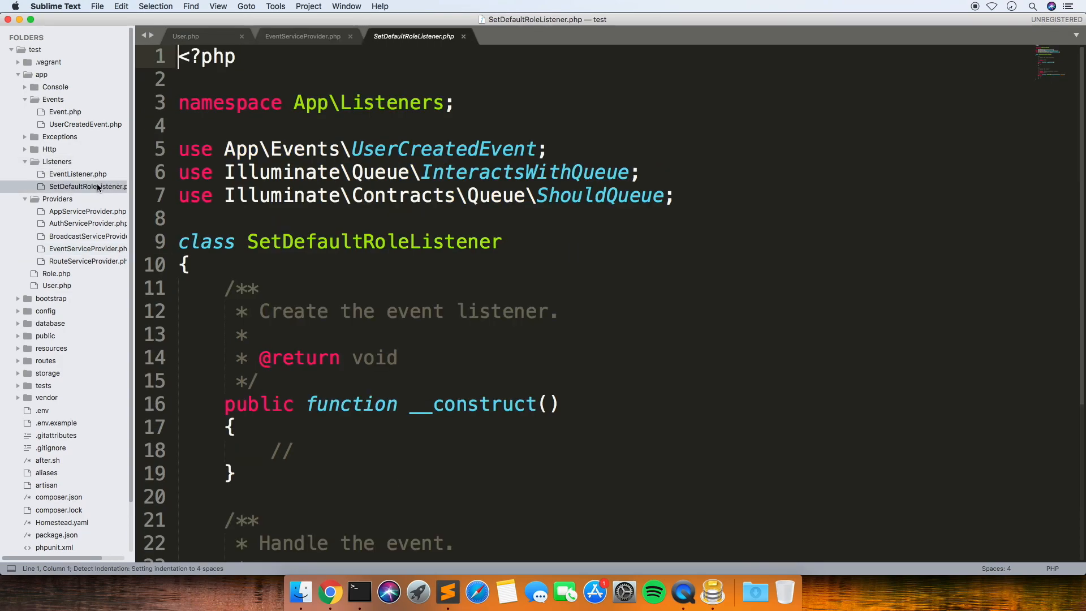
click(85, 124)
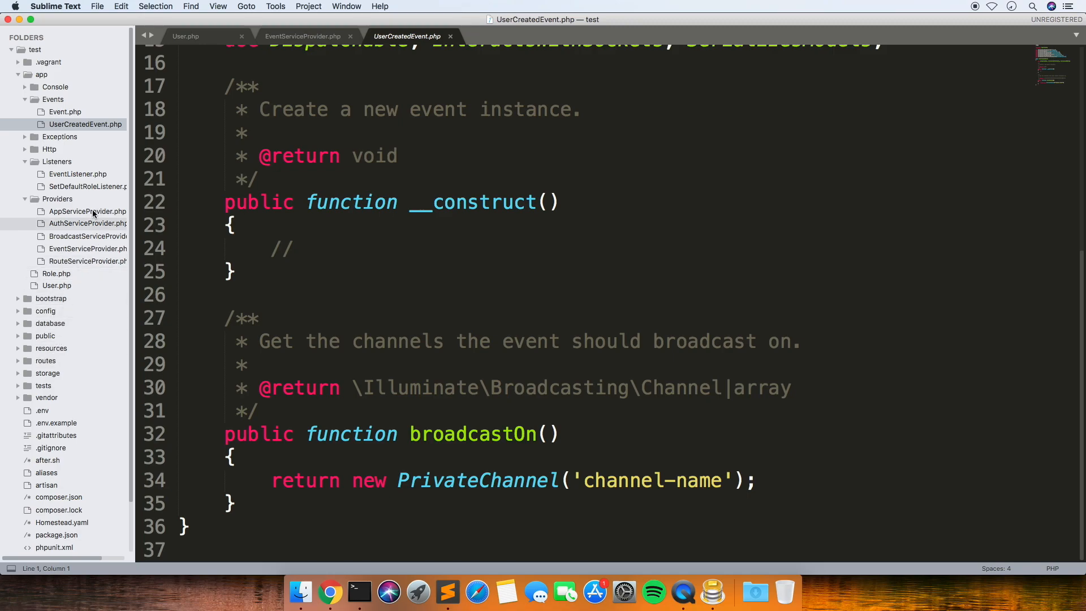
click(88, 186)
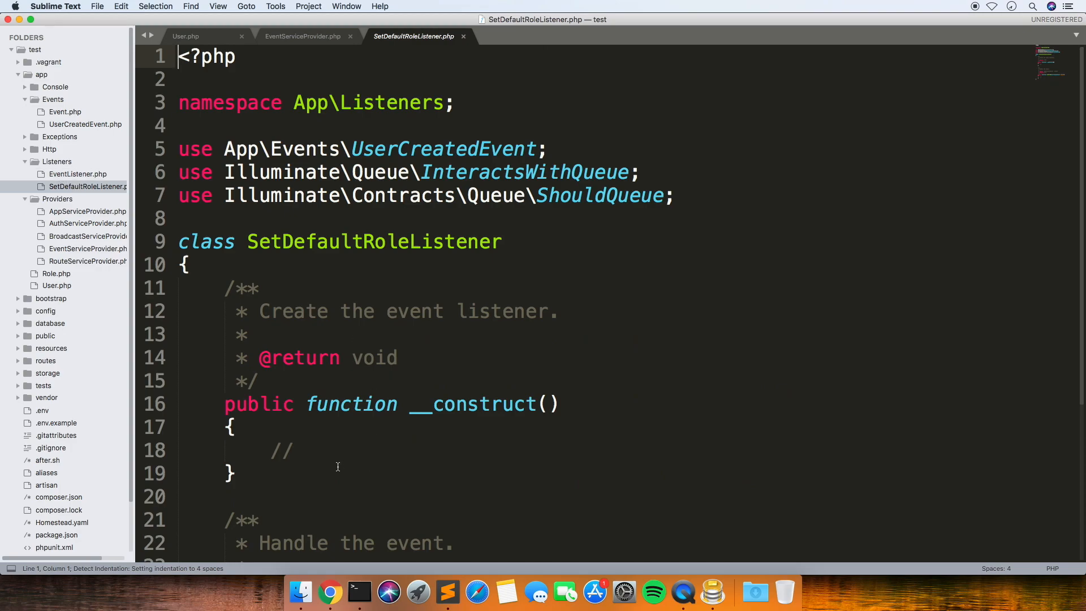
scroll(down, 3)
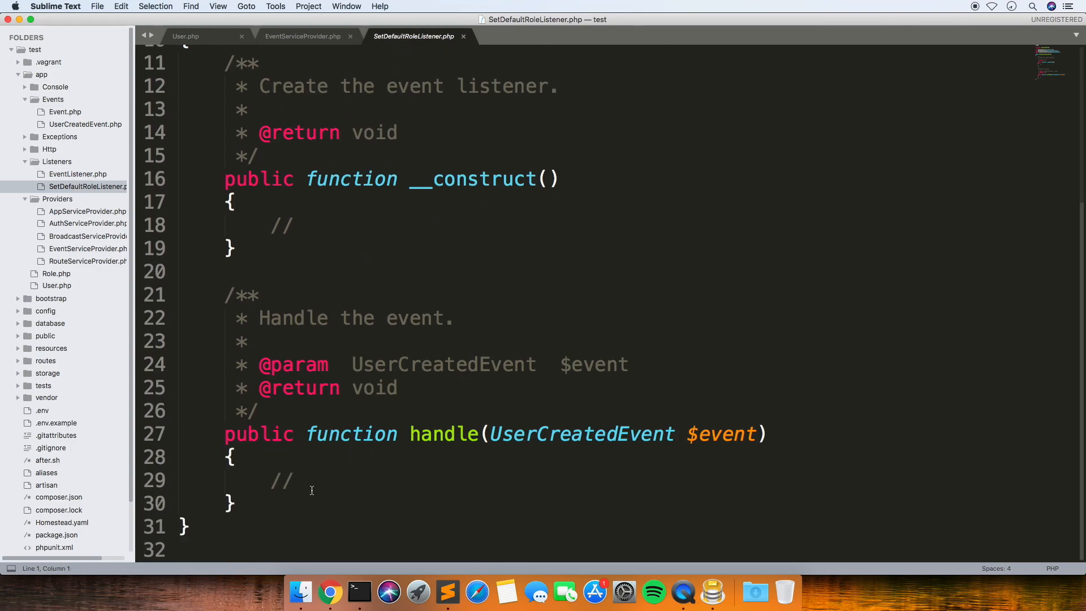
Replace the placeholder comment in handle() with dd($event);
click(293, 481)
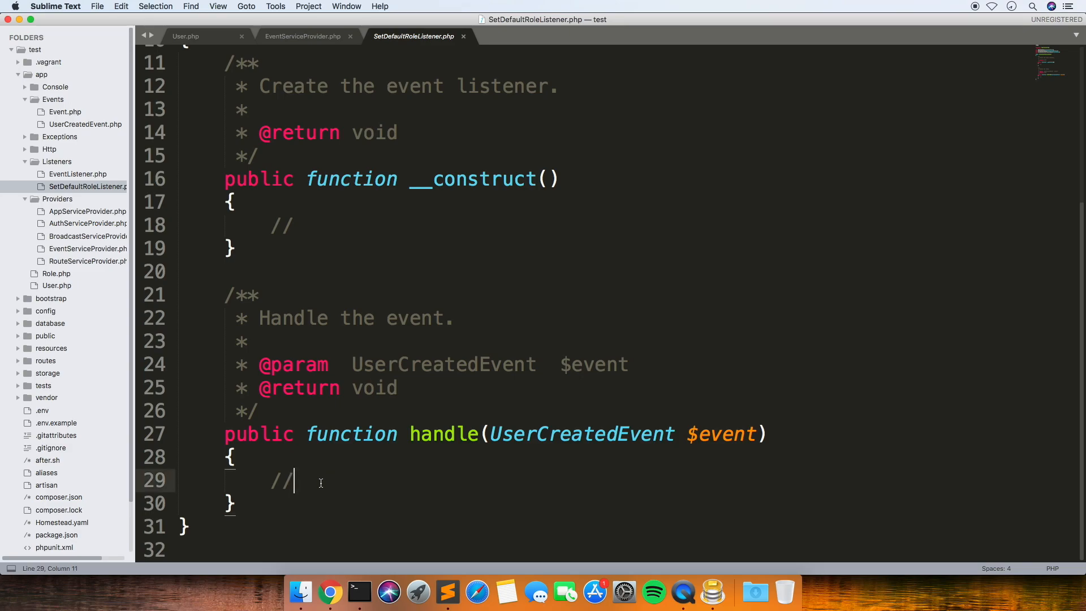
mouse_move(276, 481)
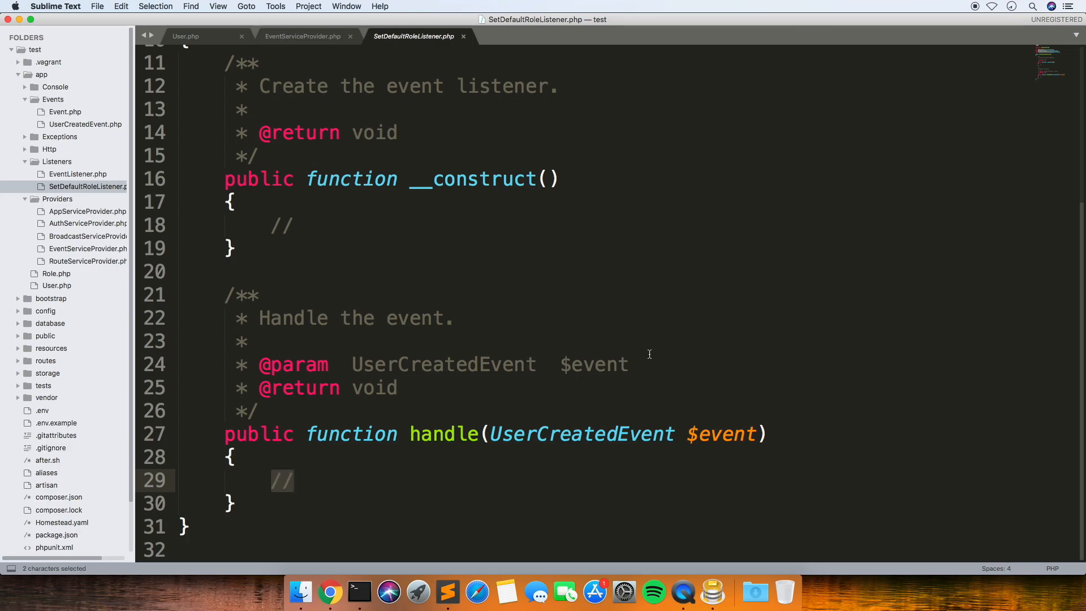
text(dd())
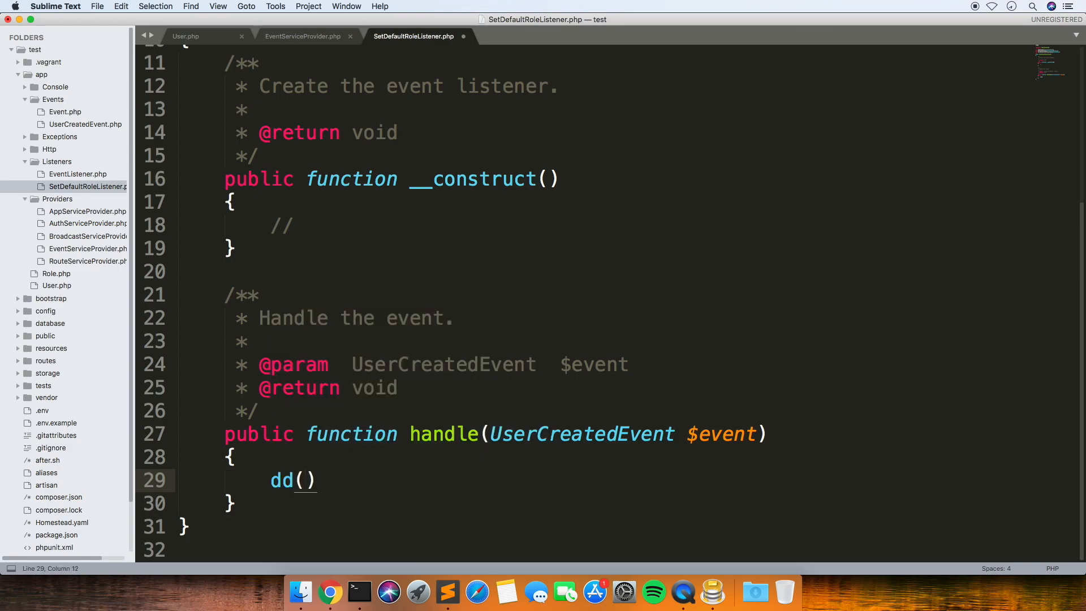
text($event->)
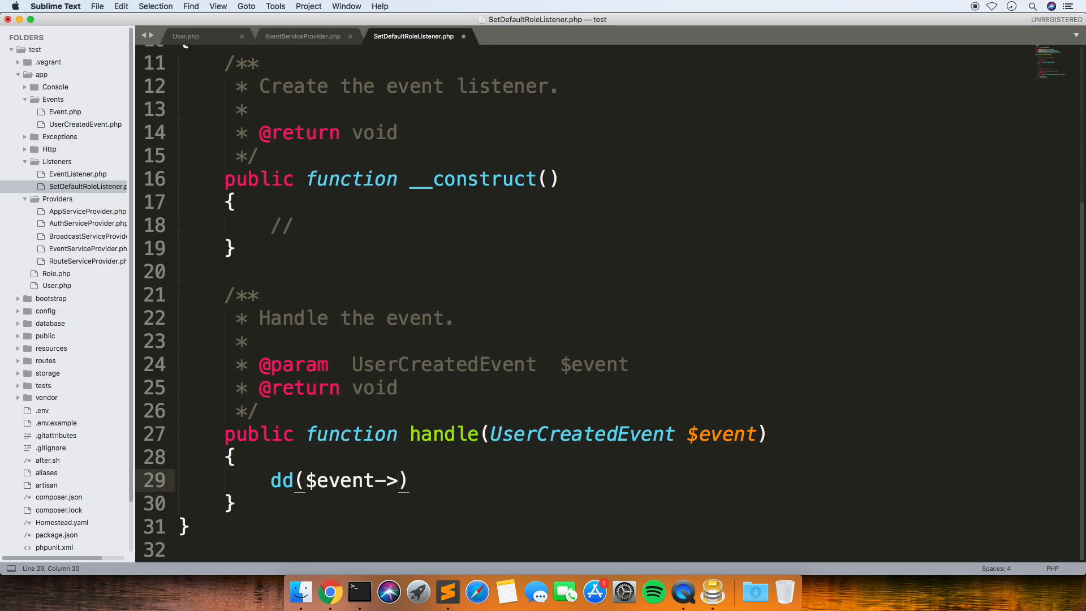
key(backspace)
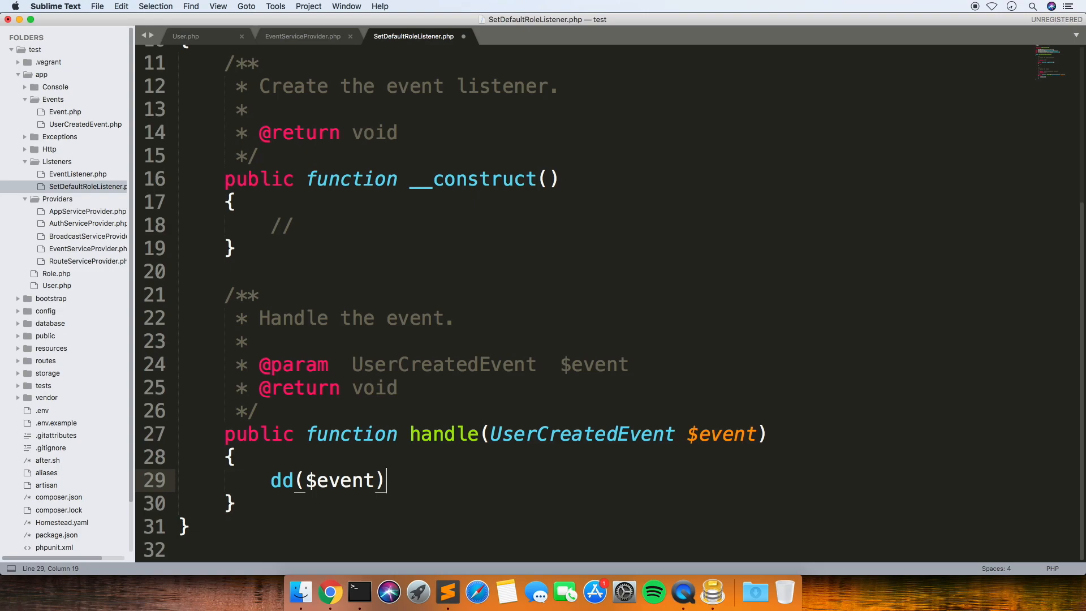
text(;)
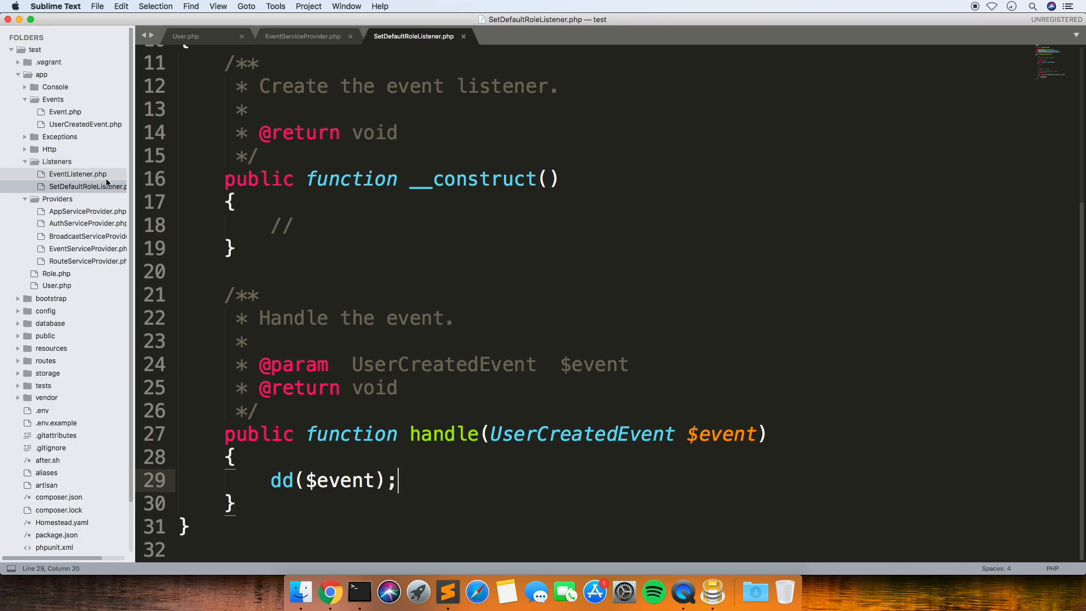
mouse_move(85, 179)
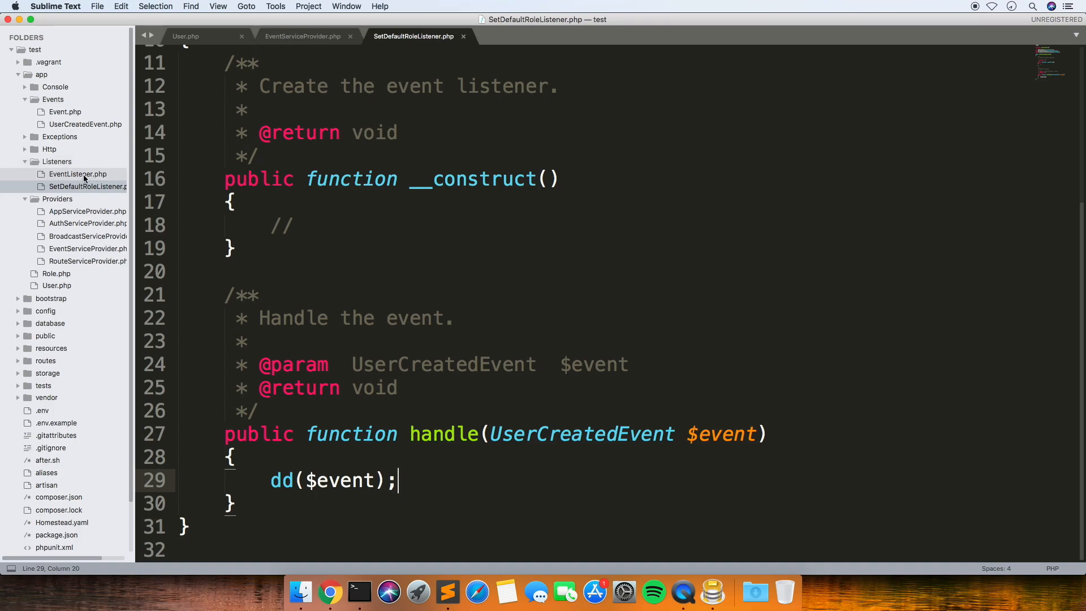
Back in Chrome, jump to Dispatching Events and scroll through the event() example
click(331, 592)
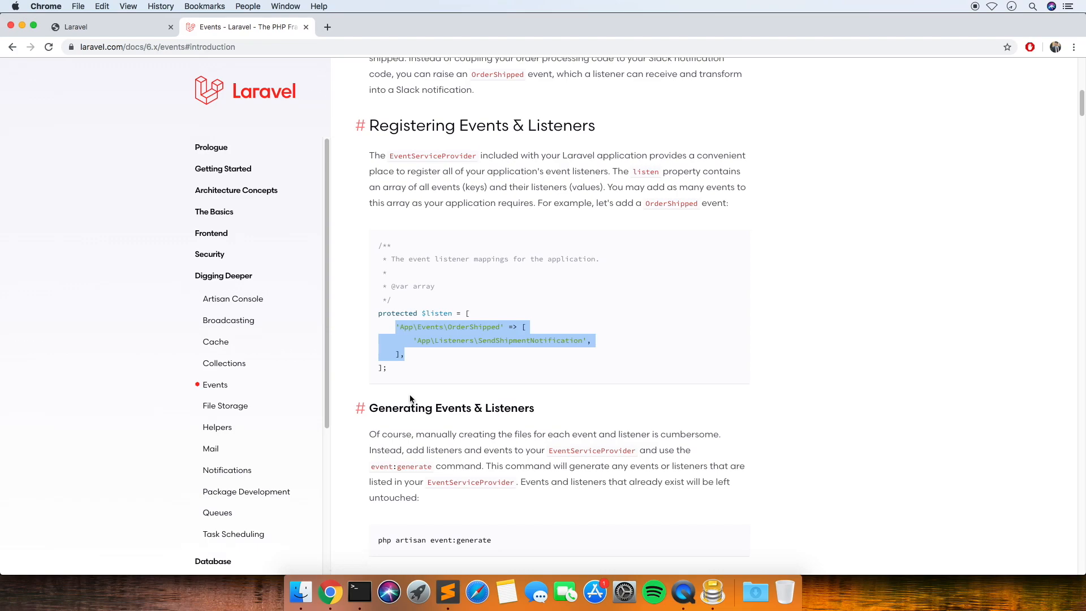
scroll(down, 3)
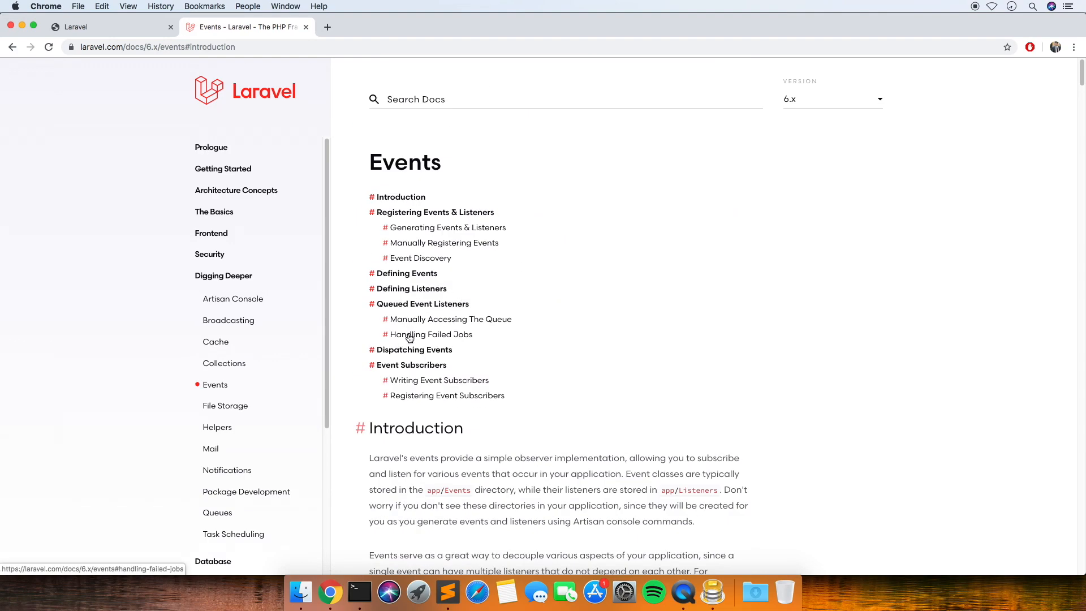
click(413, 349)
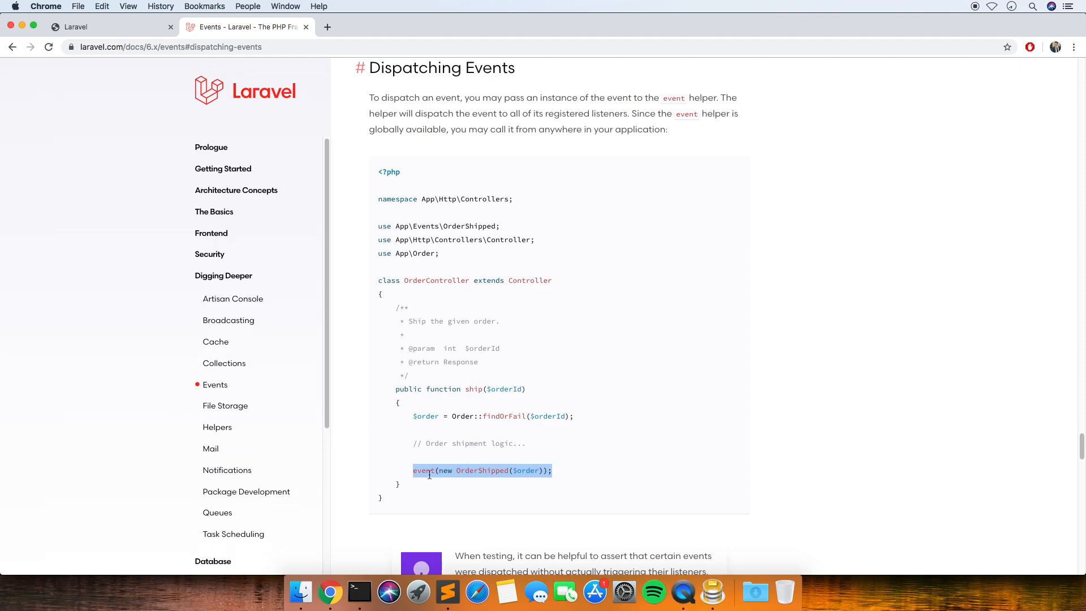
mouse_move(560, 469)
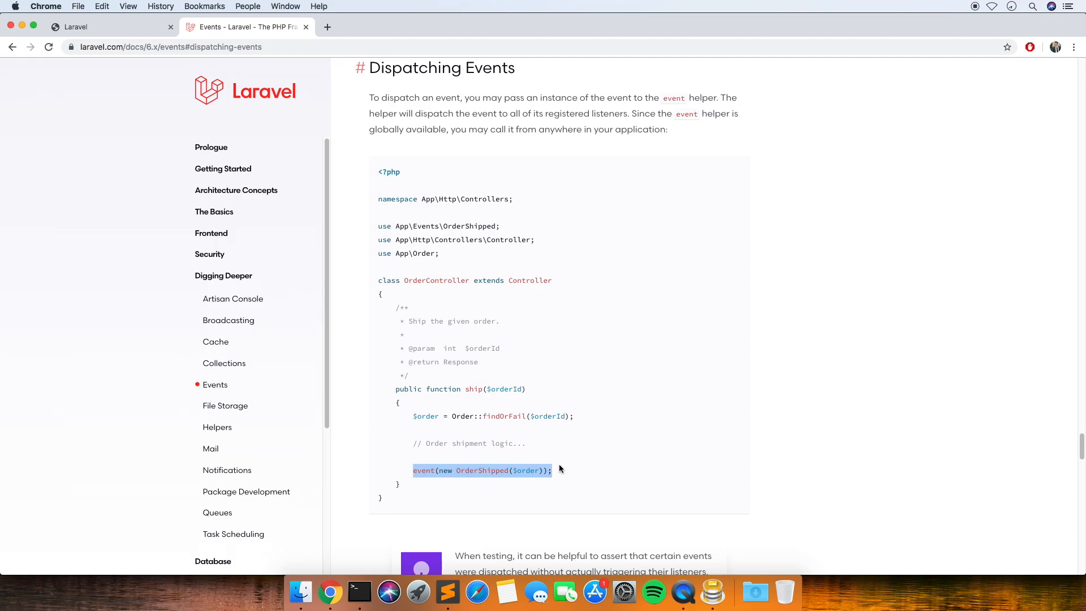
mouse_move(561, 469)
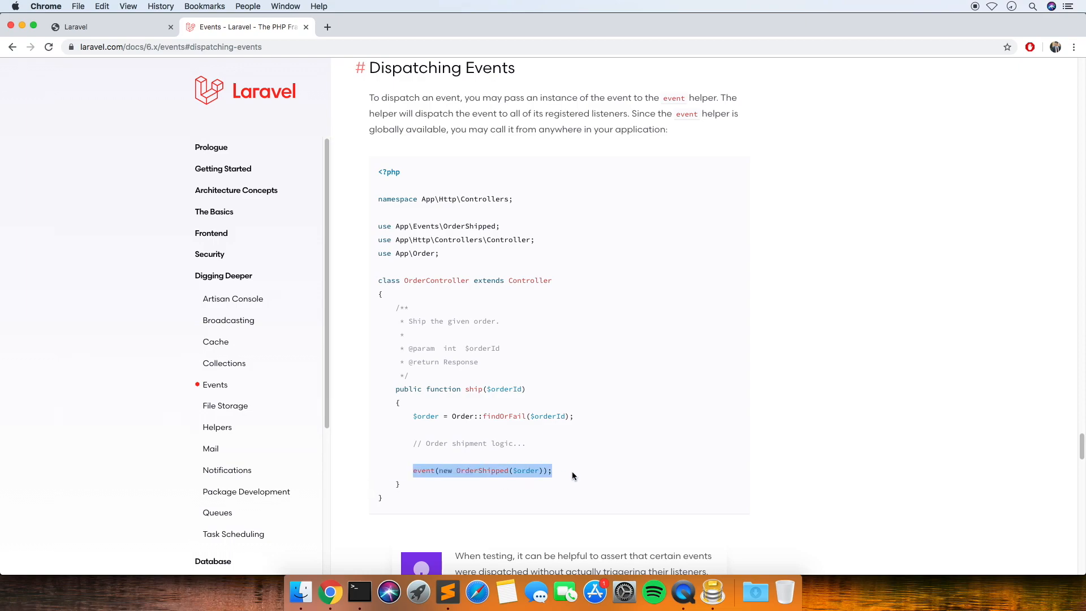
mouse_move(525, 459)
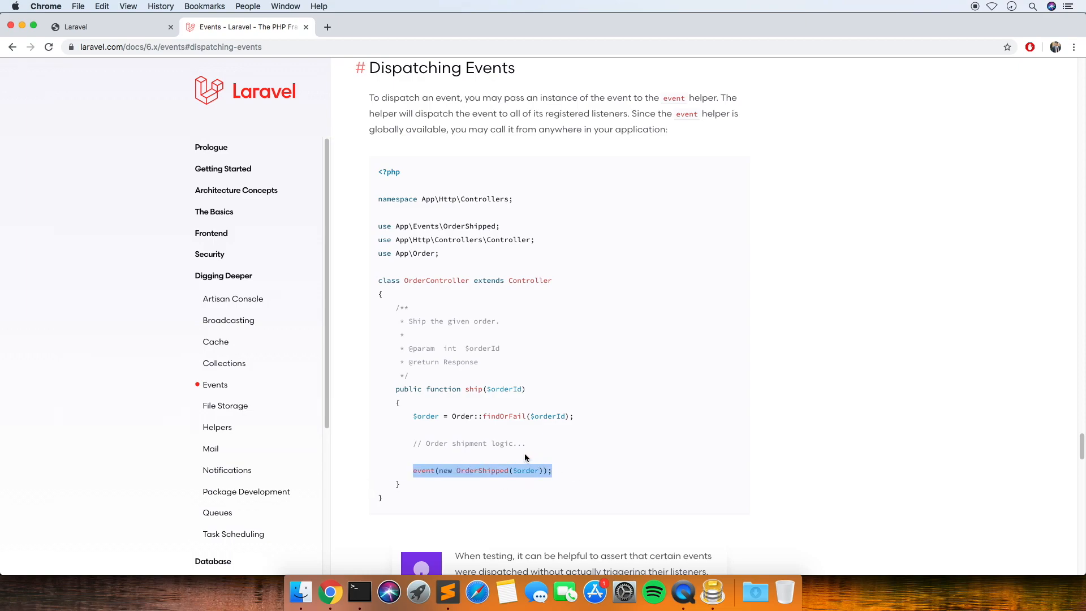
scroll(down, 3)
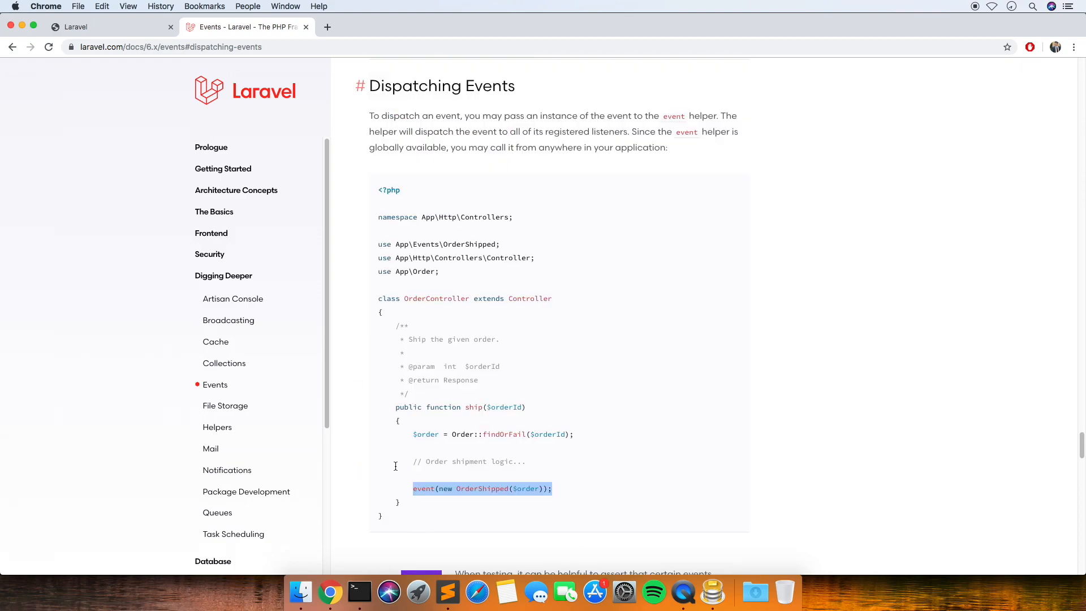
scroll(down, 3)
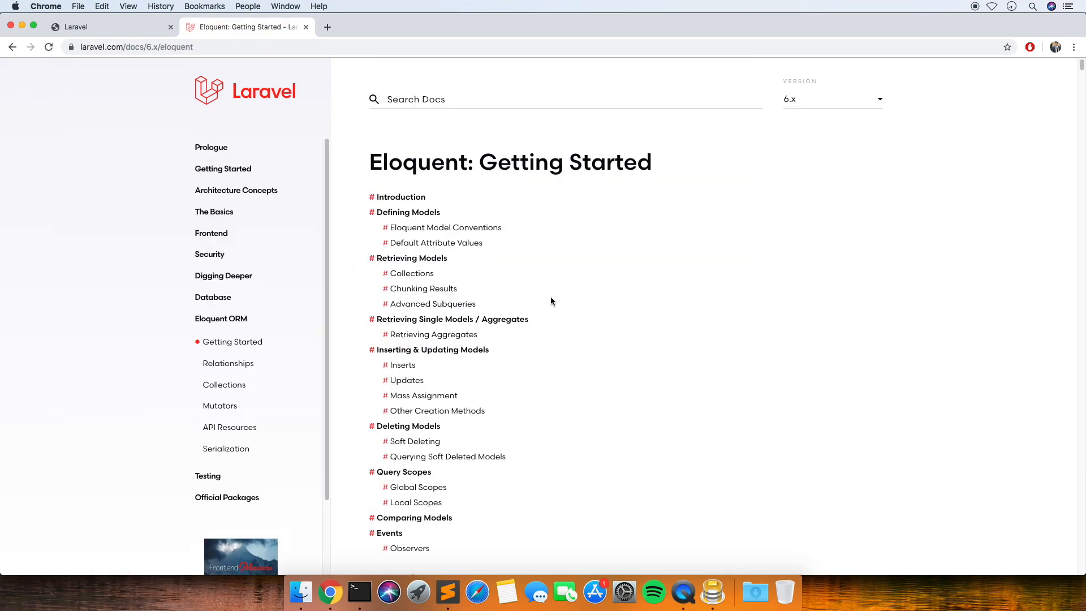
Jump to Observers in the Eloquent docs and scroll to the $dispatchesEvents event map example
click(411, 548)
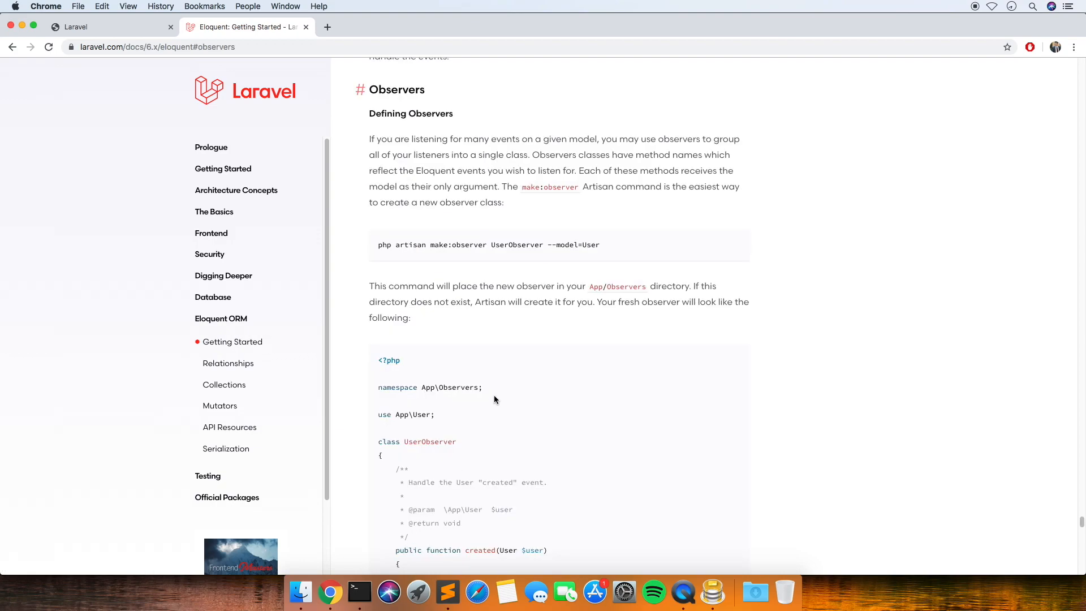
scroll(down, 3)
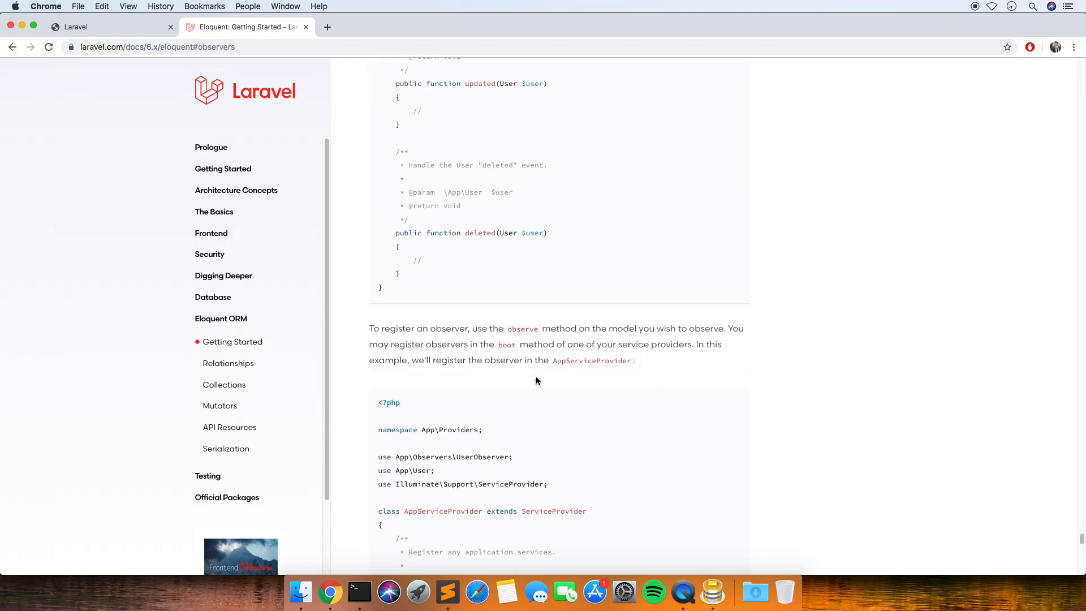
scroll(down, 3)
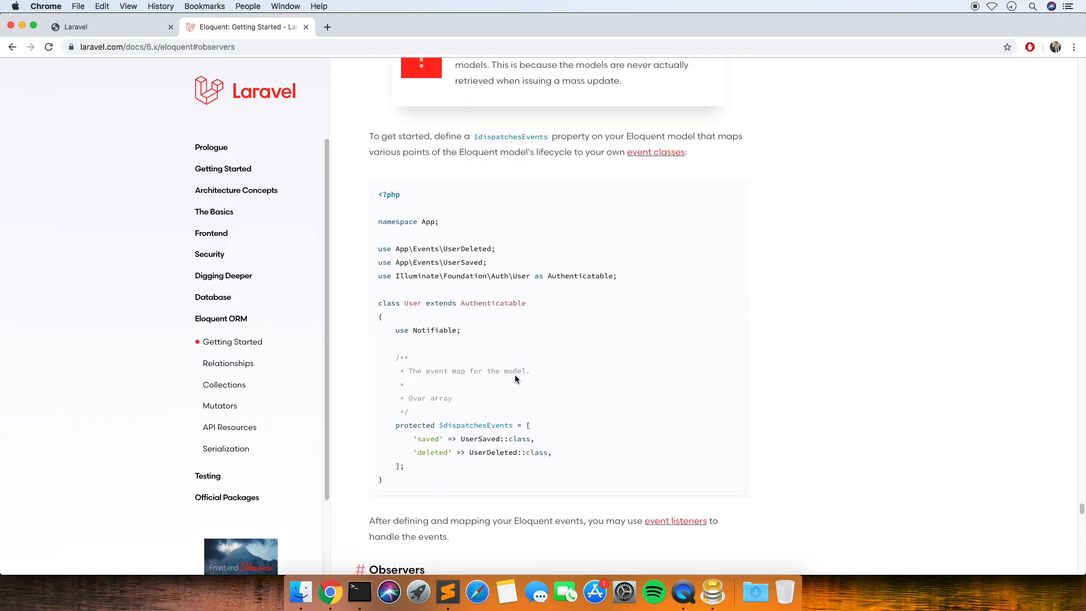
scroll(down, 3)
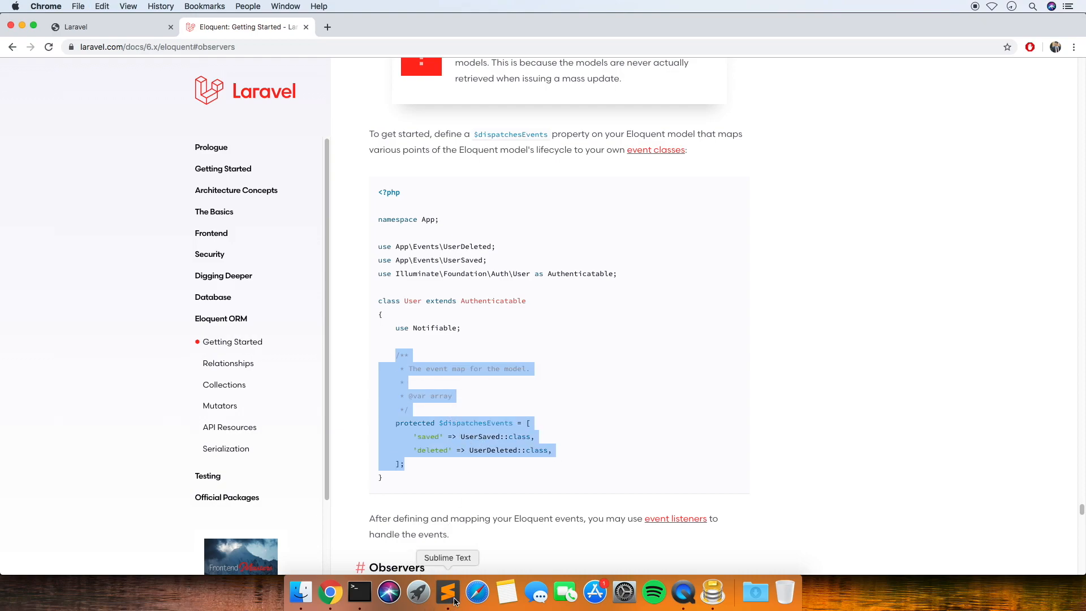
In User.php's $dispatchesEvents, map 'created' to UserCreatedEvent::class instead of 'saved', and save
click(447, 593)
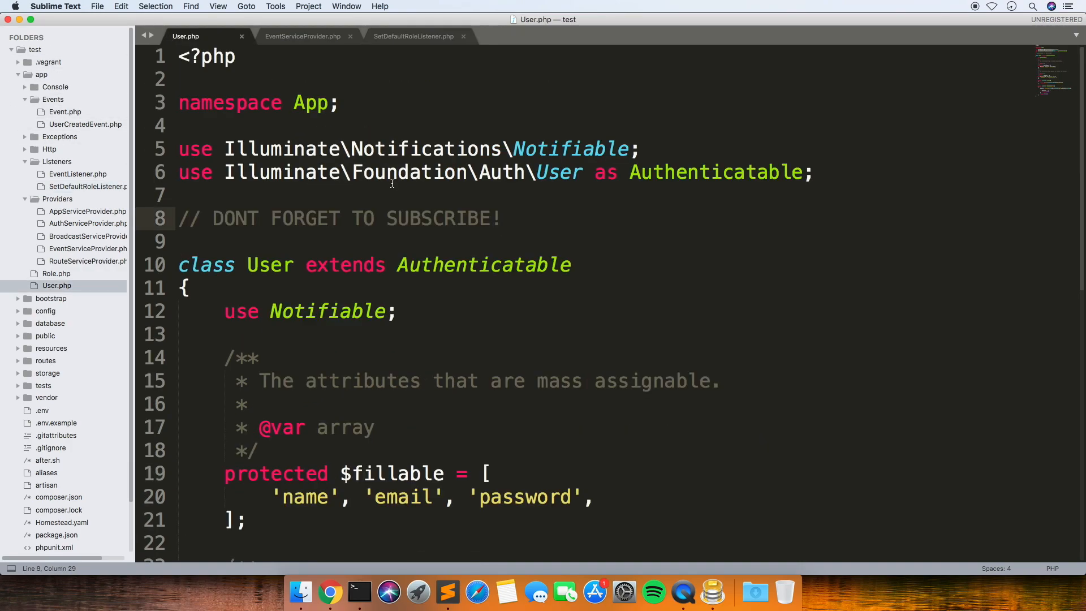
scroll(down, 3)
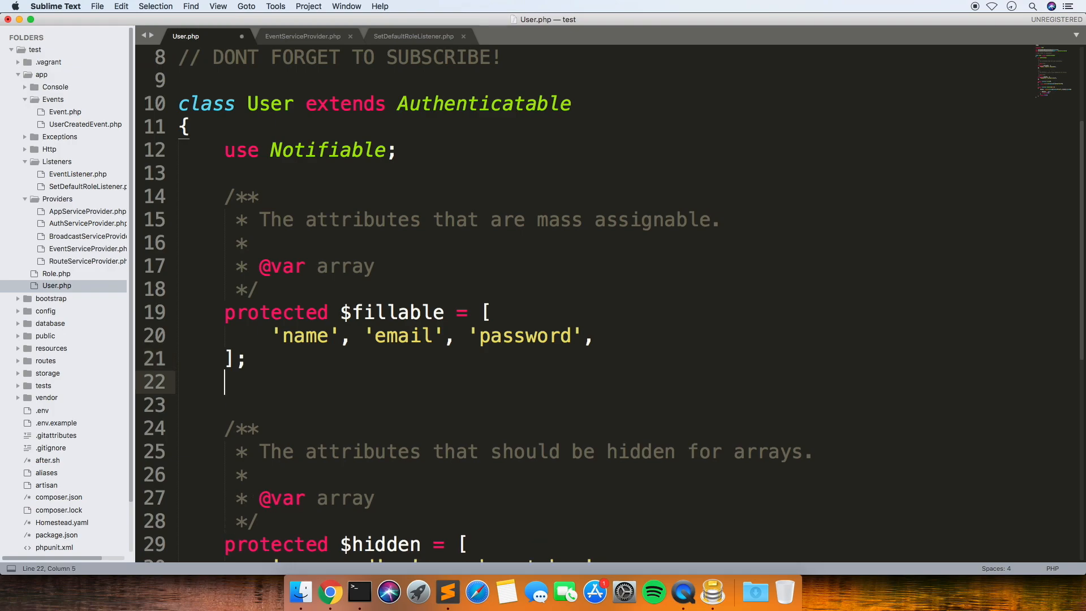
scroll(down, 3)
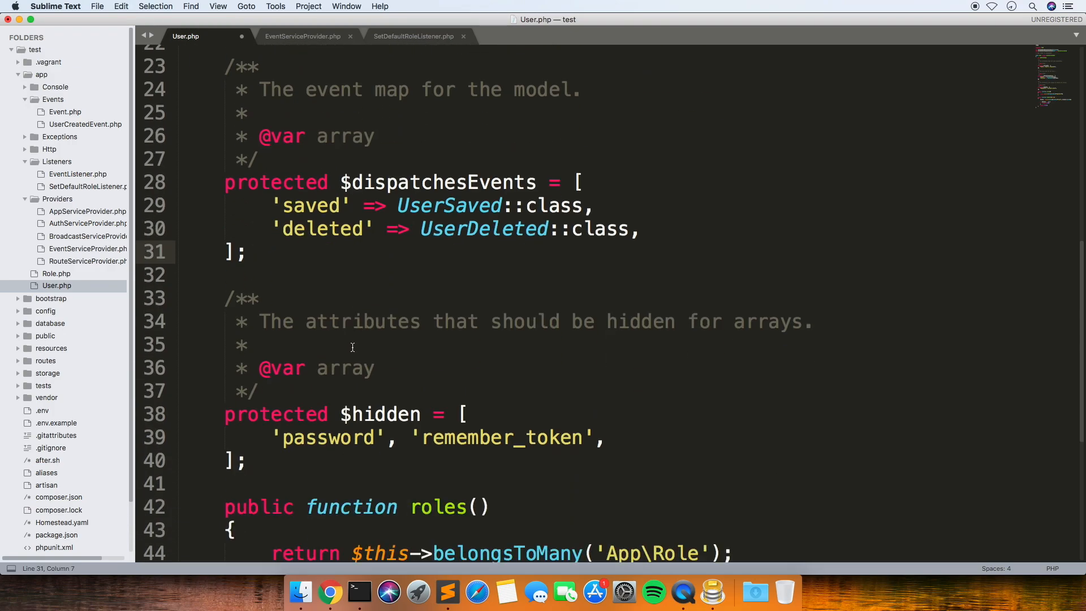
mouse_move(272, 230)
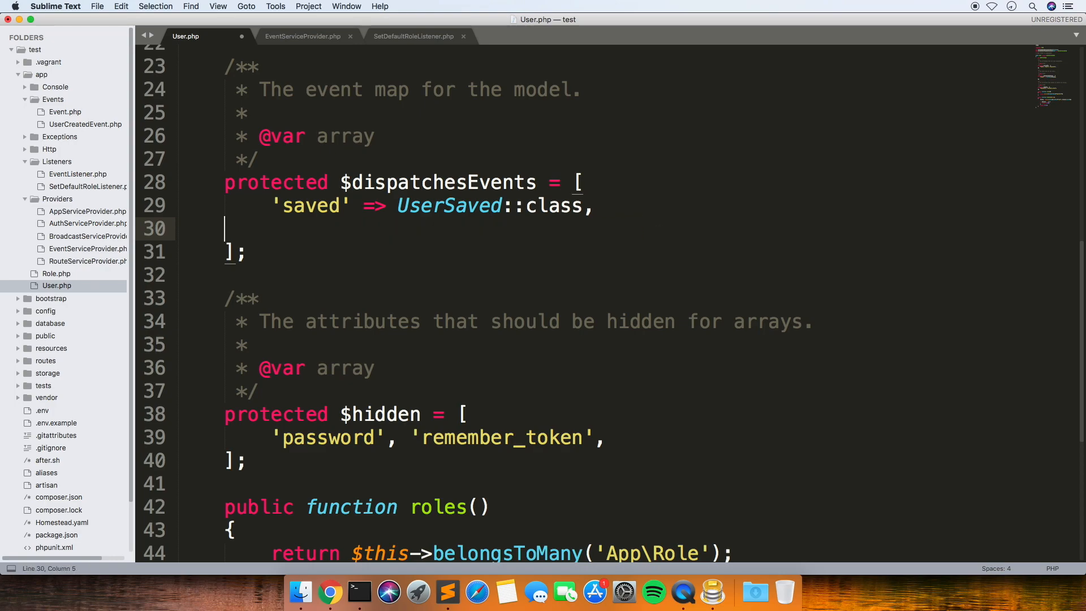
double_click(310, 206)
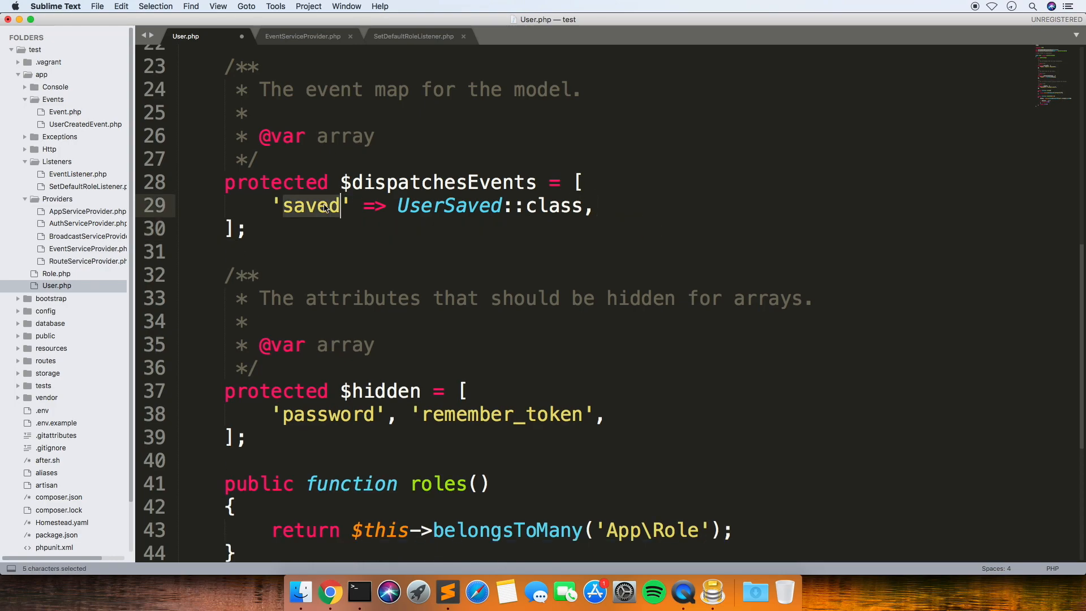
text(created)
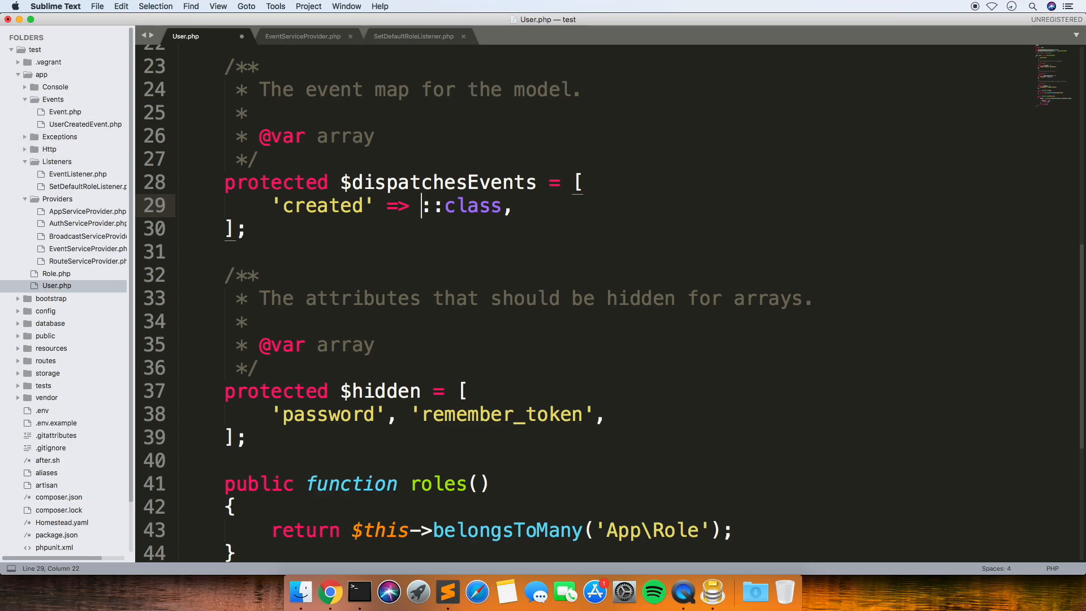
text(UserCreated)
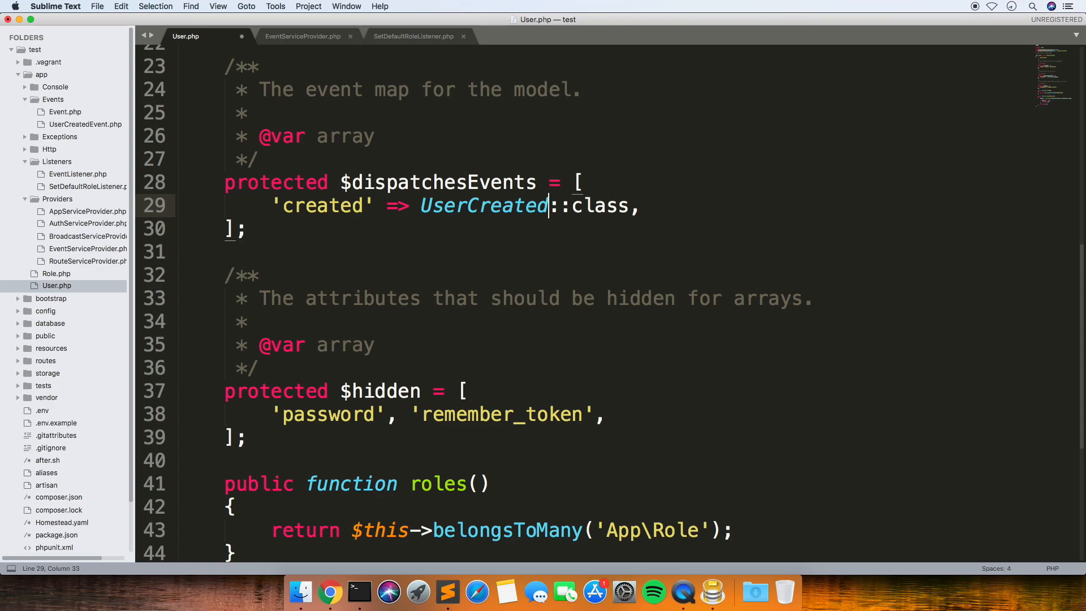
text(Event)
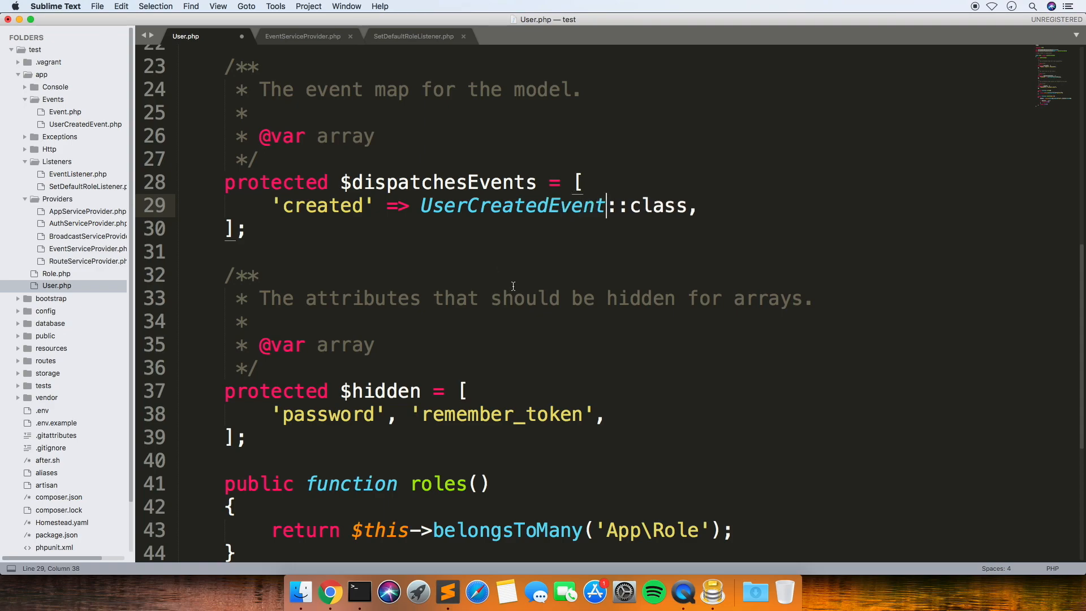
key(cmd+s)
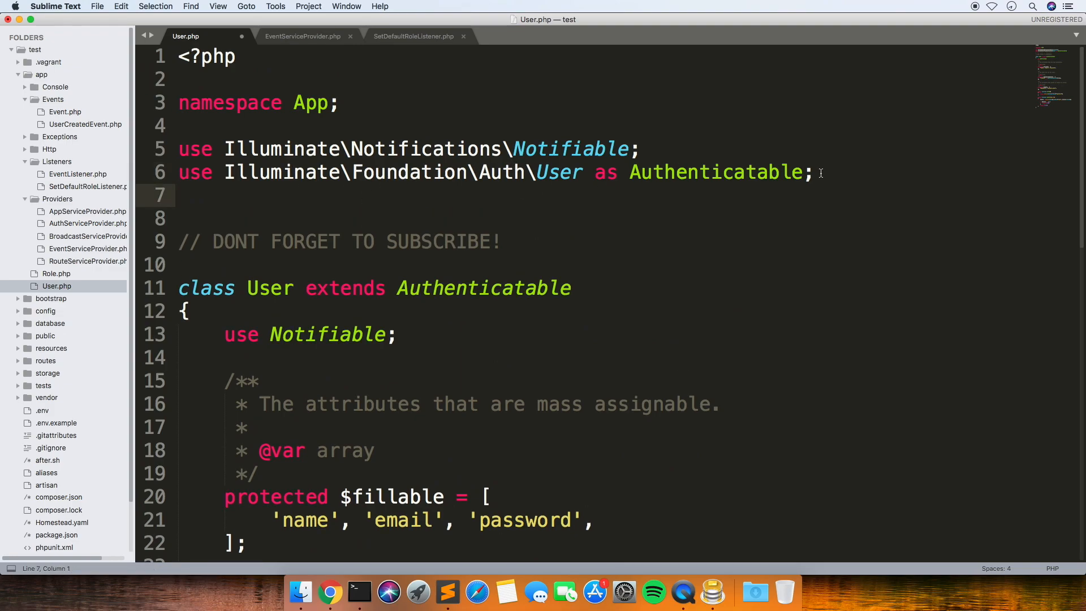
Add 'use App\Events\UserCreatedEvent;' to the imports at the top of User.php
text(use)
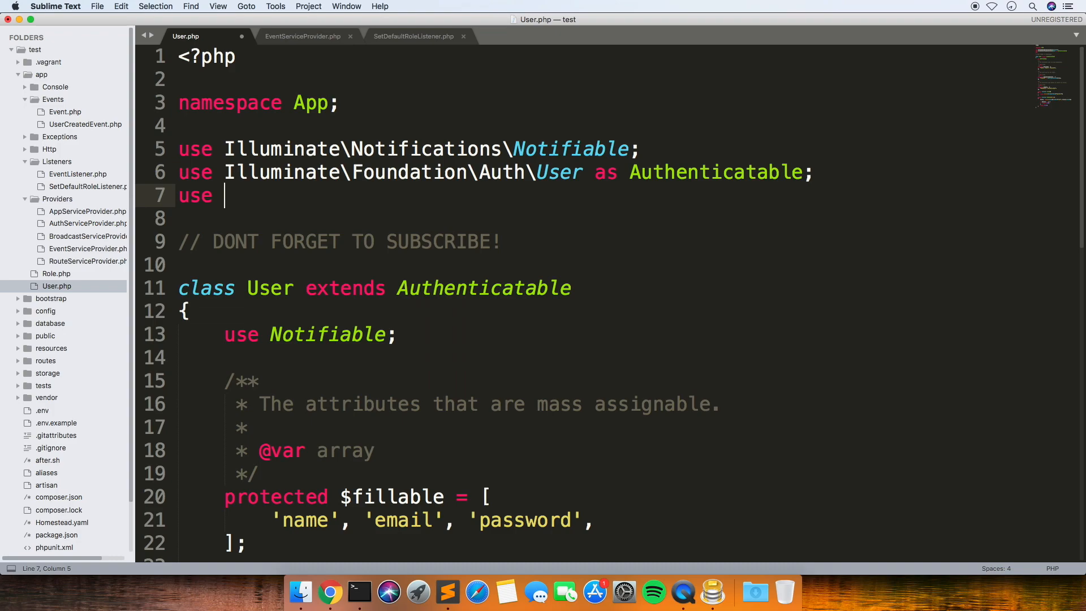
text(A)
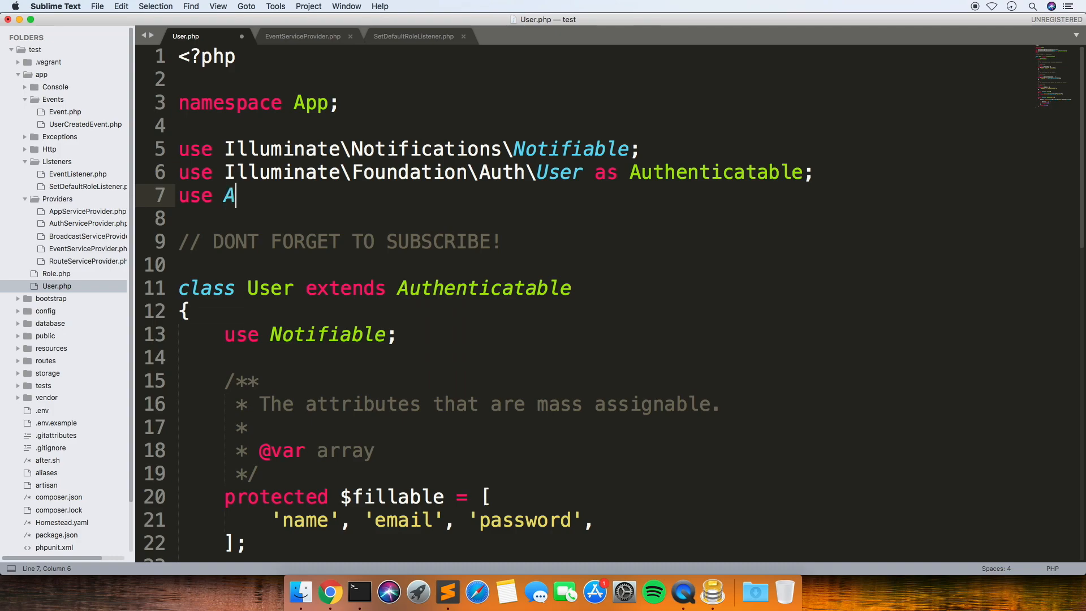
key(backspace)
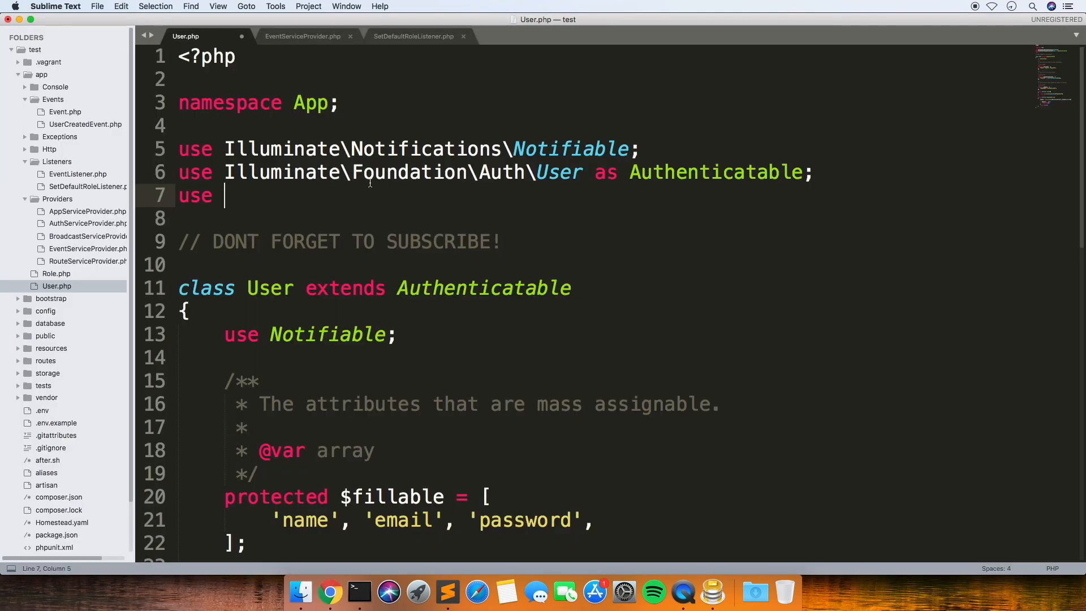
text(e App\Events\)
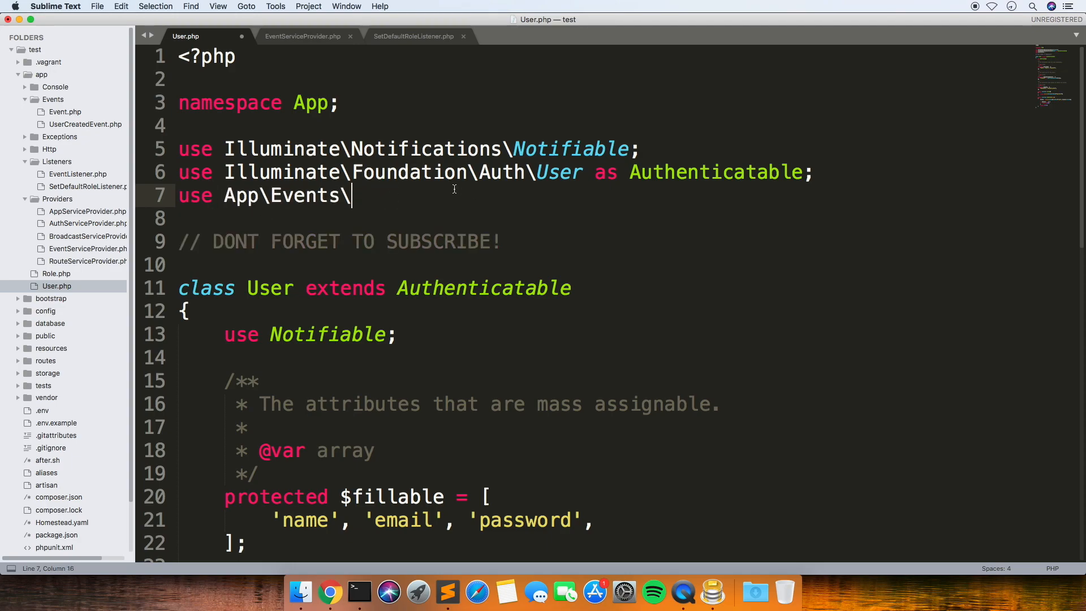
text(UserCreatedEvent;)
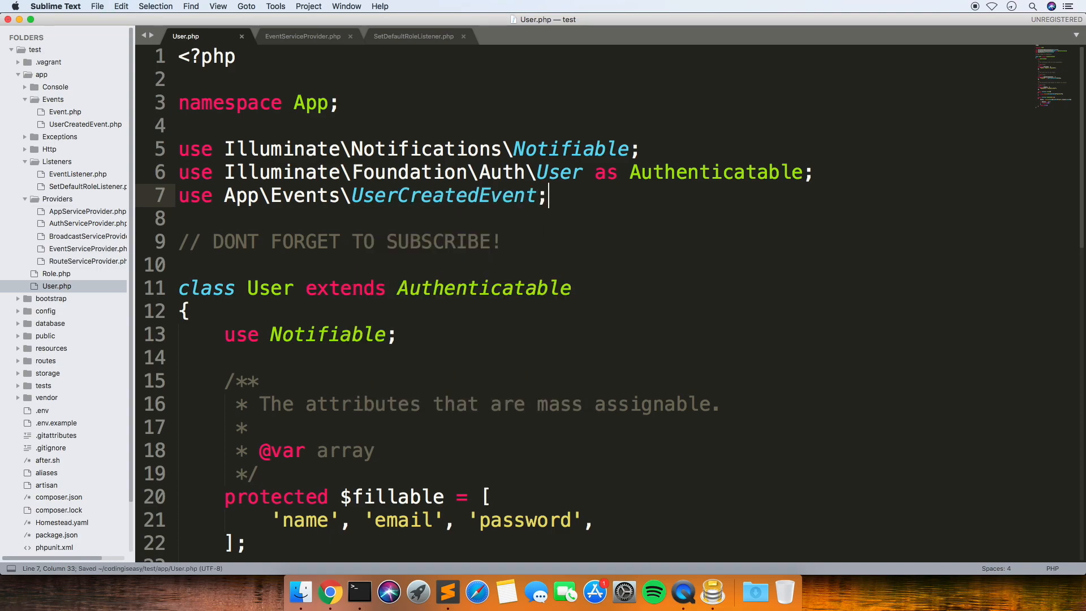
scroll(down, 3)
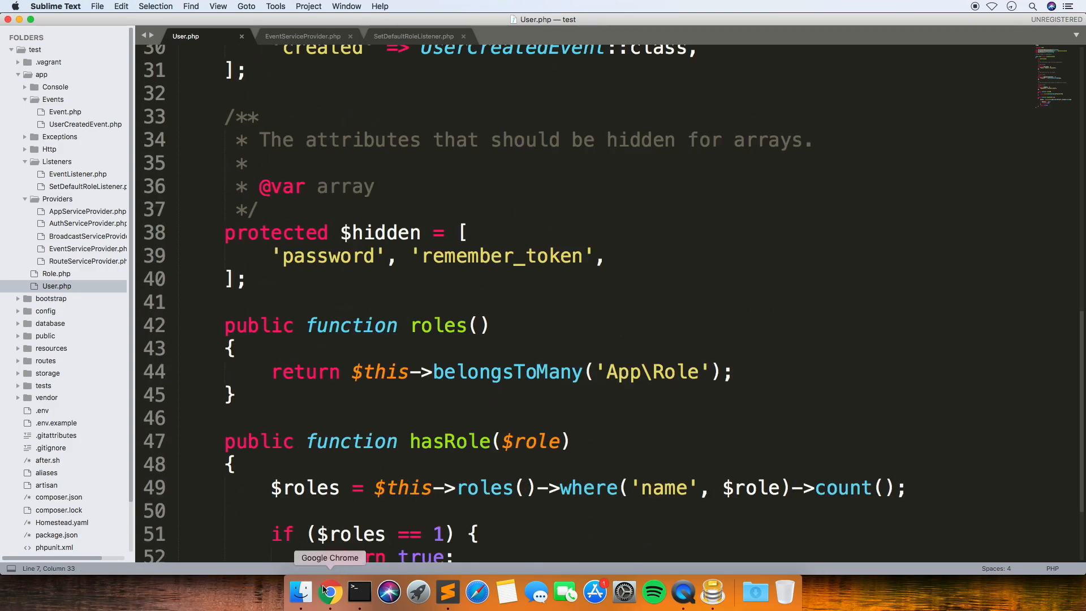
Fill the homestead.test registration form for 'test 123' and submit it
click(330, 592)
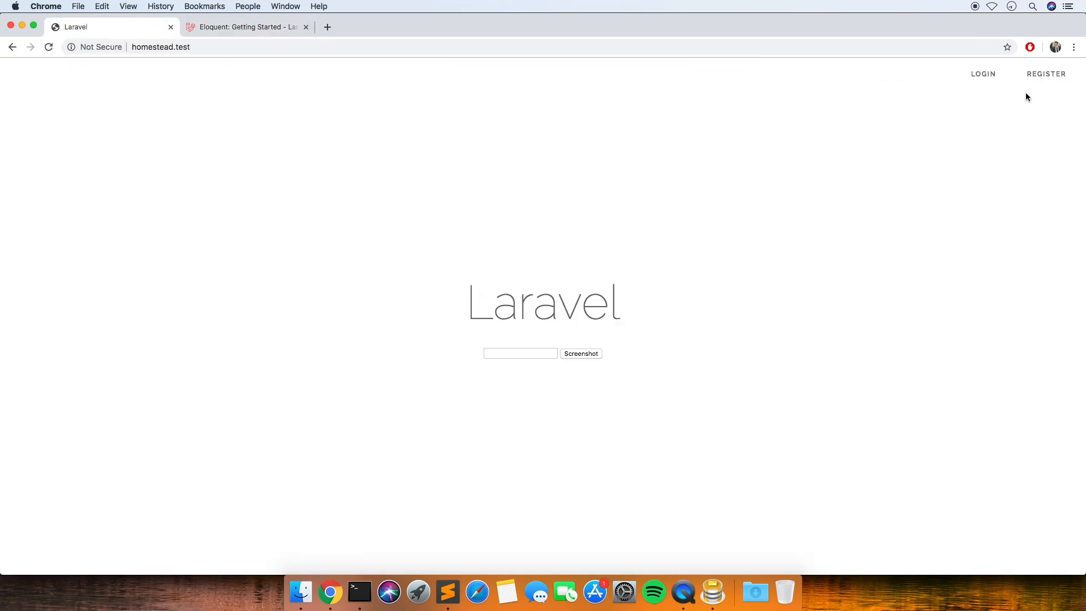
click(1046, 74)
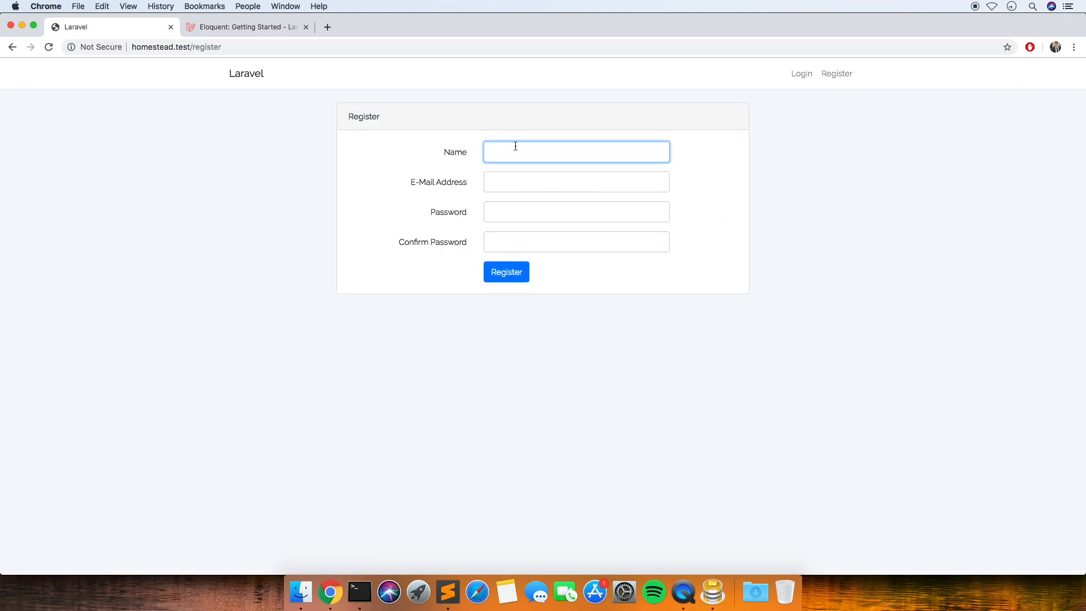
text(test 123)
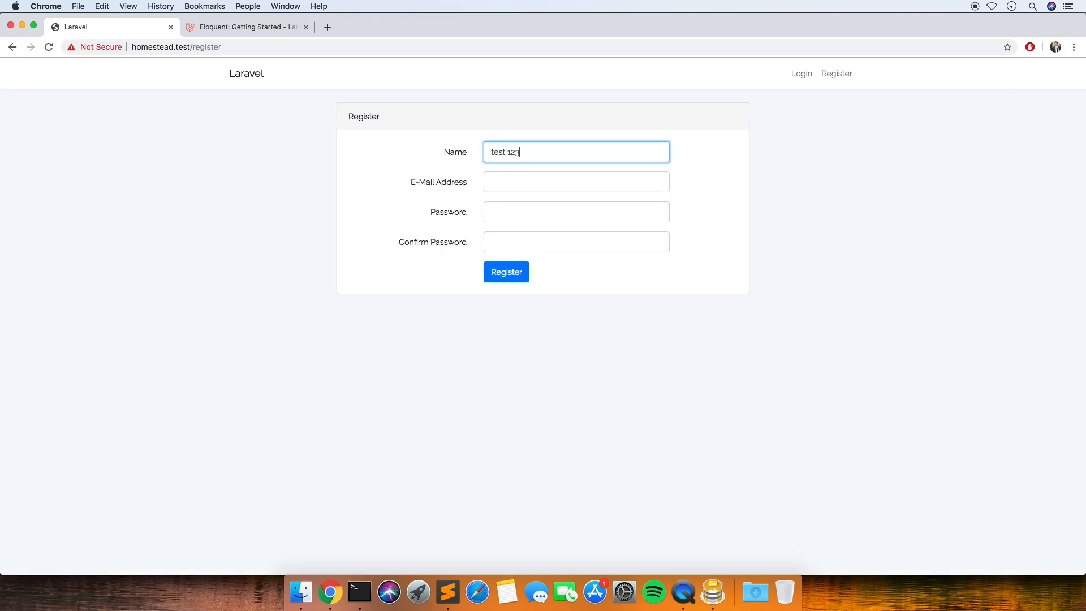
text(fewterw)
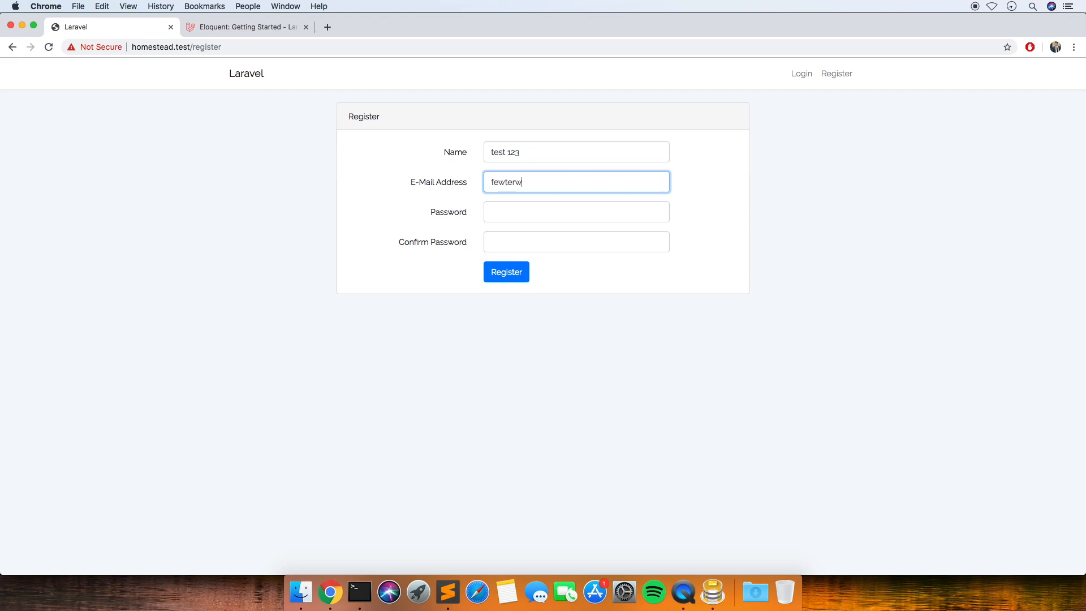
text(@fsadgdfgdf o)
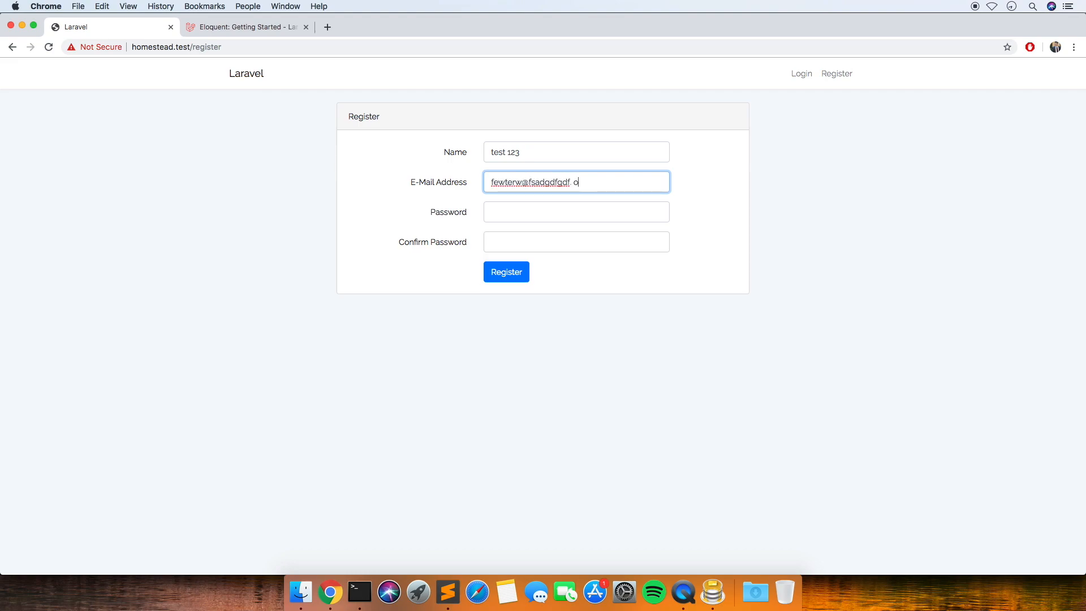
key(Backspace)
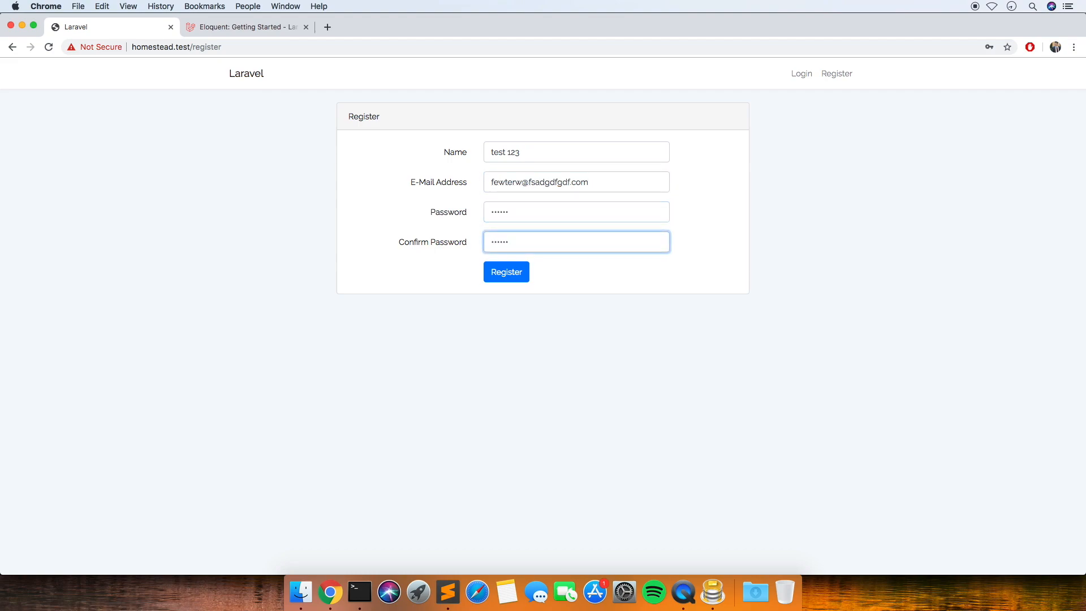
click(507, 271)
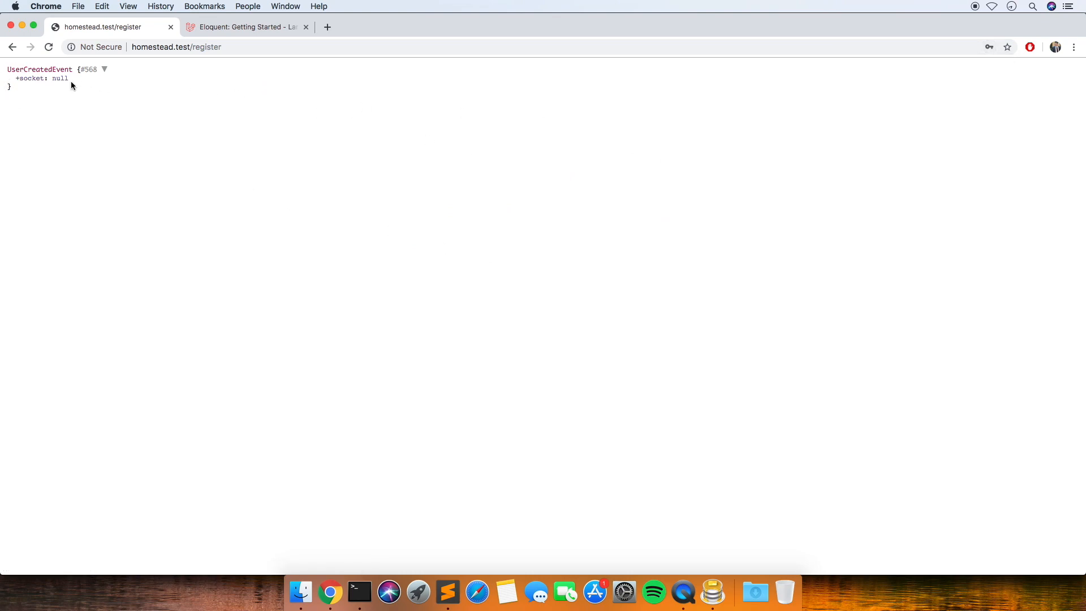
mouse_move(448, 592)
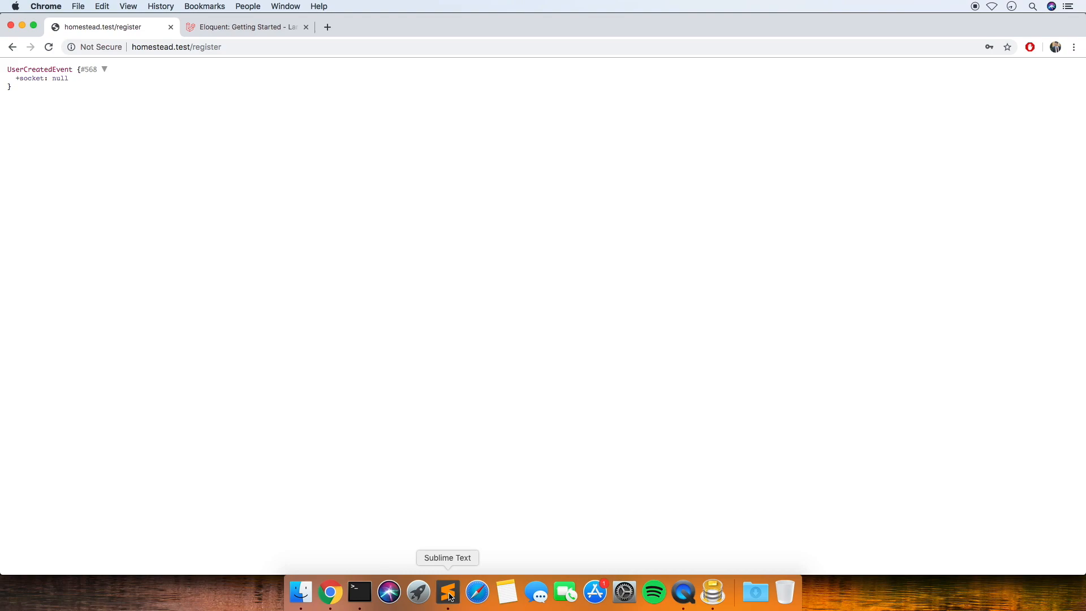
Open the Events page from the Laravel documentation sidebar
click(447, 593)
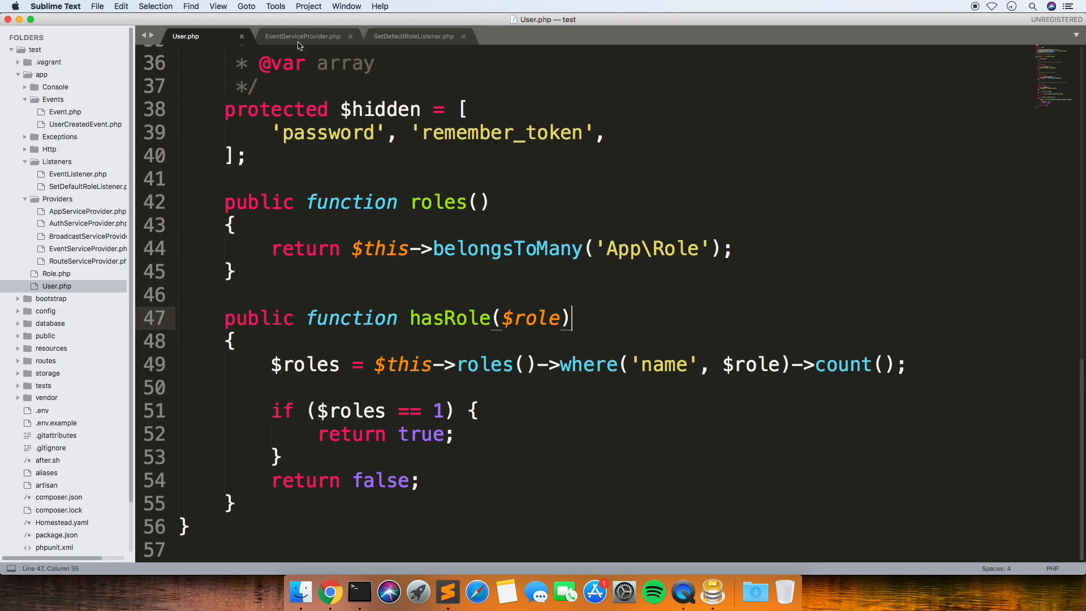
click(413, 37)
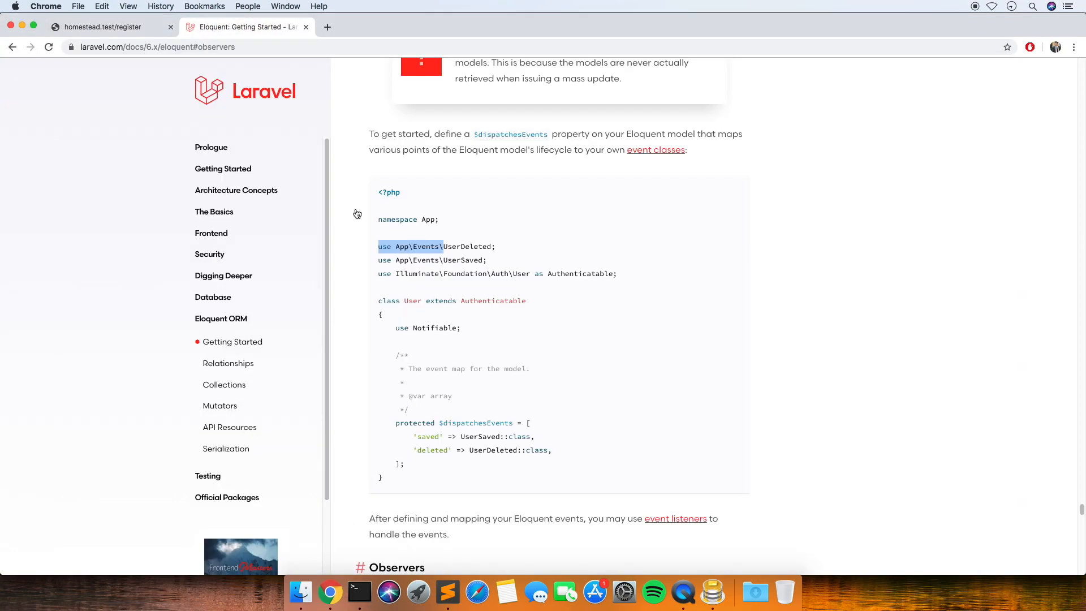
mouse_move(226, 275)
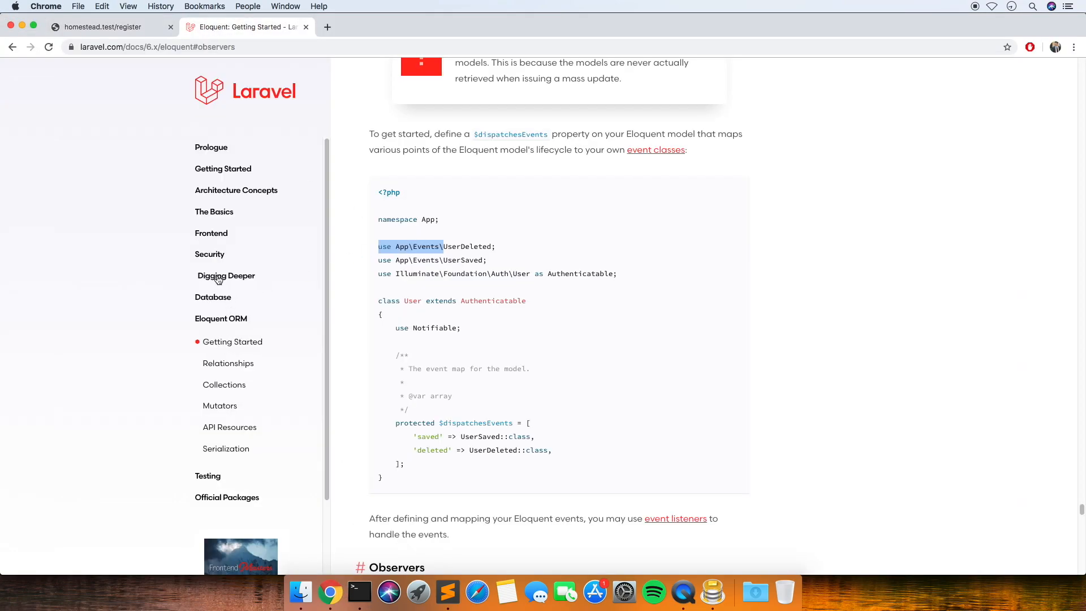
click(226, 275)
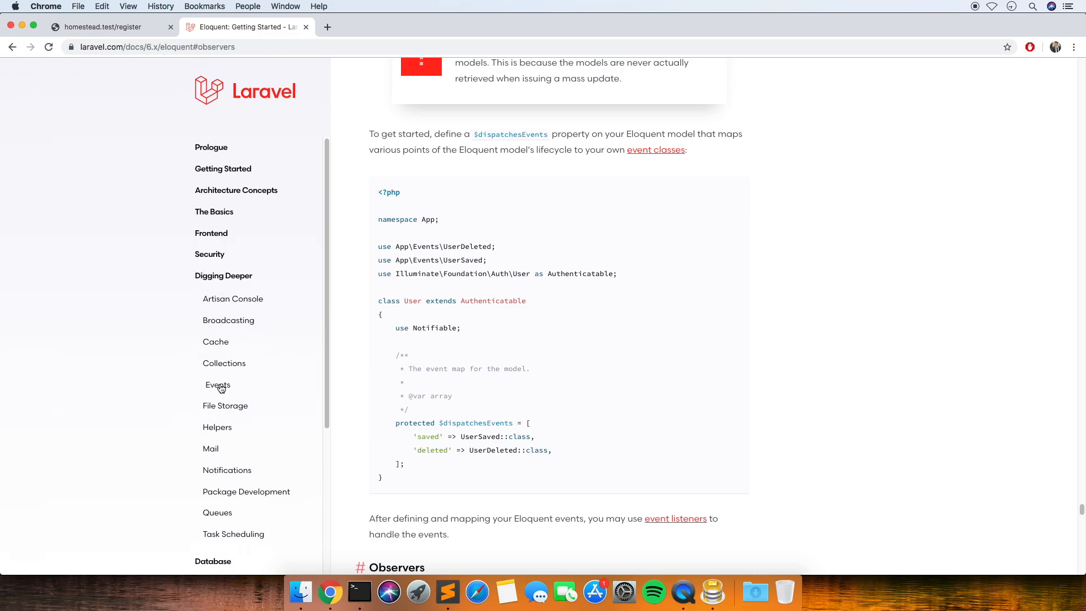
click(217, 384)
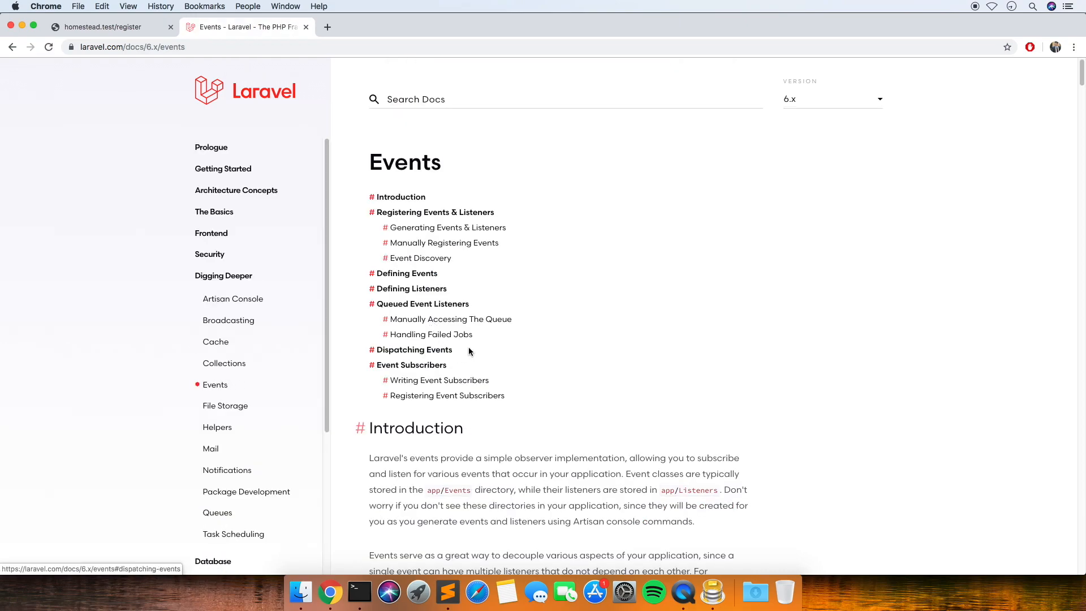
Go to Defining Listeners and highlight 'order' in the listener example
scroll(down, 3)
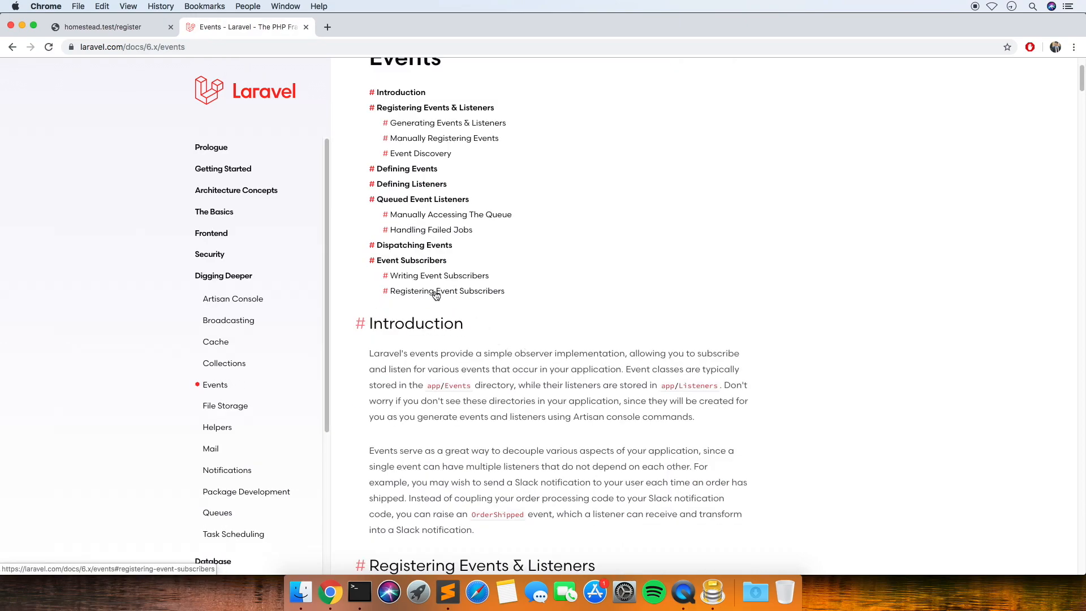
mouse_move(411, 183)
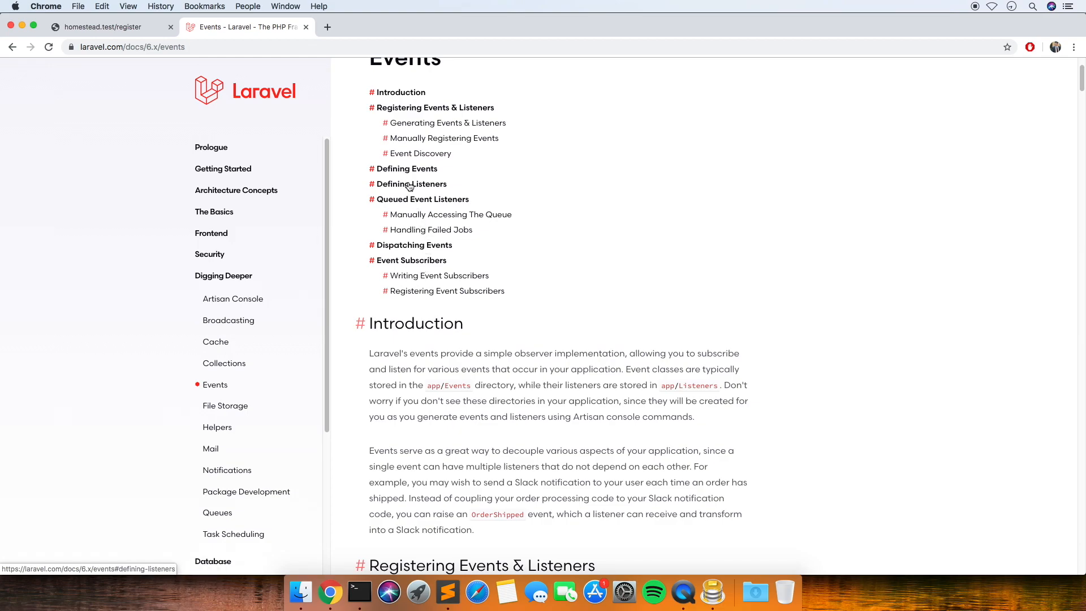
click(411, 184)
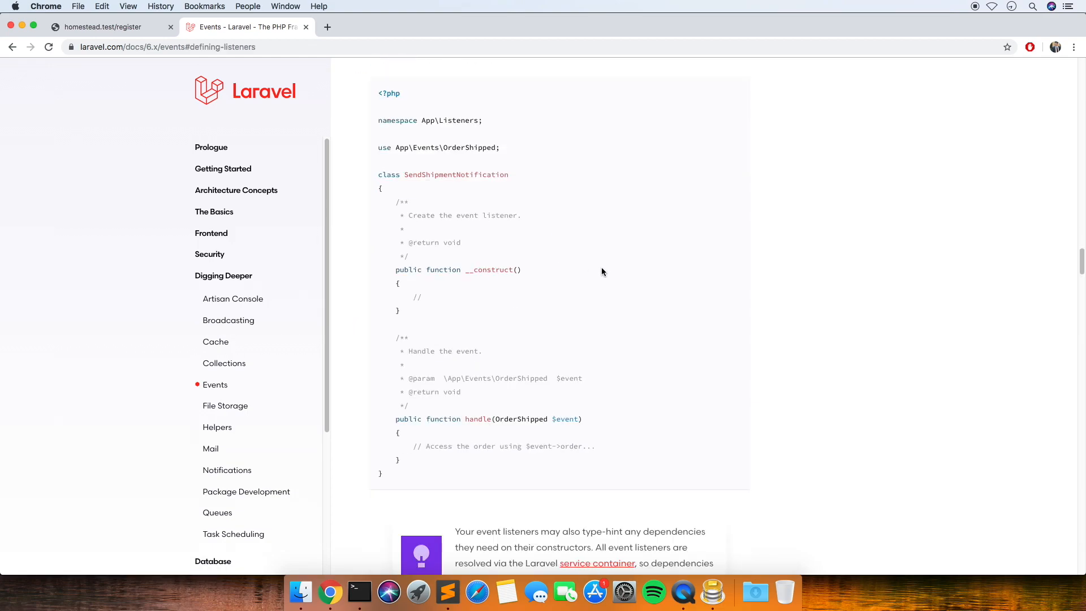
scroll(down, 3)
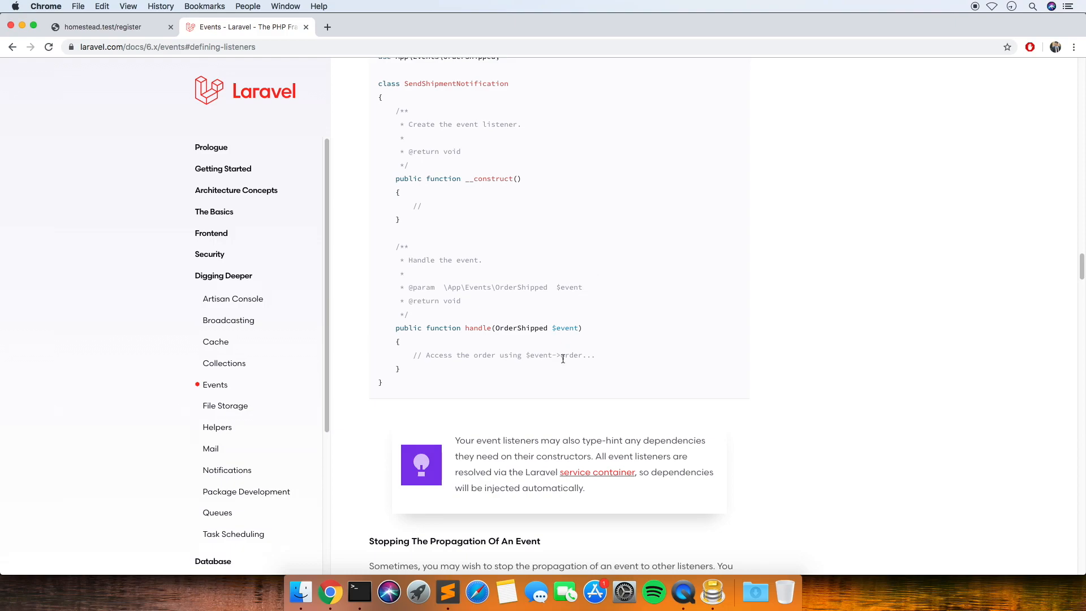
double_click(568, 355)
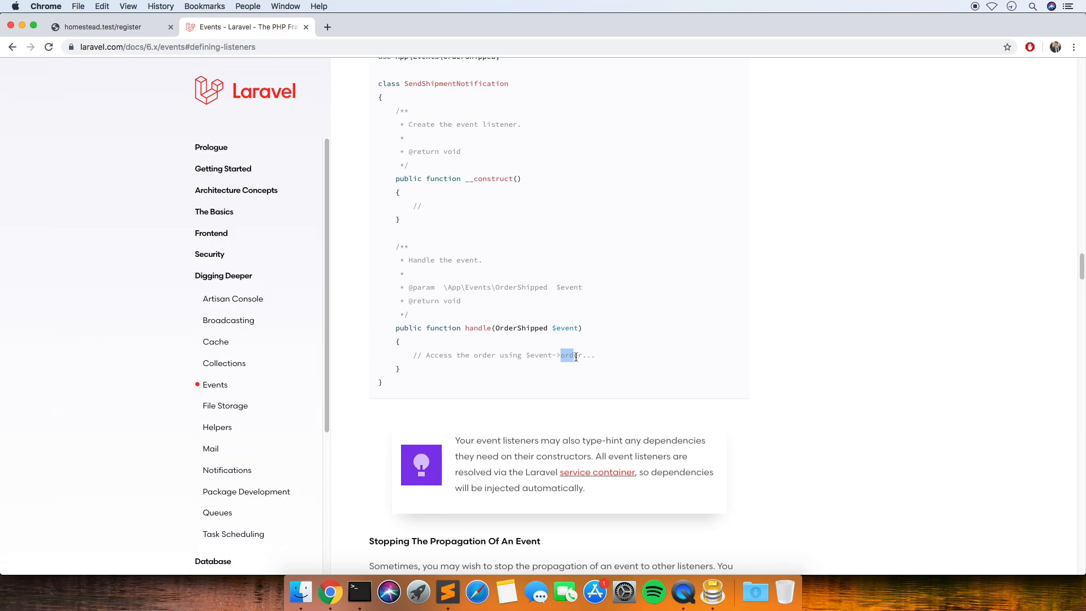
scroll(down, 3)
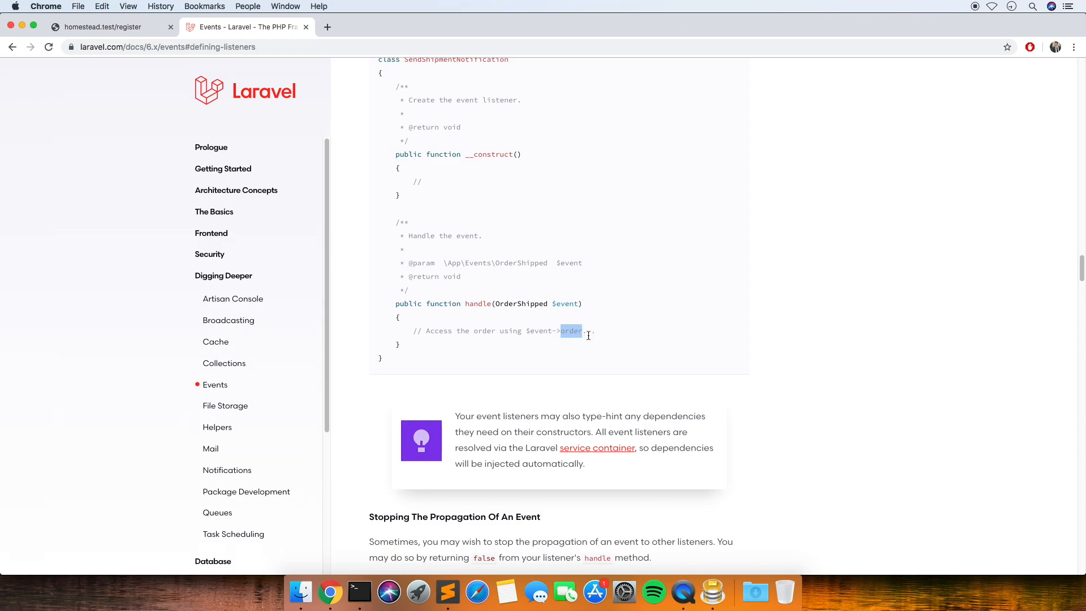
mouse_move(521, 379)
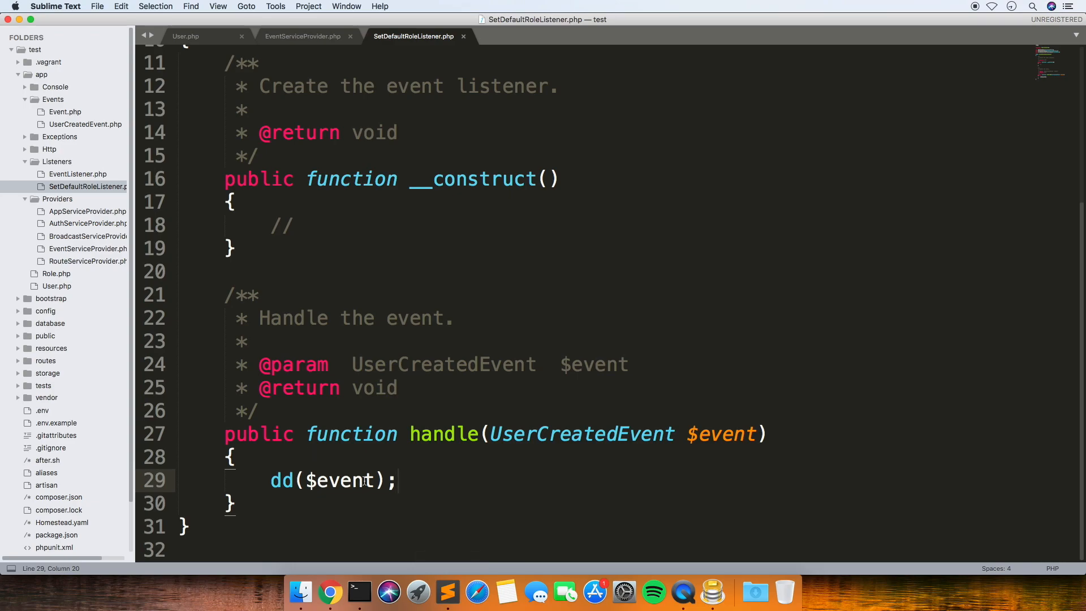
Change the listener's dd($event) to dd($event->user)
text(-)
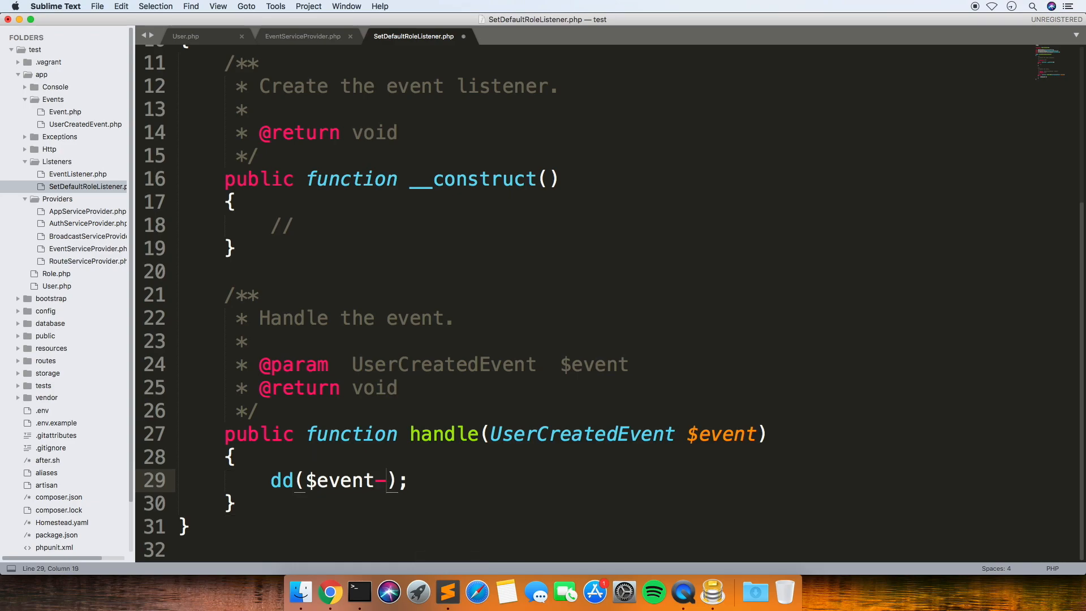
text(>user)
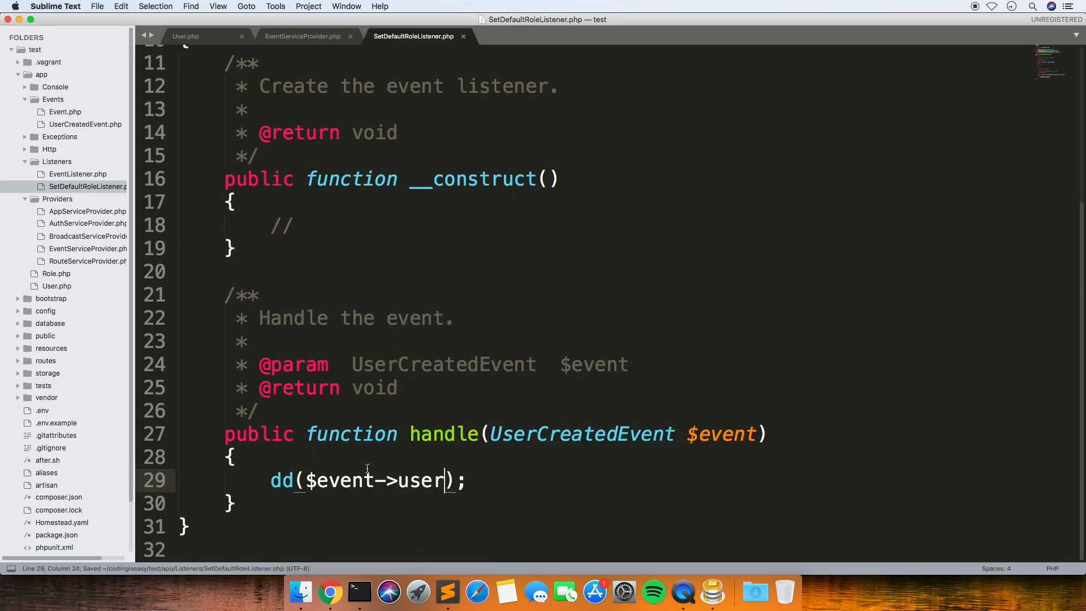
click(330, 591)
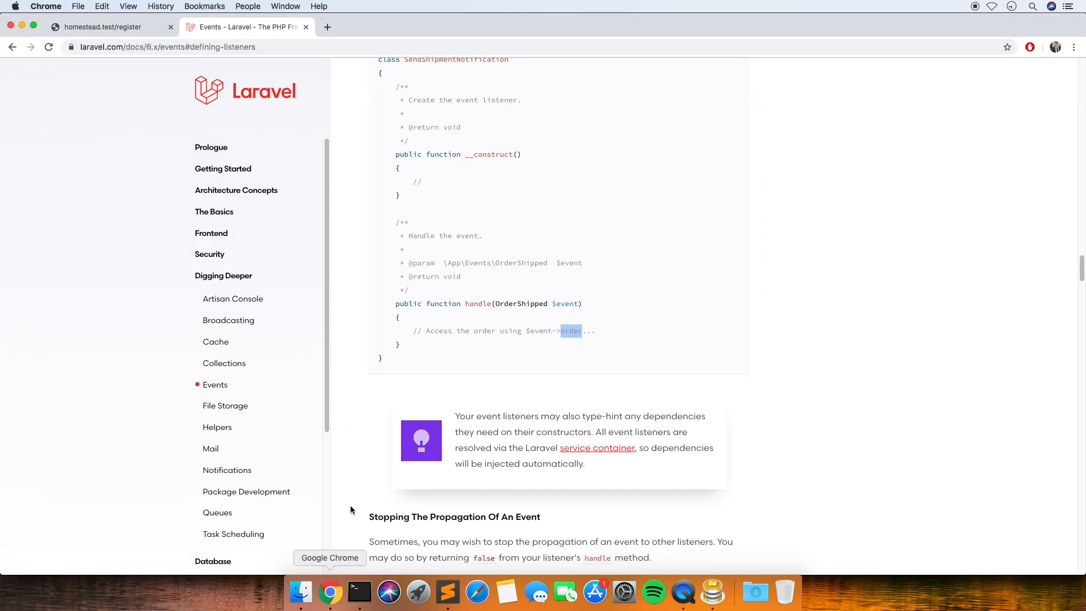
Refill Password and Confirm Password on homestead.test/register and resubmit the form
click(104, 26)
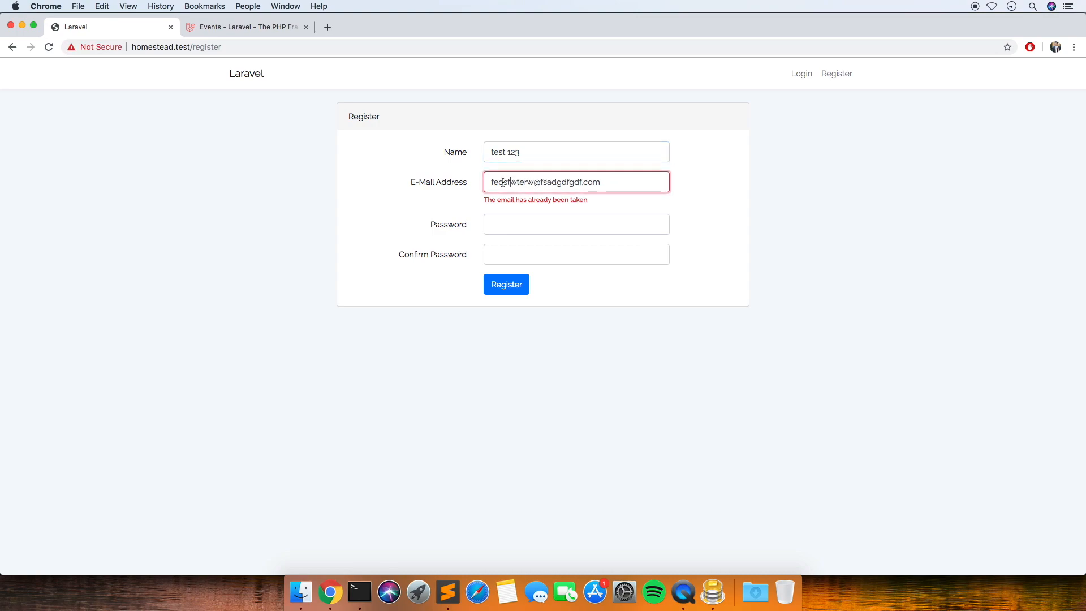
click(576, 224)
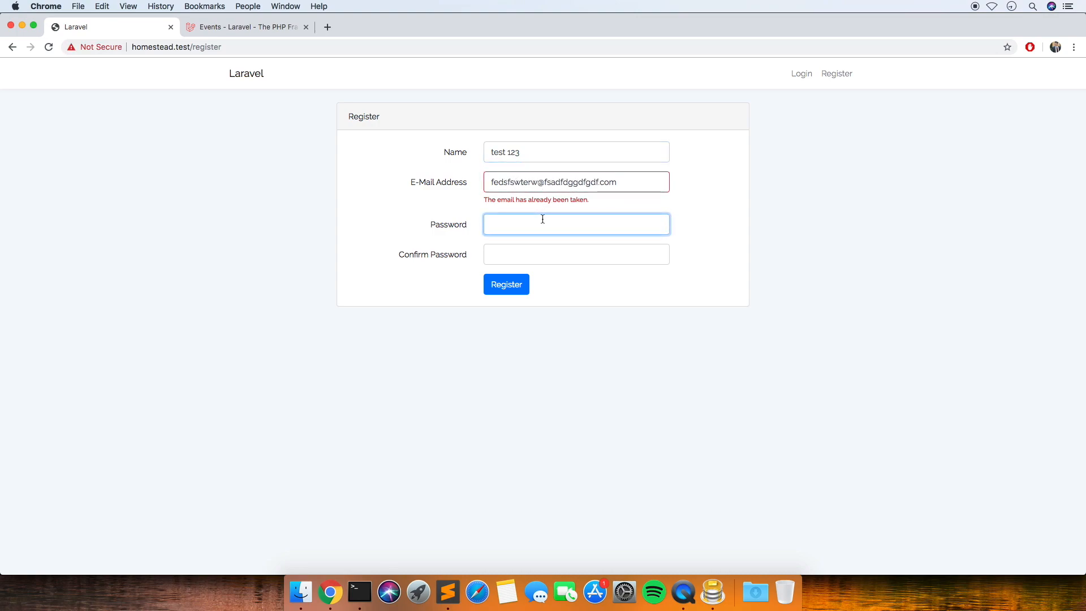
text(••••••)
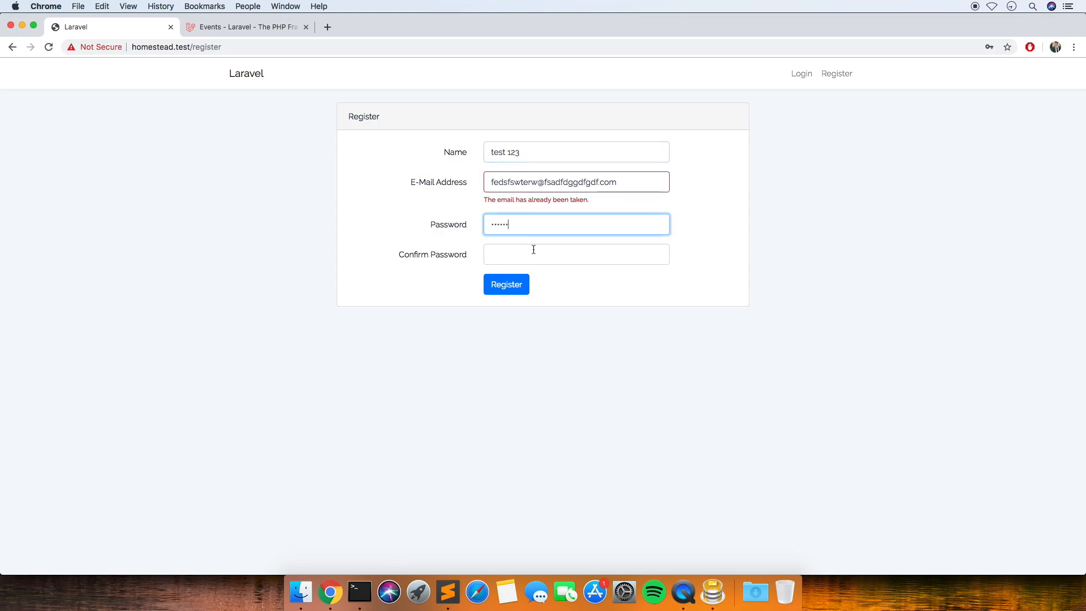
click(506, 284)
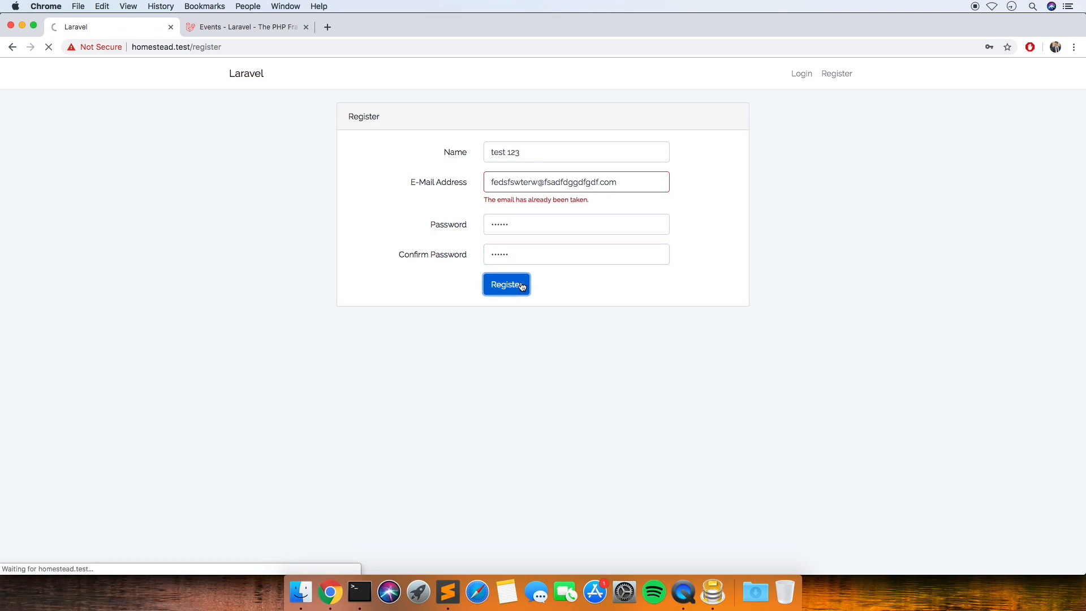
click(506, 284)
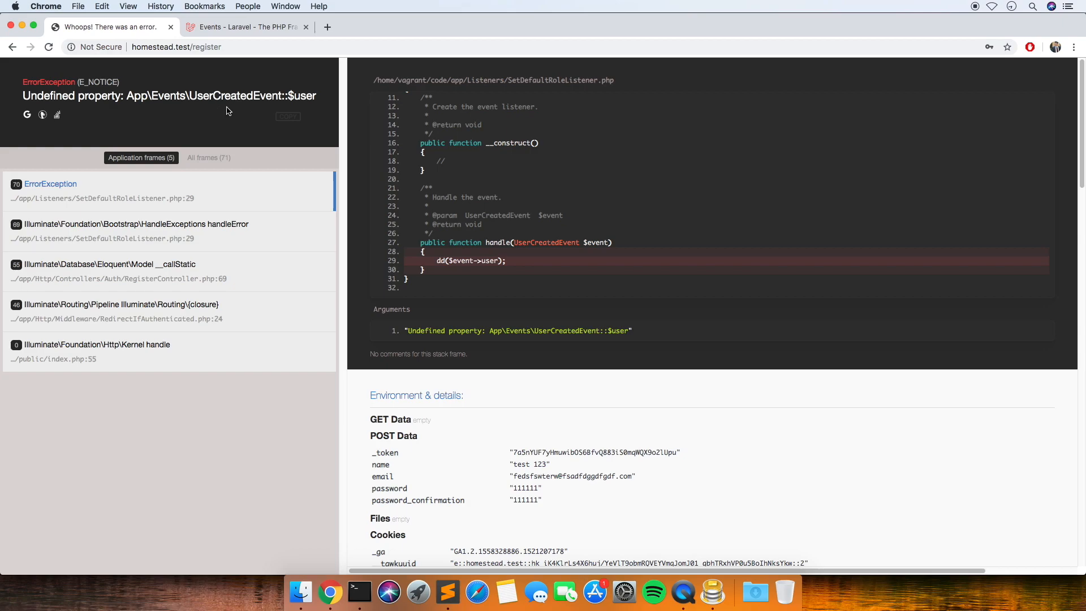
mouse_move(524, 267)
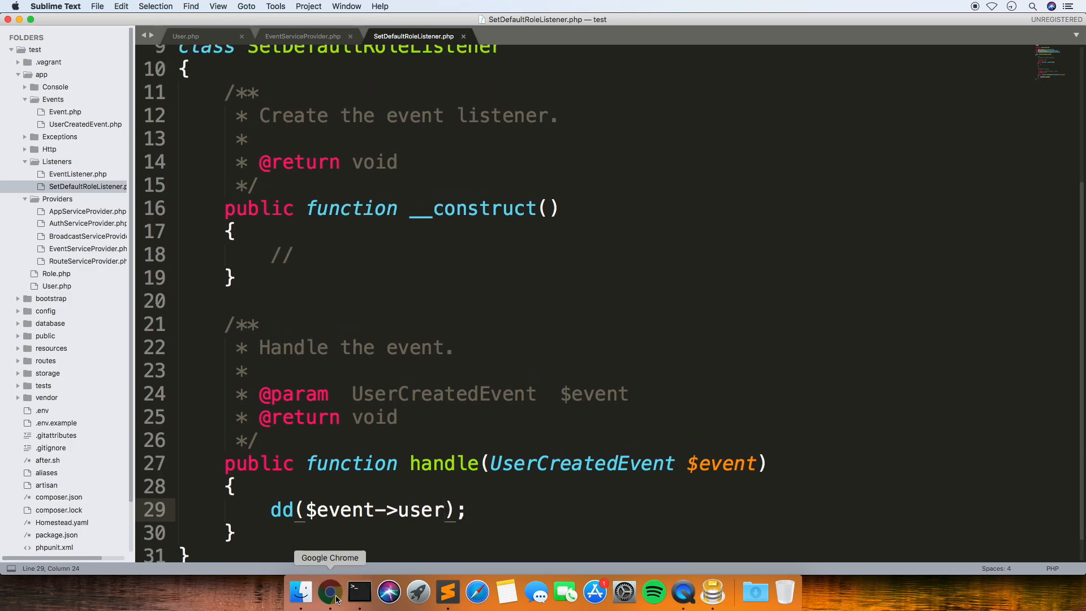
Review the OrderShipped event example storing a public $order, then return to Sublime Text
click(330, 592)
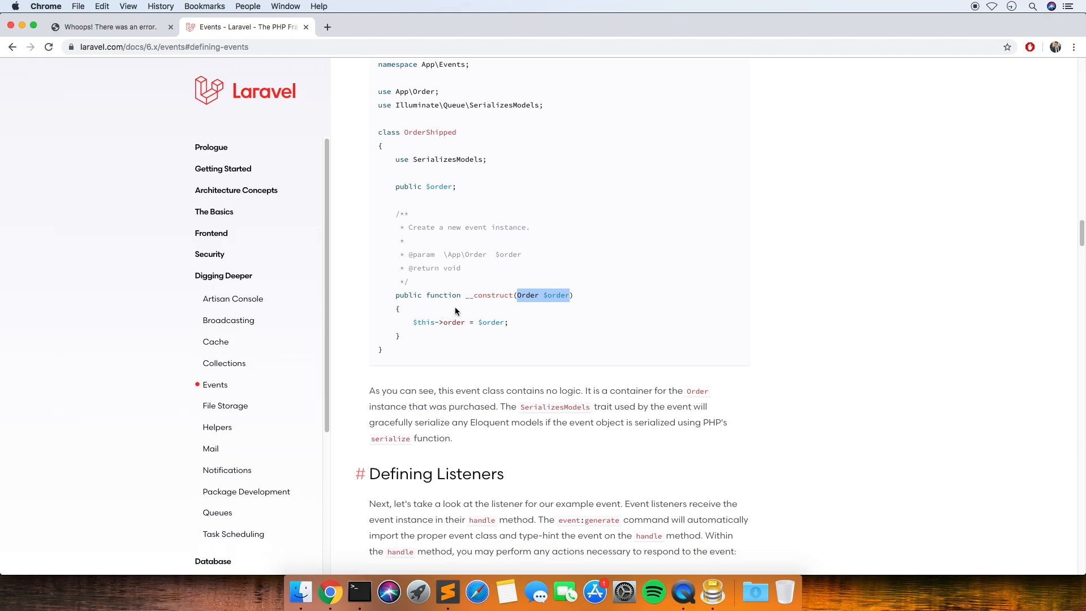
mouse_move(448, 592)
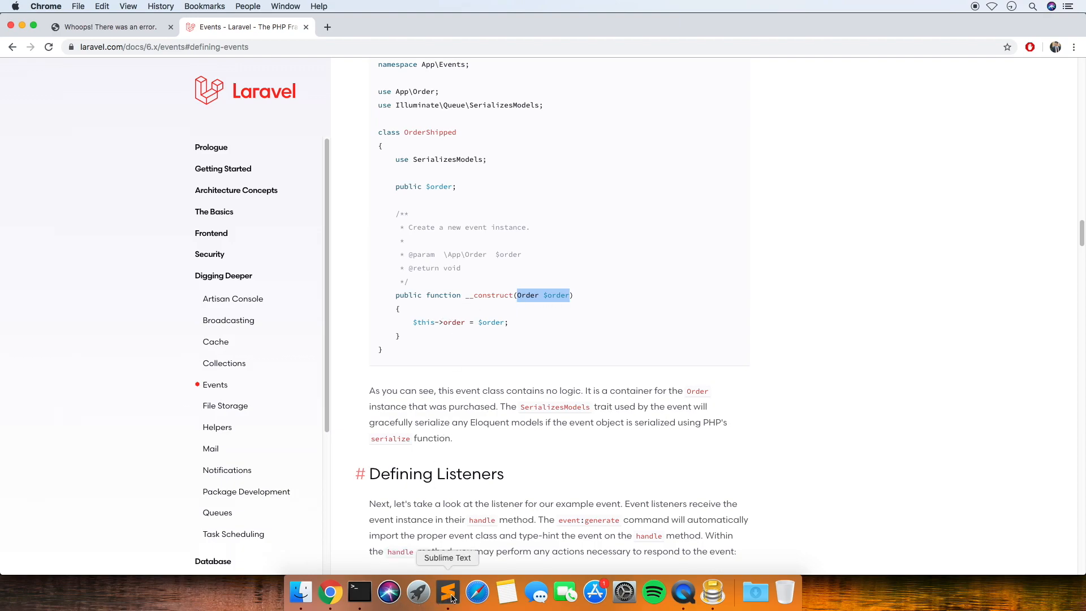
click(448, 592)
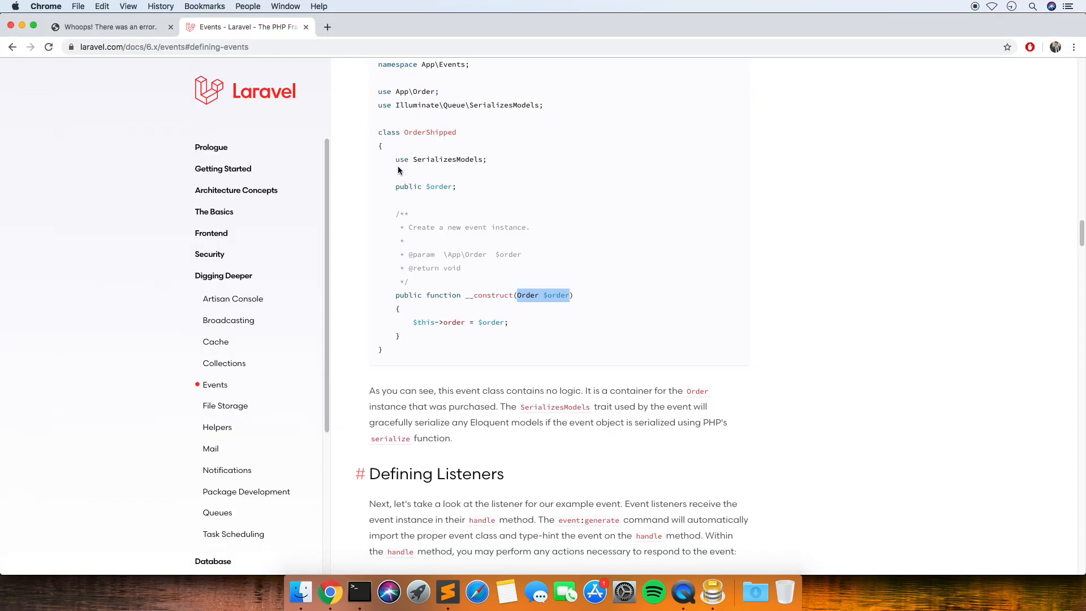
drag(398, 171, 503, 266)
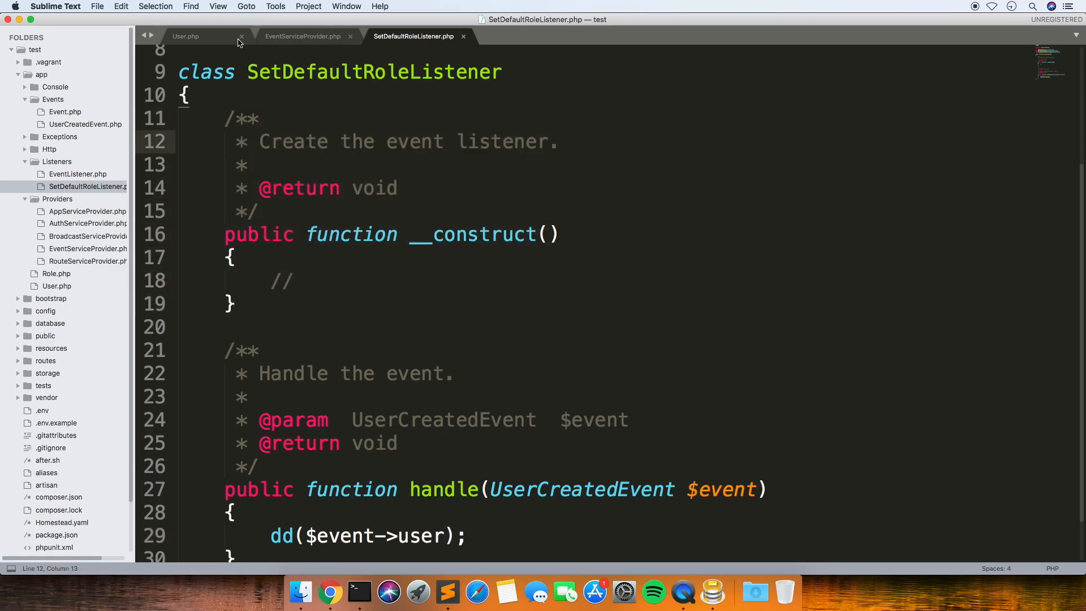
In UserCreatedEvent.php, delete the Dispatchable/InteractsWithSockets trait line and its blank line
click(87, 124)
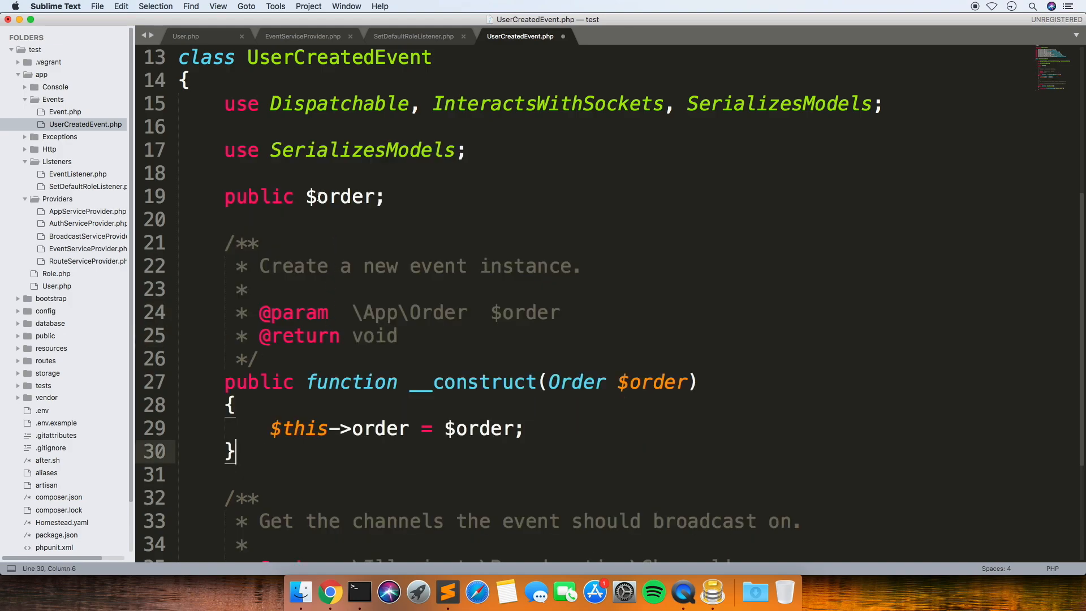
mouse_move(630, 103)
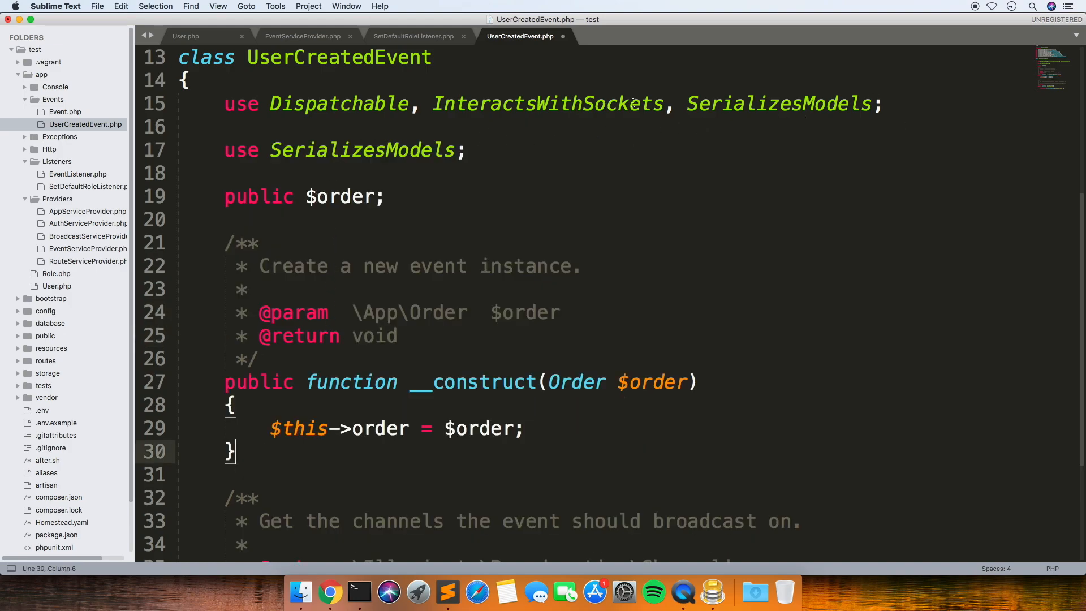
click(225, 103)
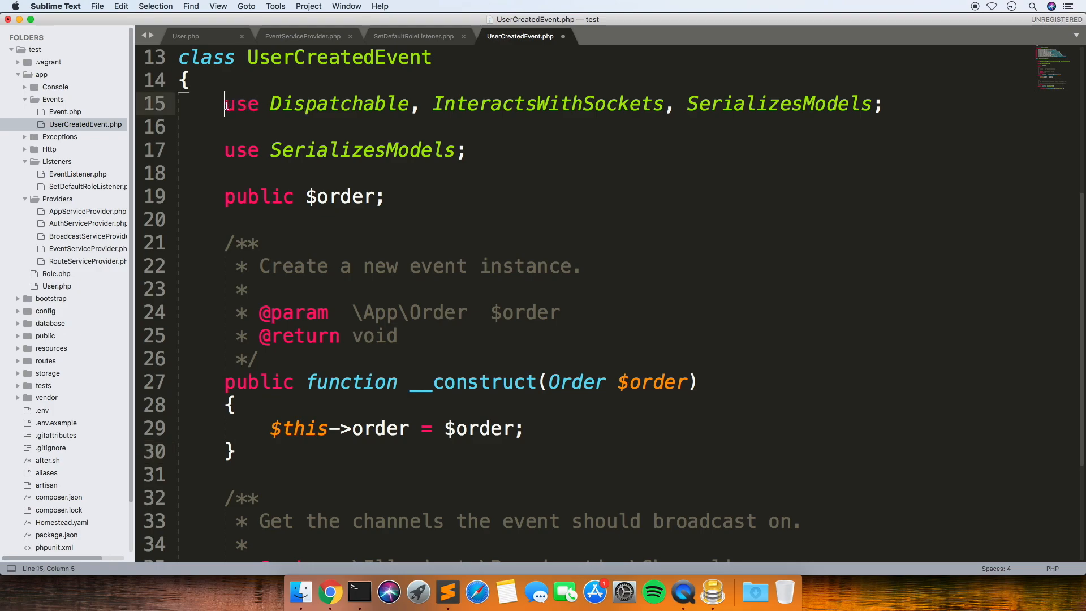
key(cmd+shift+k)
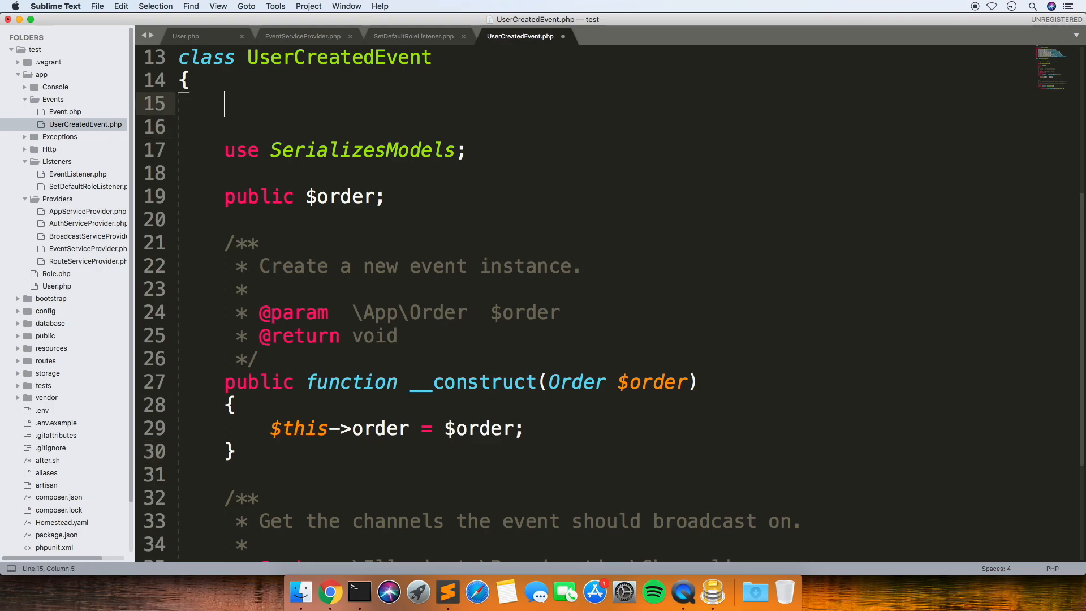
key(backspace)
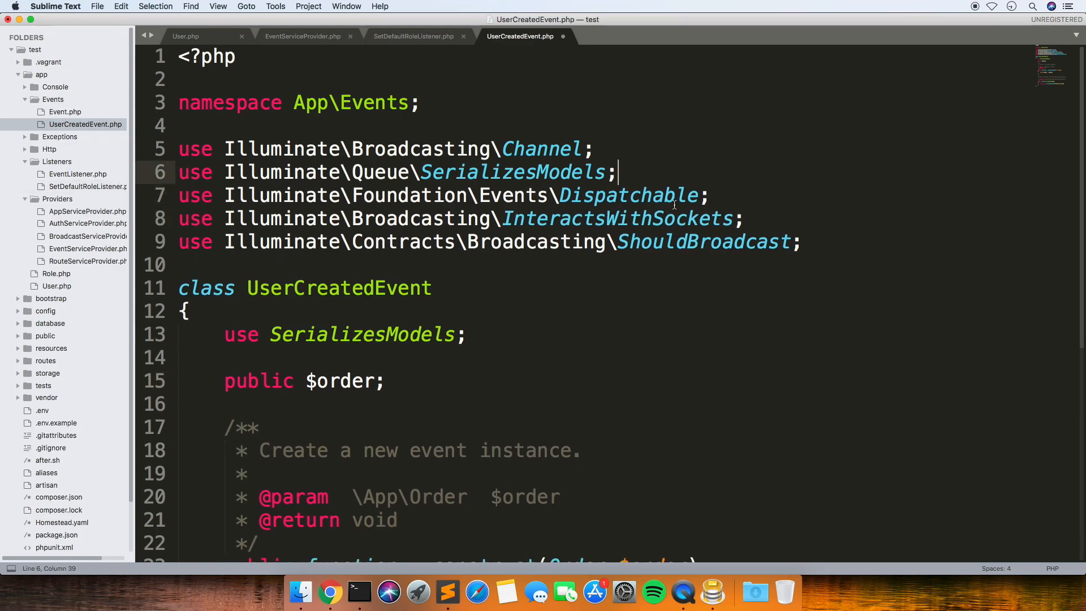
Remove the unused broadcasting, Dispatchable and Channel imports
triple_click(457, 218)
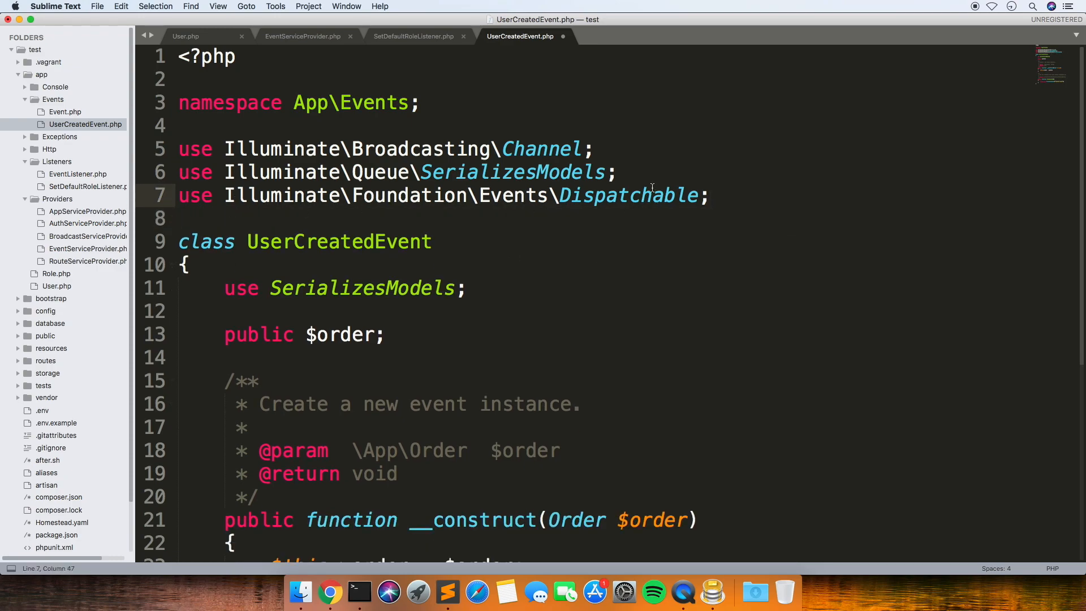
triple_click(443, 195)
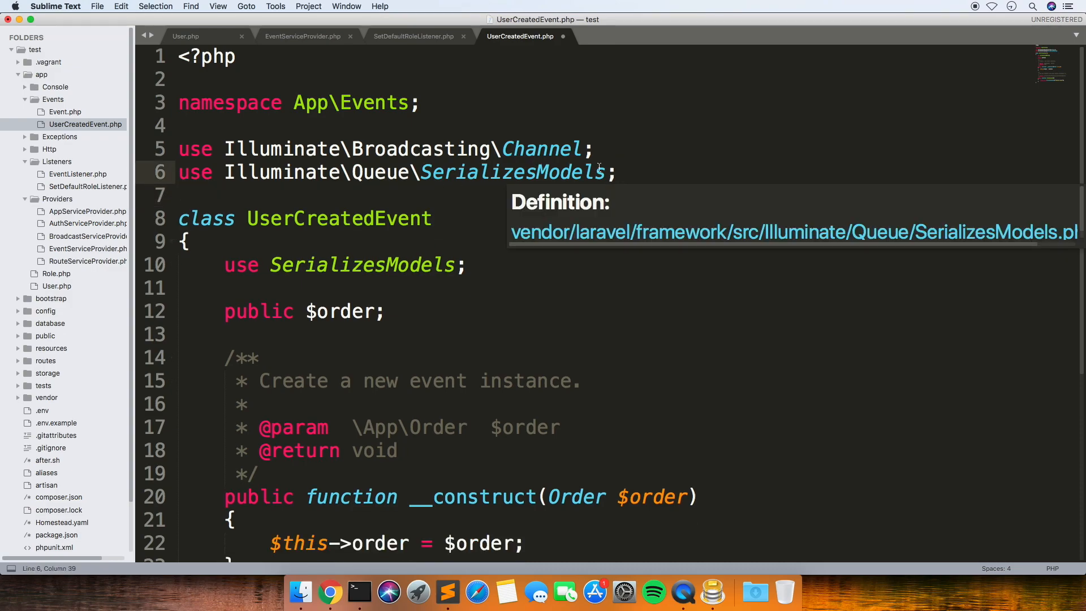
triple_click(381, 148)
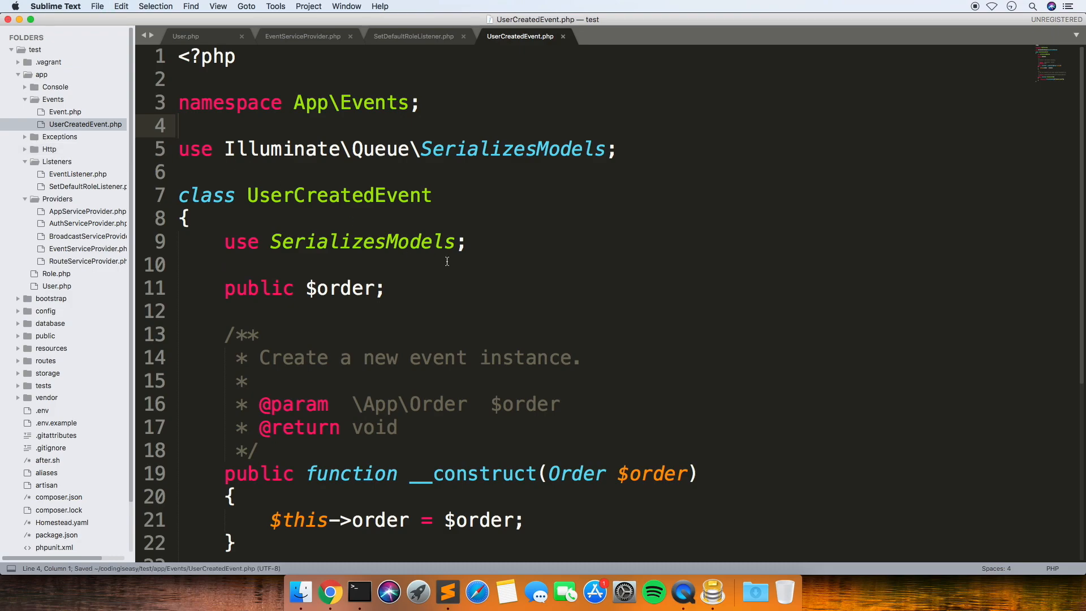
scroll(down, 3)
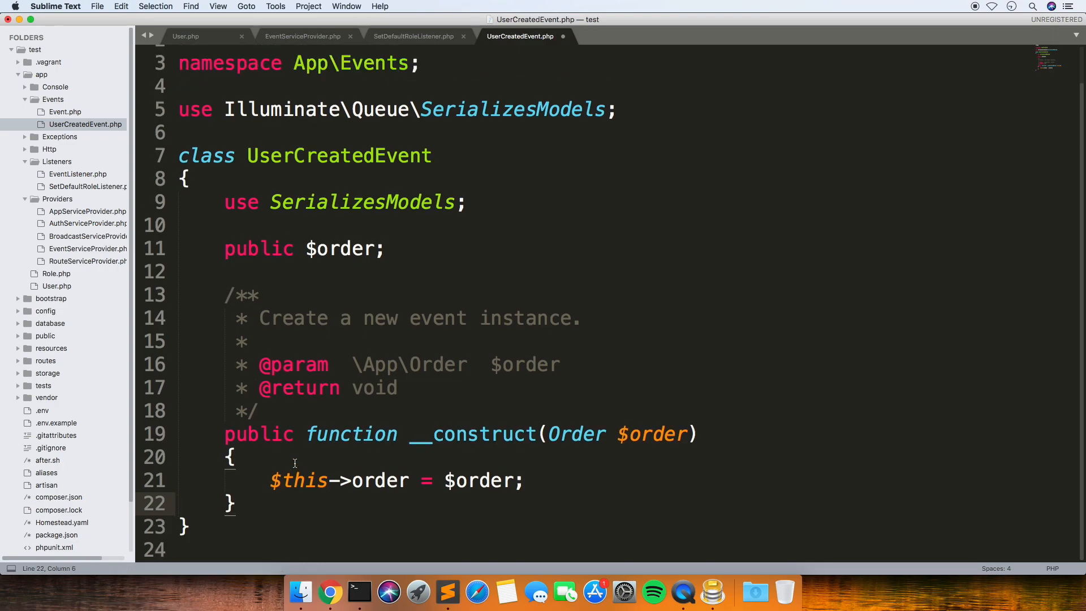
Rename the $order property to $user and add the 'use App\User;' import
key(cmd+s)
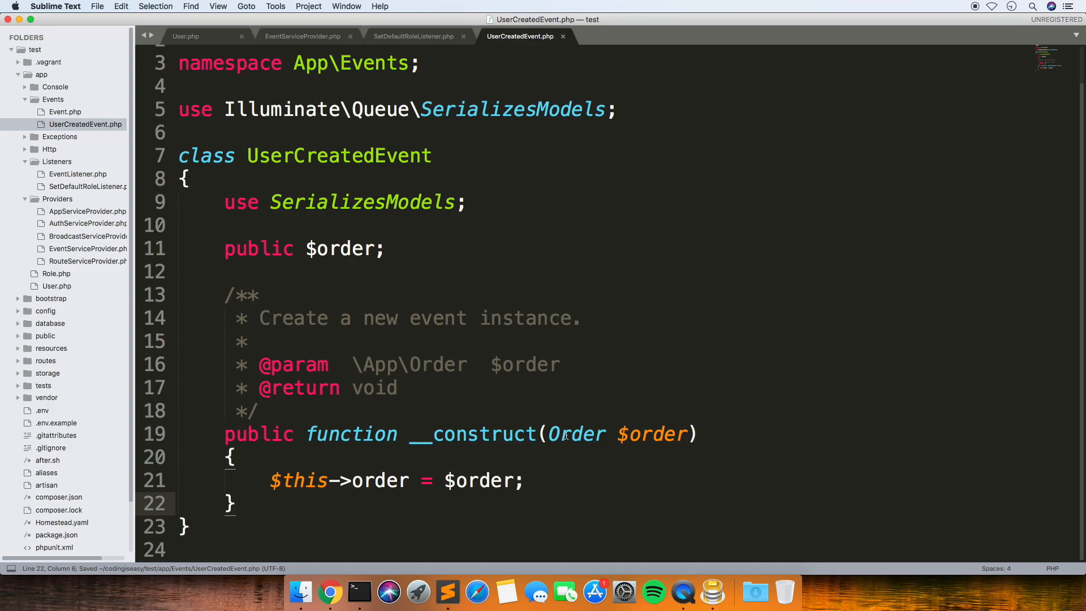
click(567, 434)
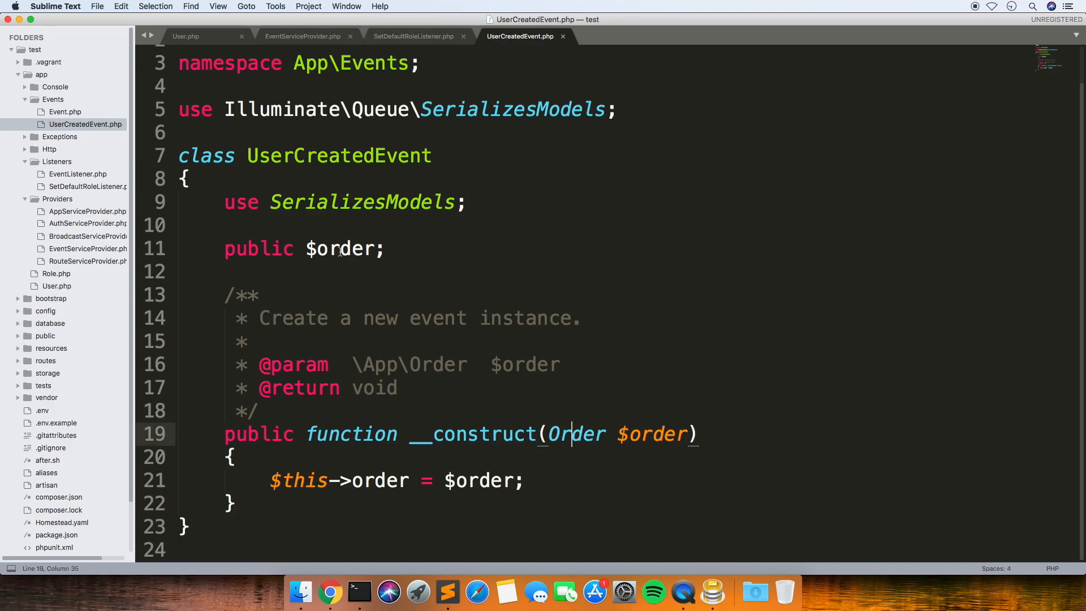
text(user)
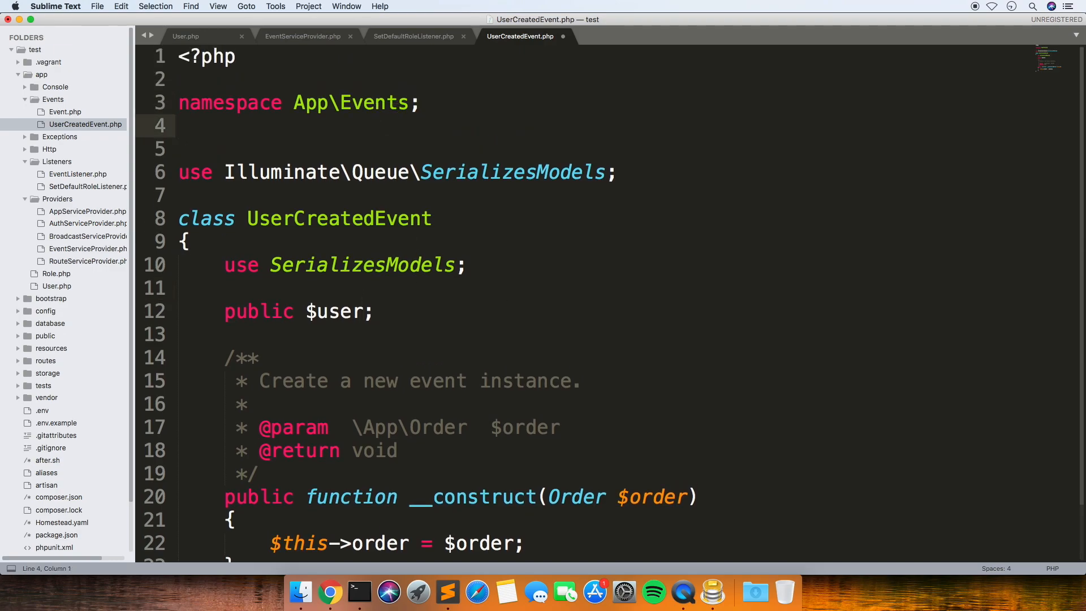
text(use App\User;)
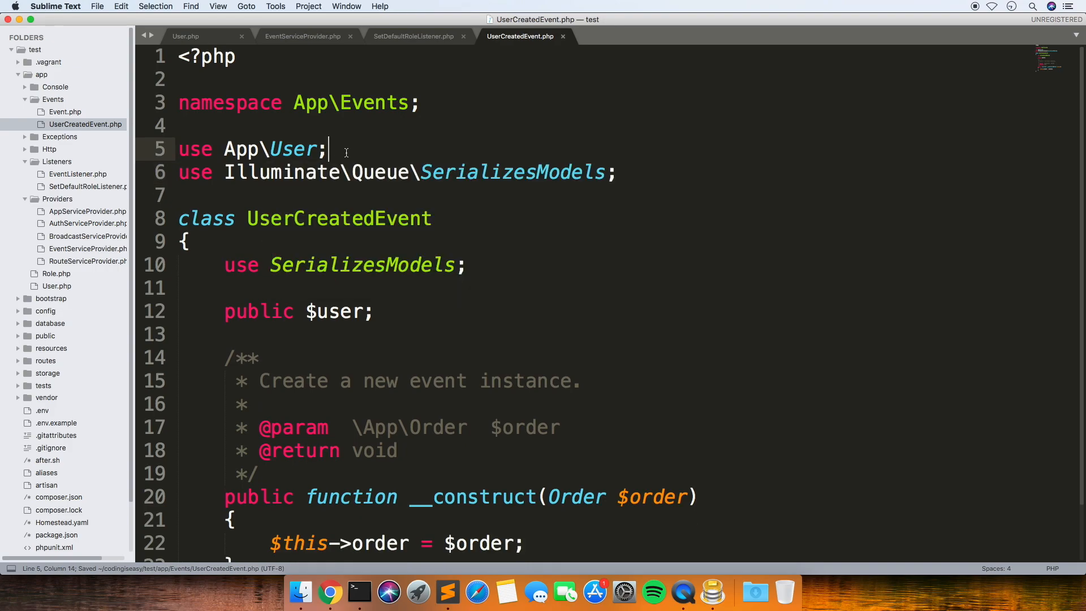
scroll(down, 3)
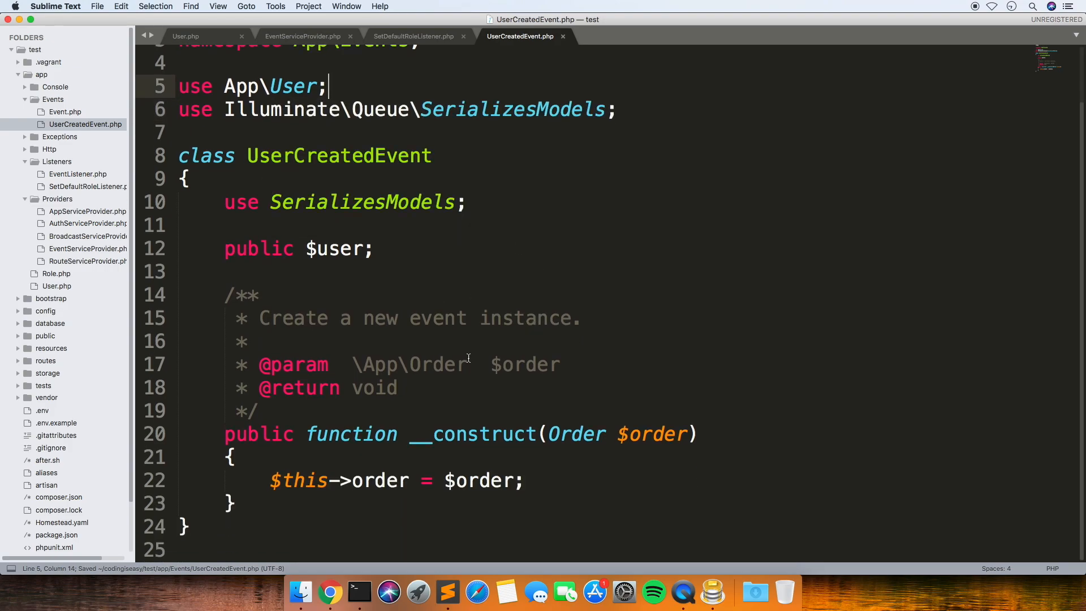
Change the Order type hint and docblock to User and store $user in the constructor
double_click(575, 435)
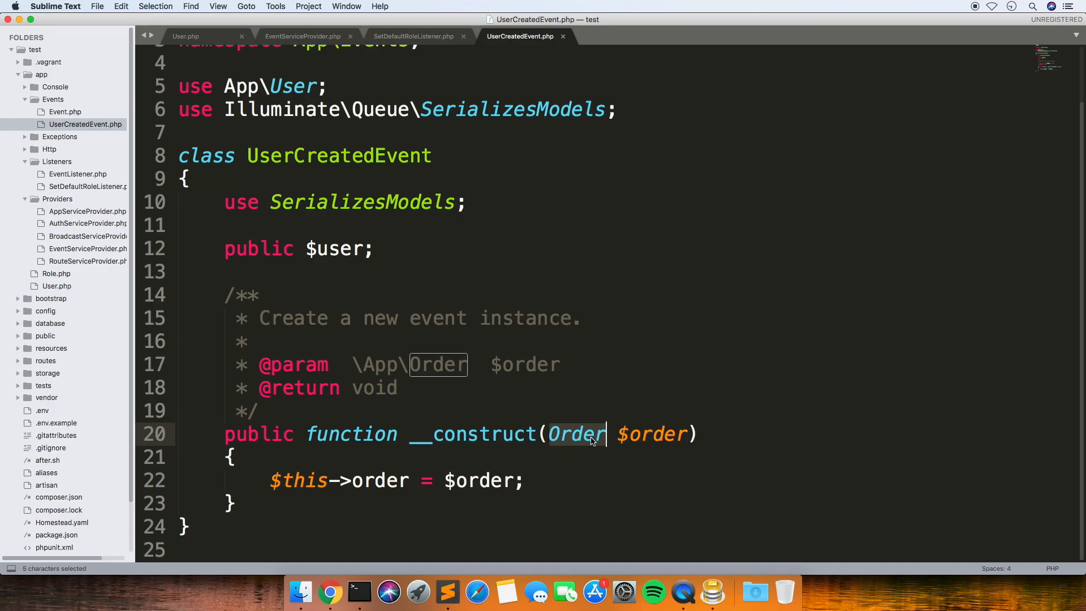
text(User)
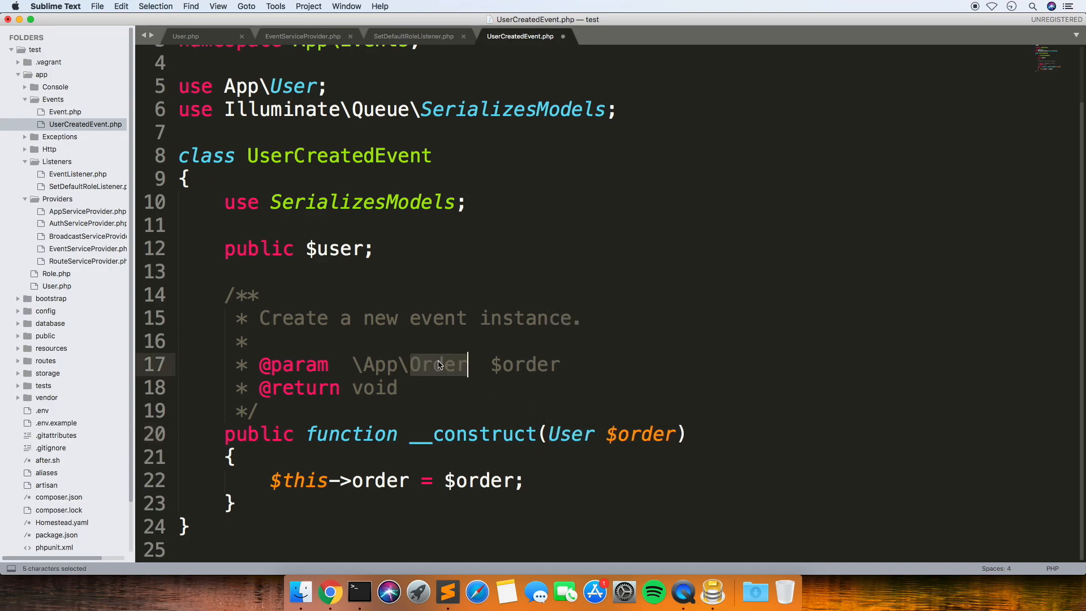
text(User)
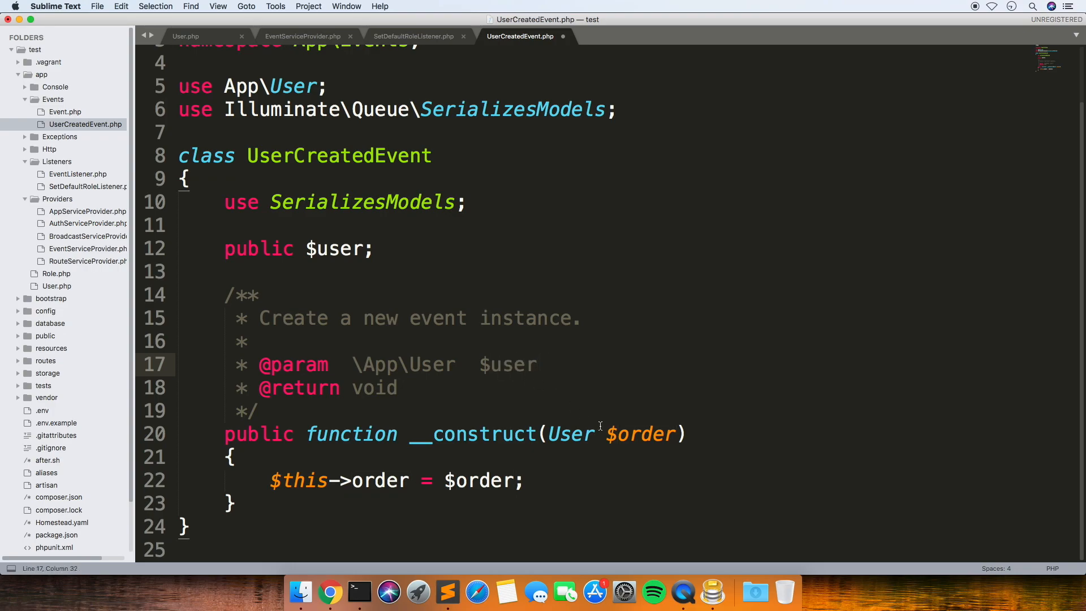
text(user)
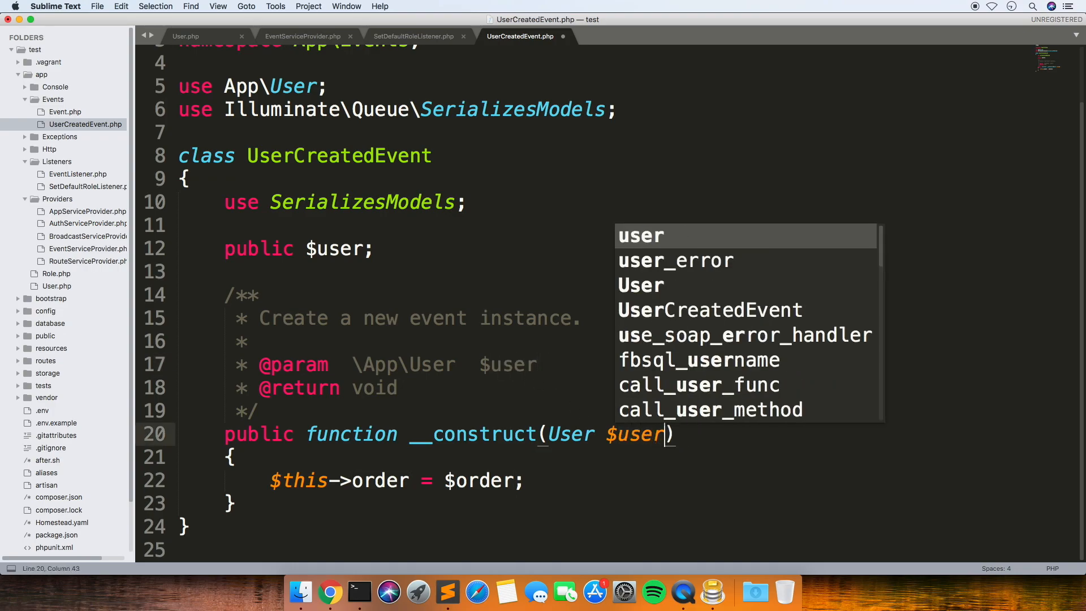
text(use)
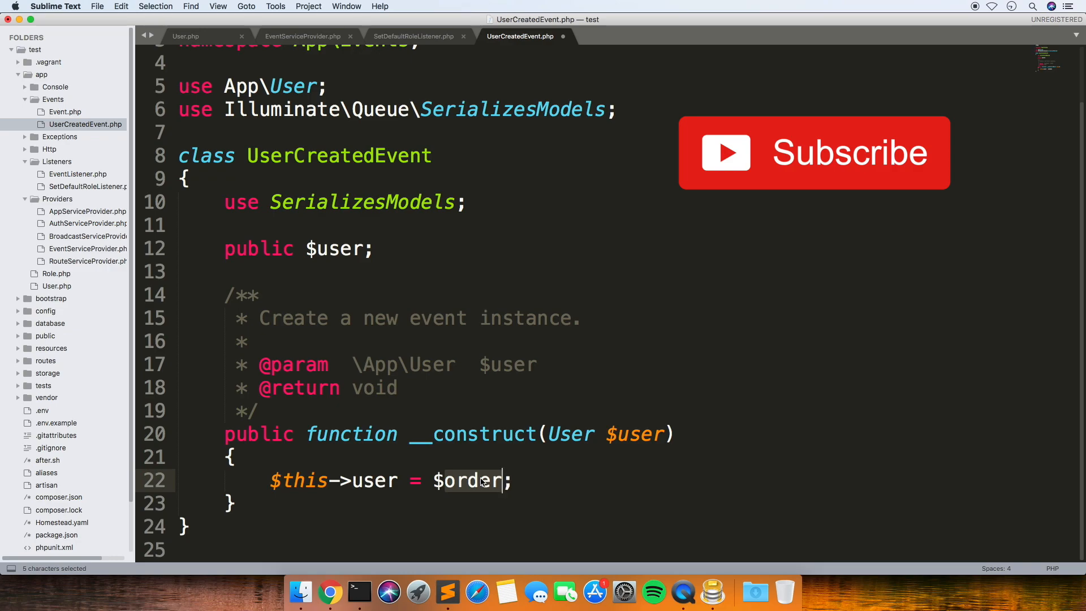
text(user)
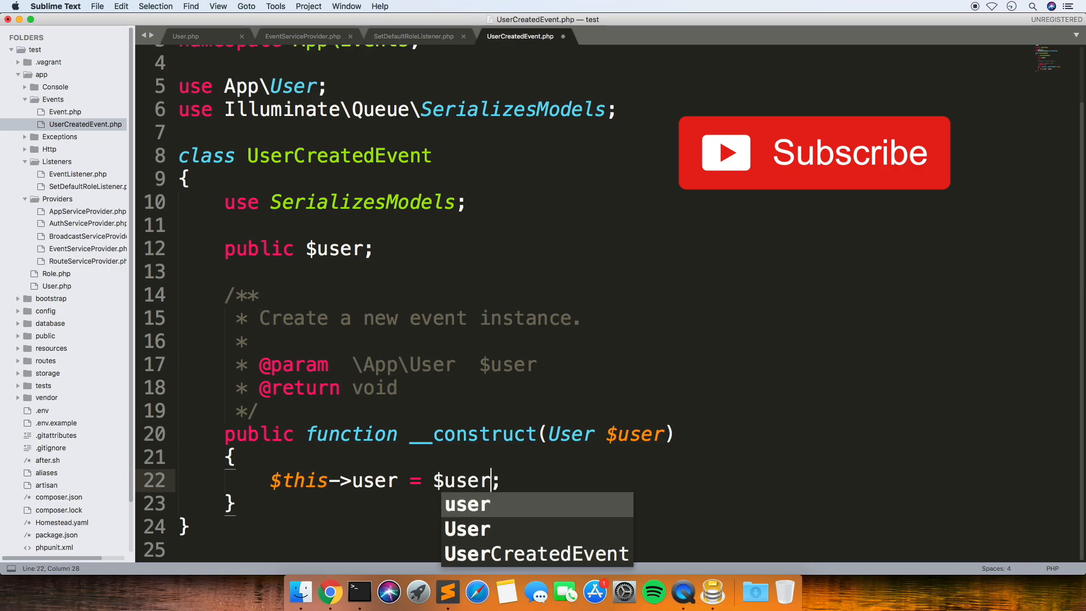
key(backspace)
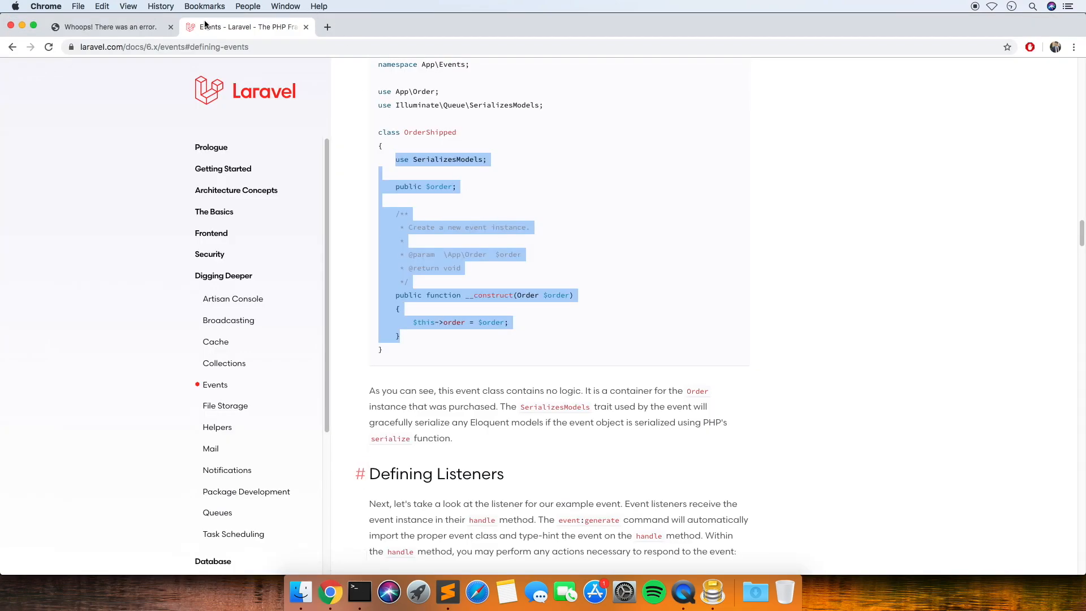
click(107, 27)
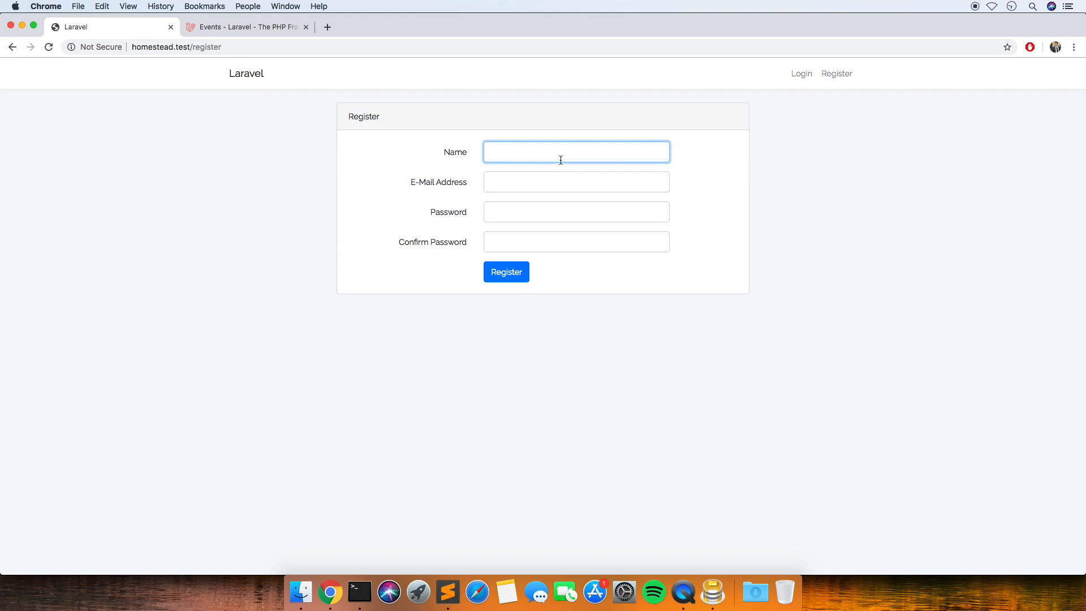
Register test user 'rtyuyrt rtyuryturytuyt' with email etyrytey@dg to trigger the User dump
text(rtyuyrt rtyuryturytuyt)
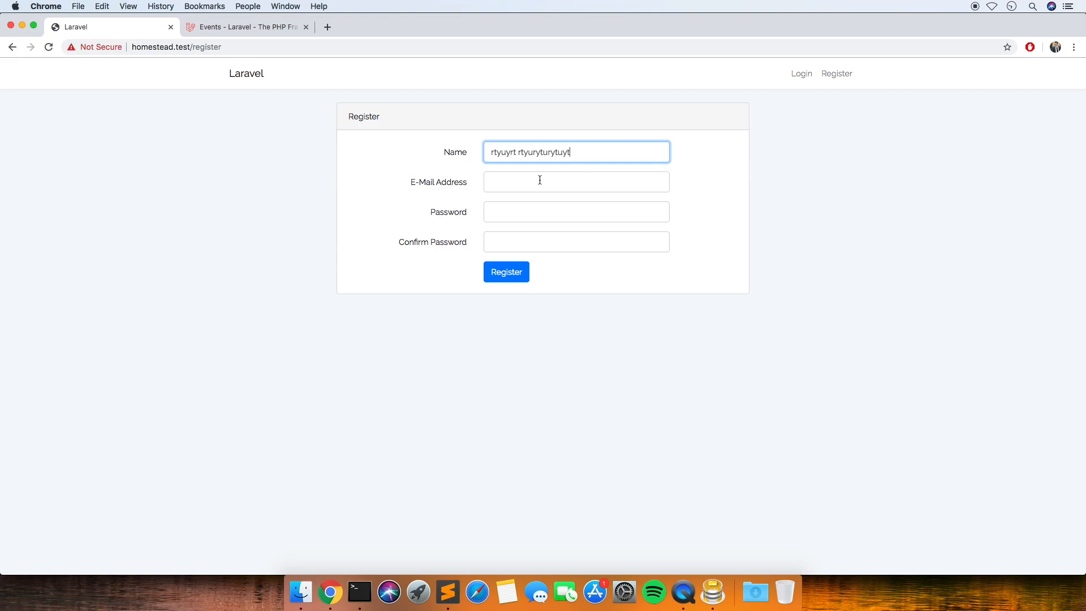
text(etyrytey@dgergr.com)
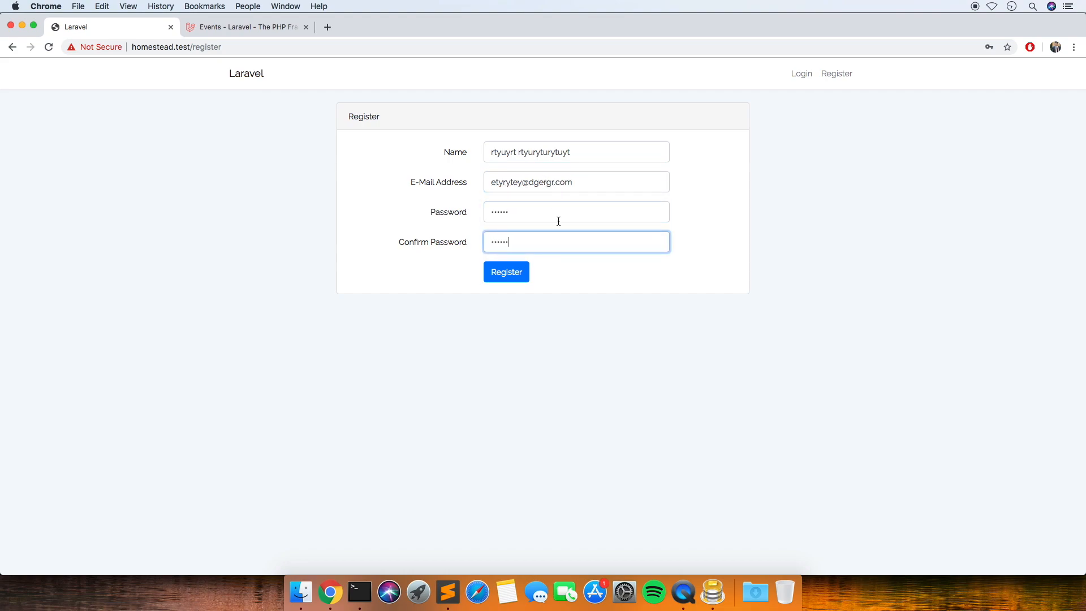
click(506, 271)
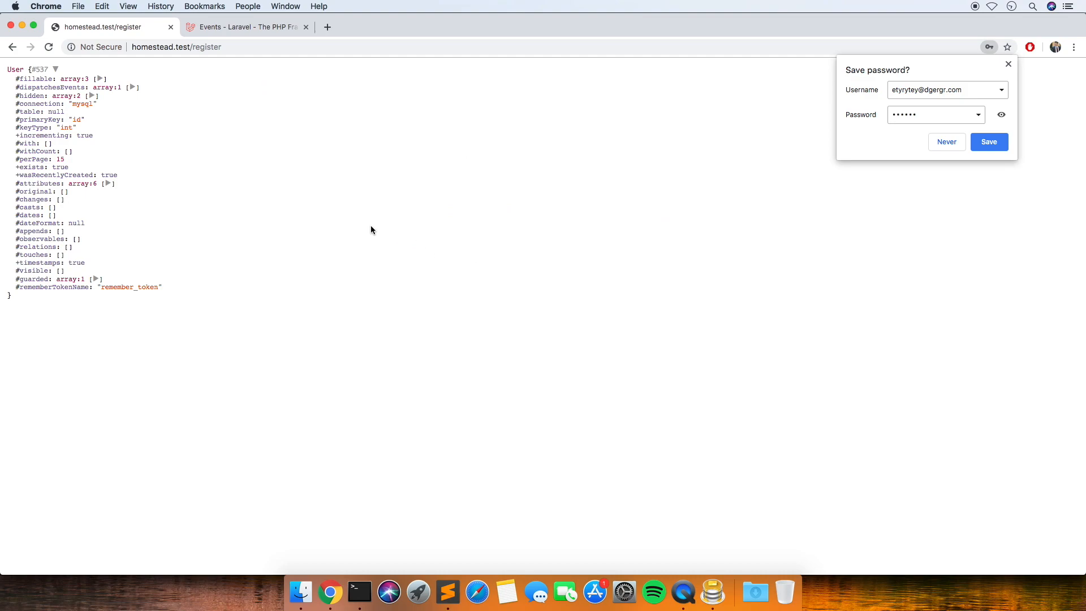
mouse_move(269, 191)
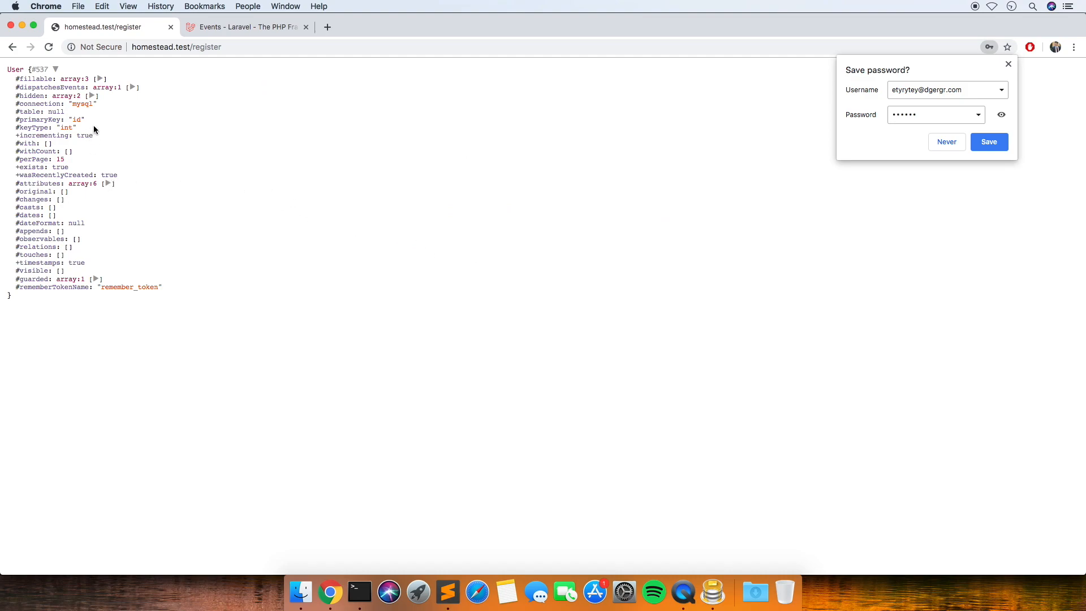
mouse_move(357, 191)
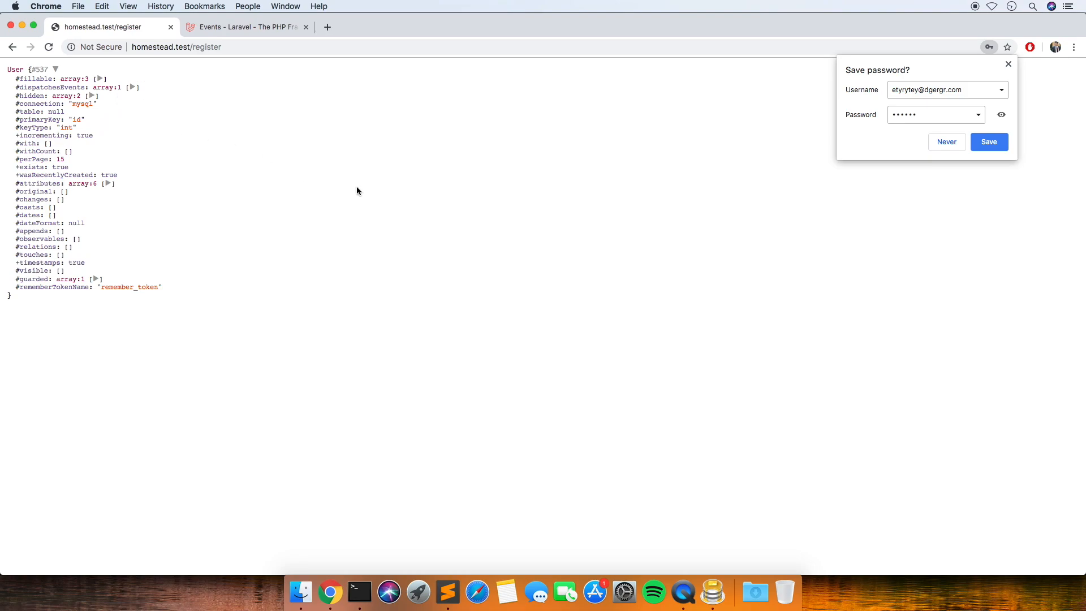
mouse_move(349, 185)
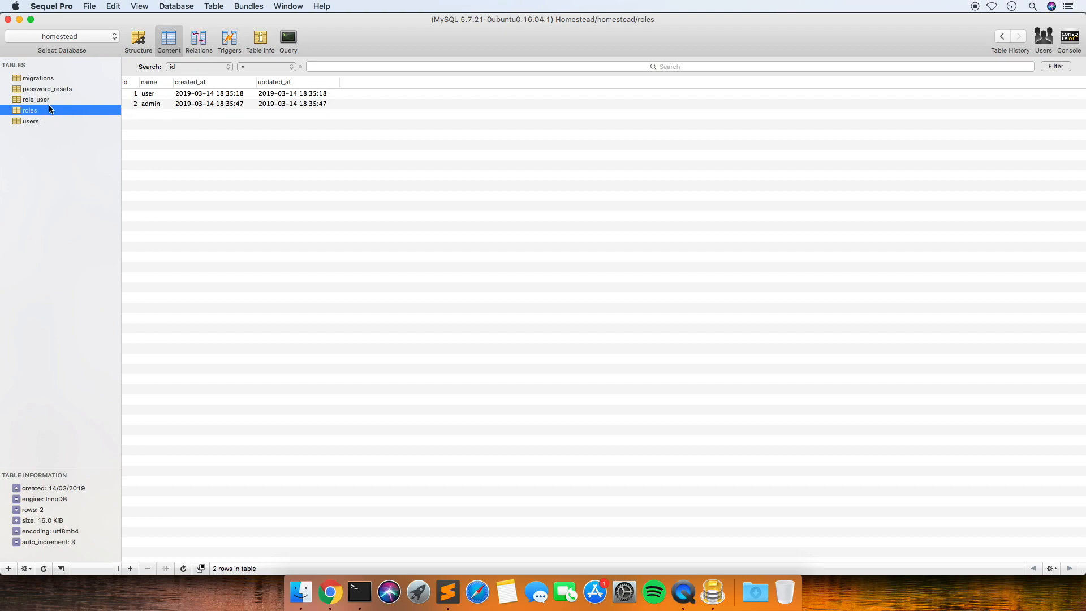
mouse_move(127, 102)
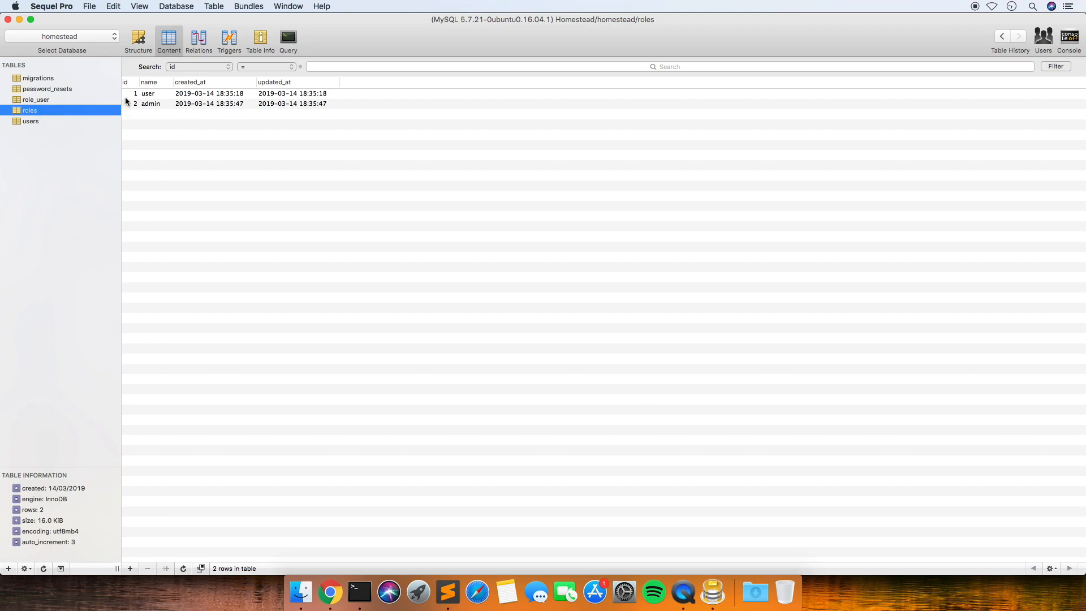
mouse_move(198, 140)
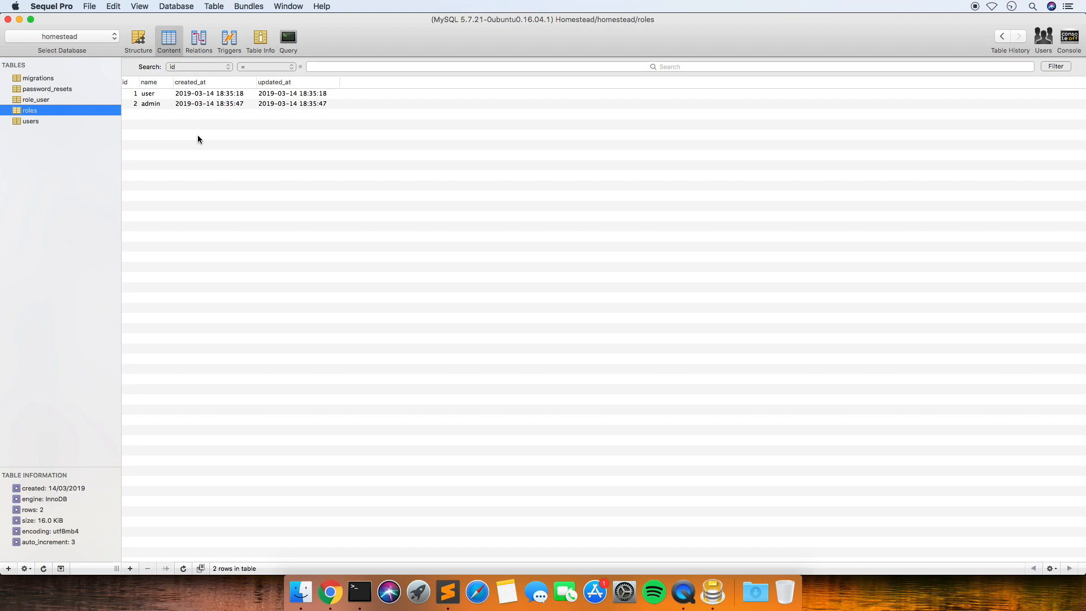
mouse_move(149, 134)
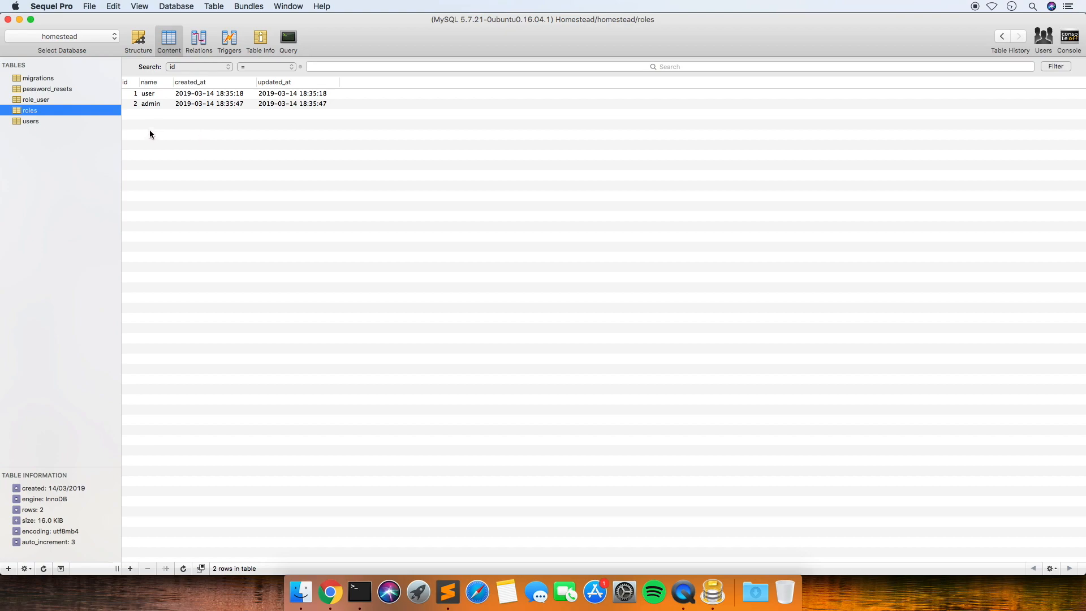
Select the 'user' row in Sequel Pro's roles table to check its id
click(148, 93)
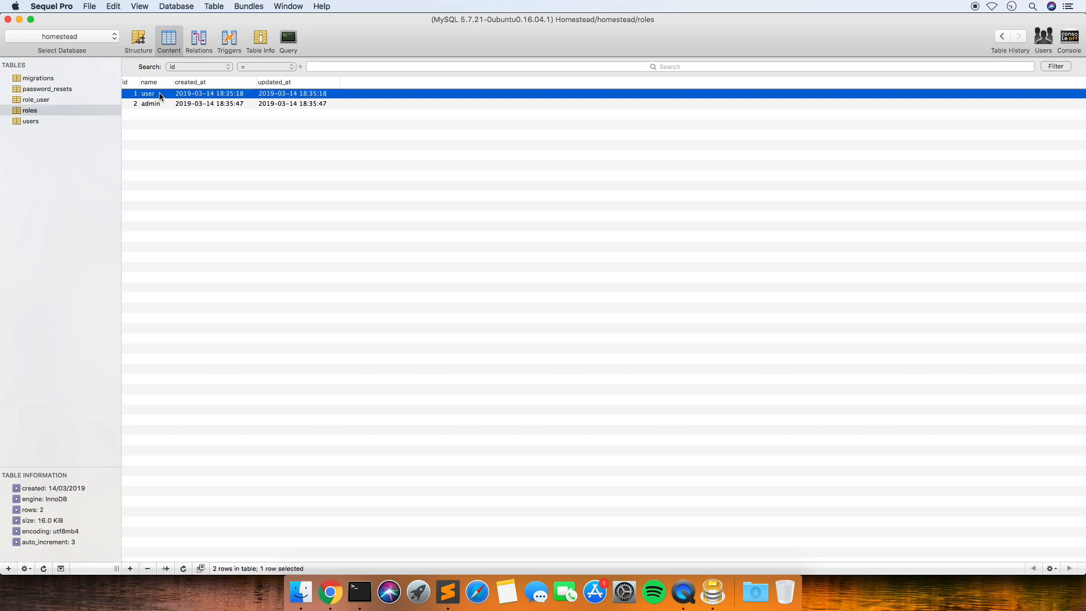
mouse_move(203, 131)
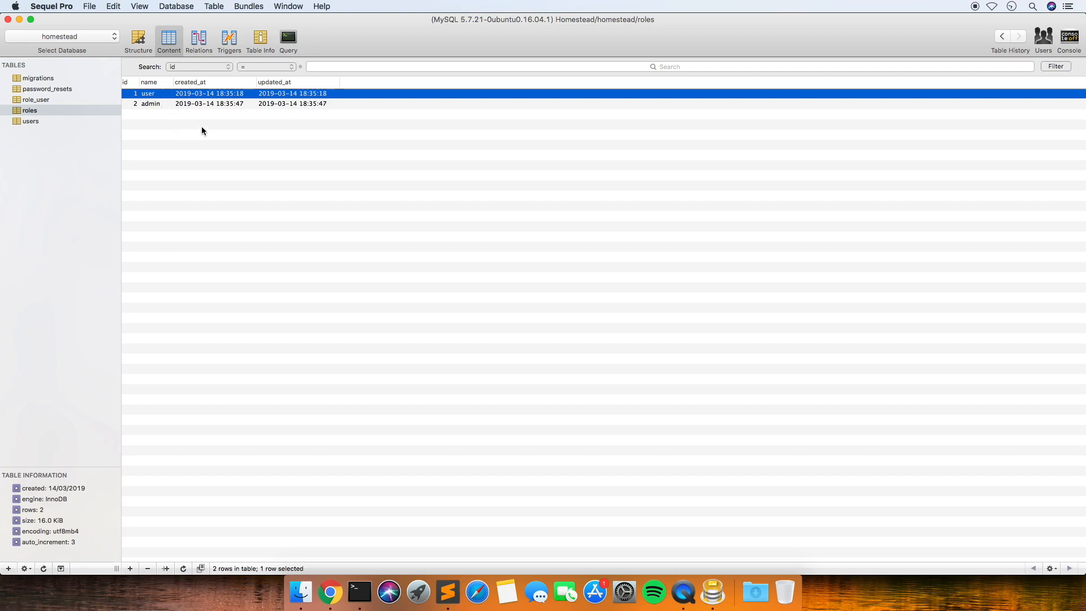
mouse_move(211, 205)
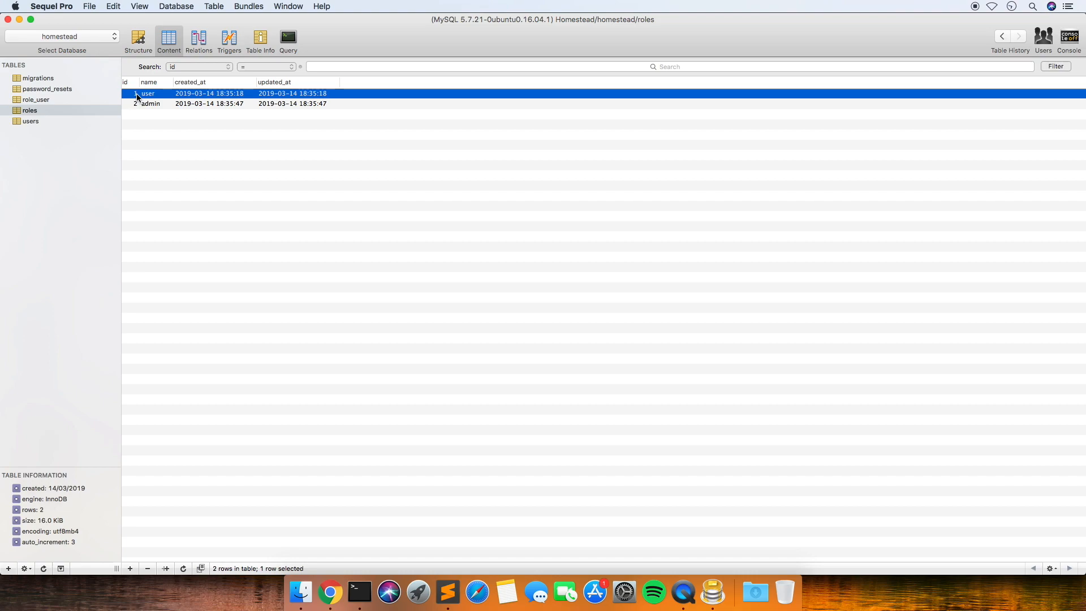
mouse_move(164, 129)
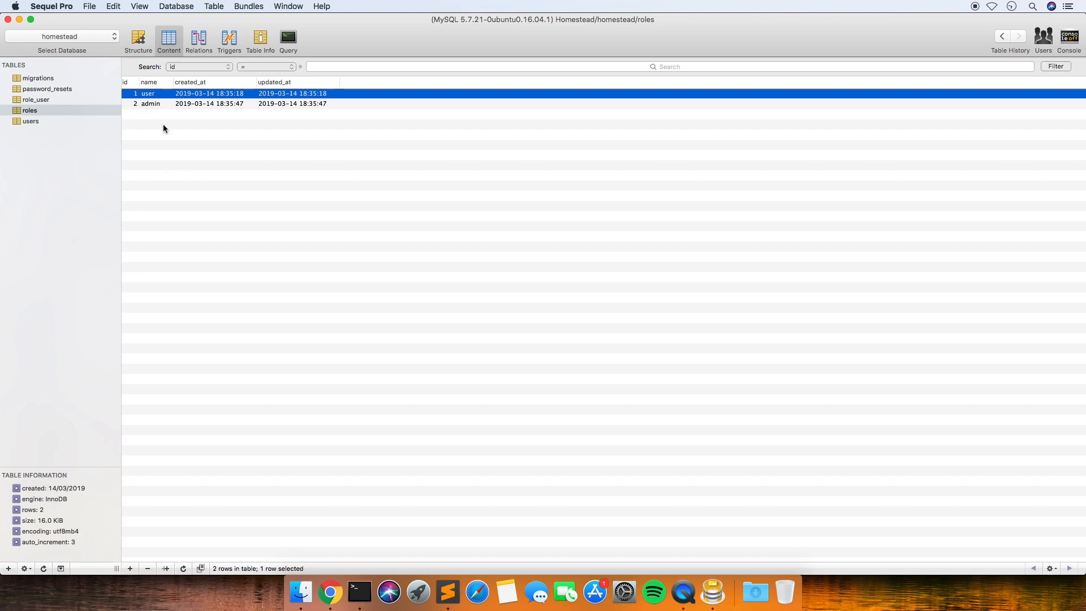
mouse_move(342, 286)
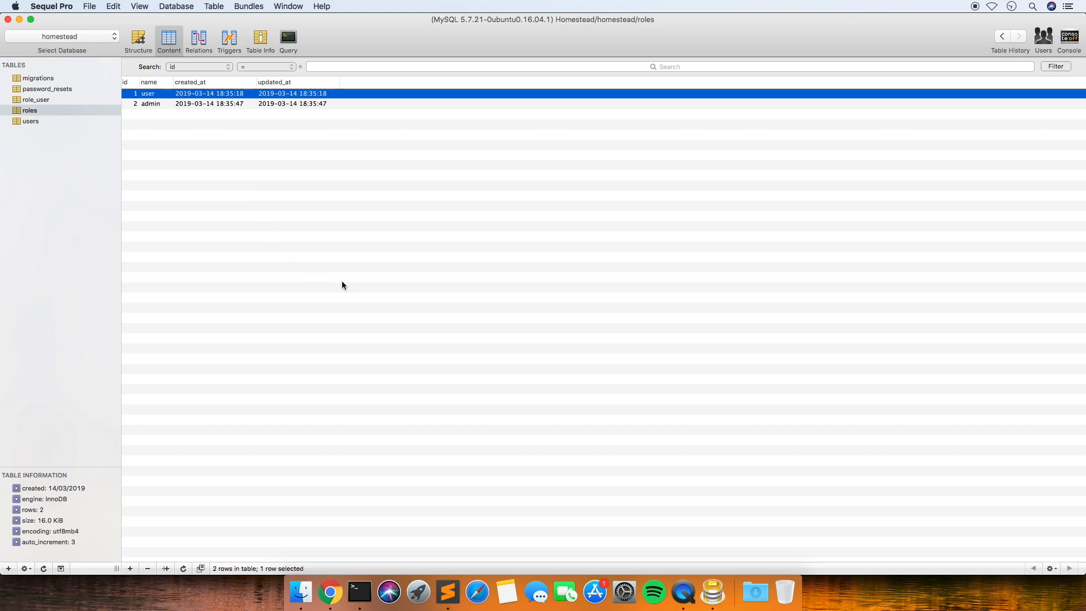
mouse_move(194, 147)
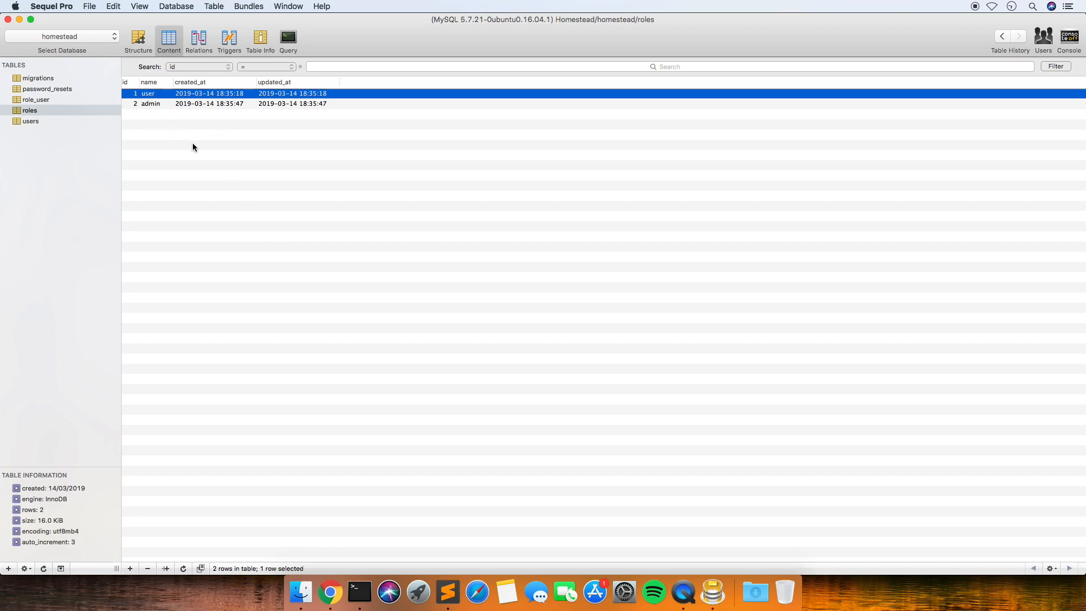
mouse_move(160, 125)
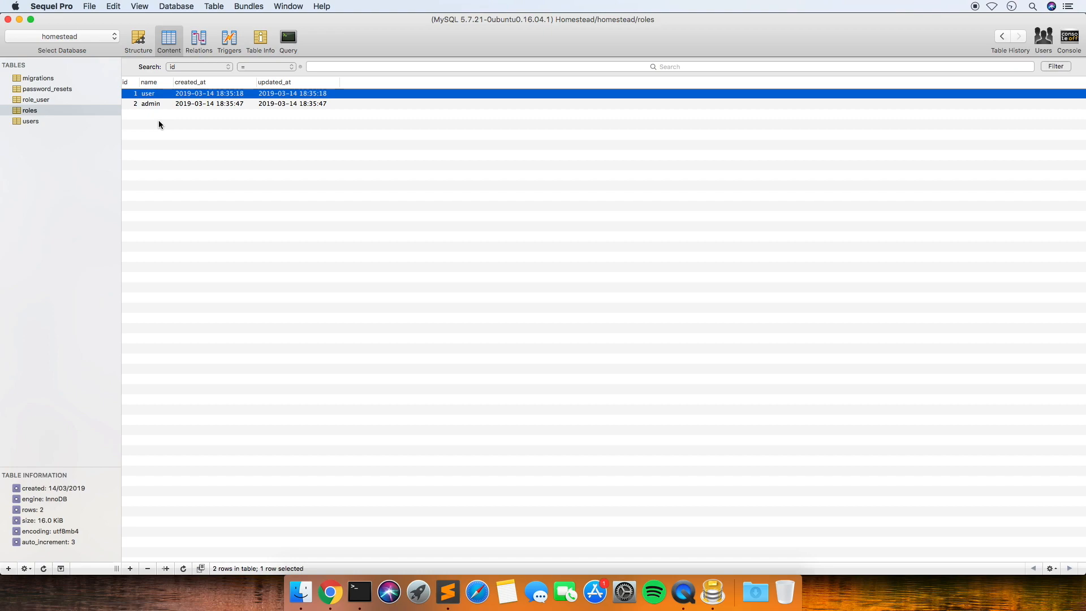
mouse_move(447, 592)
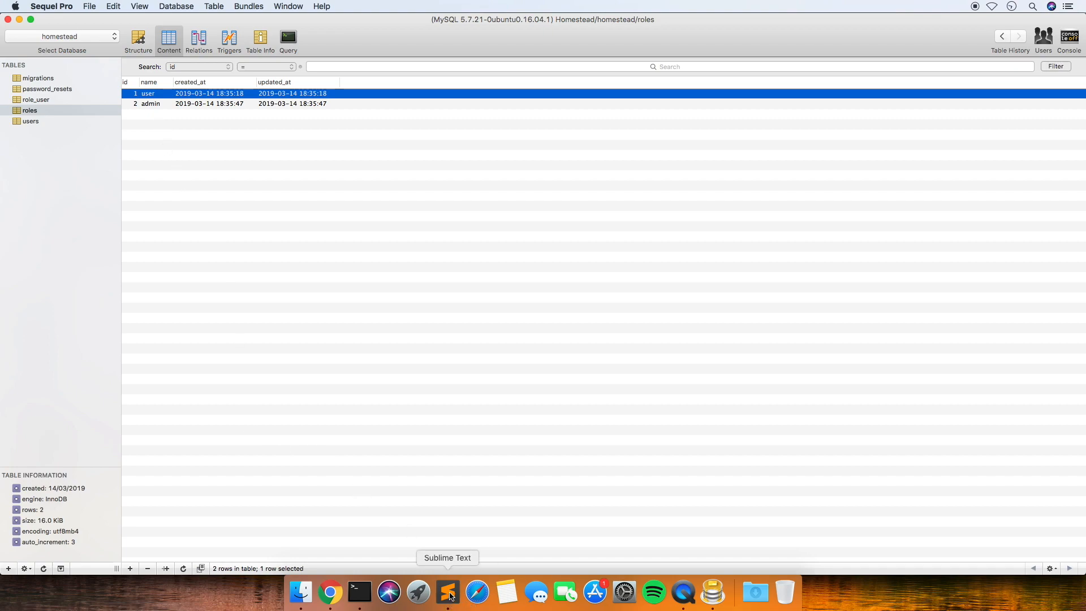
Add $role = Role::where('name','user')->firstOrFail(); to the handle method and save
click(447, 592)
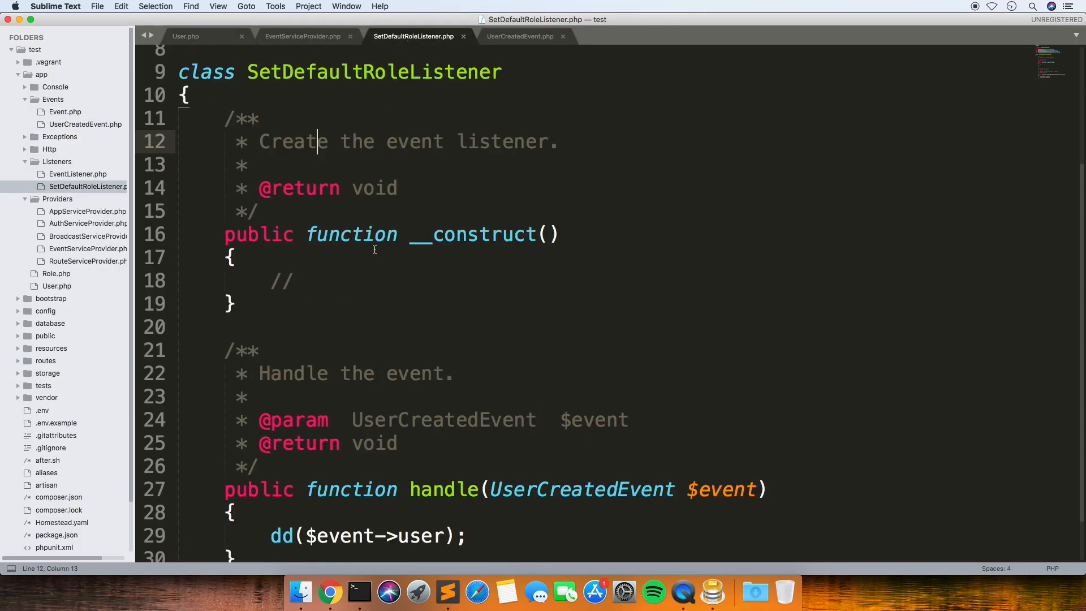
scroll(down, 3)
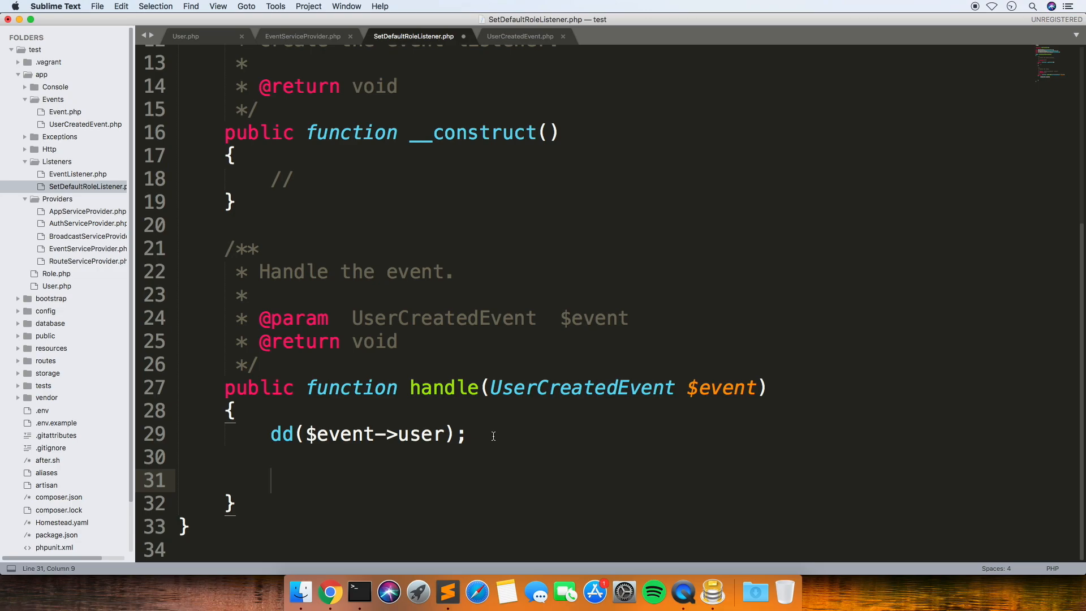
text($)
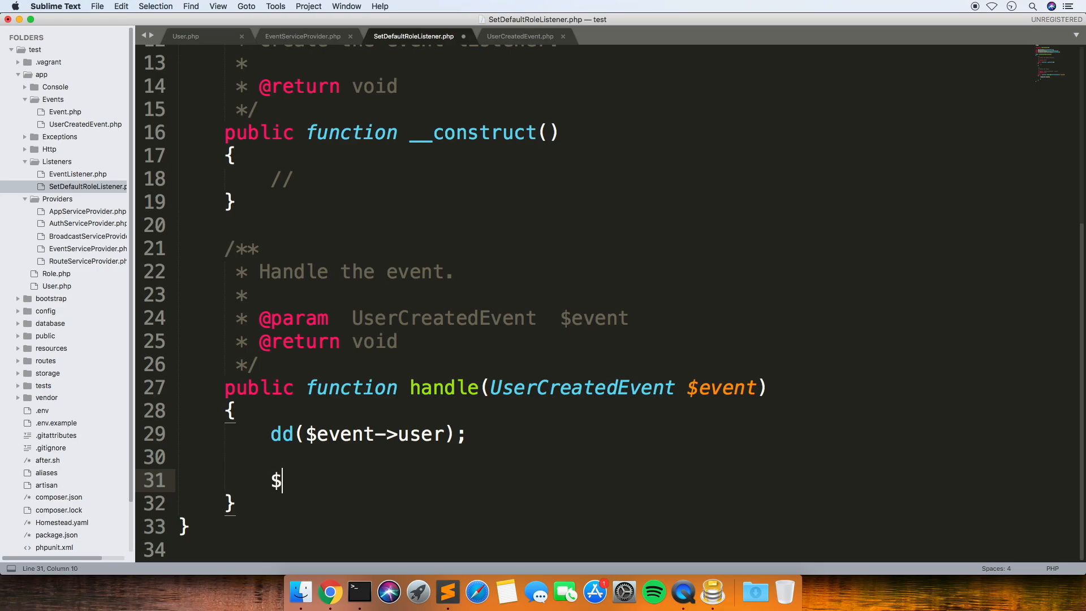
text(role = Role::wh)
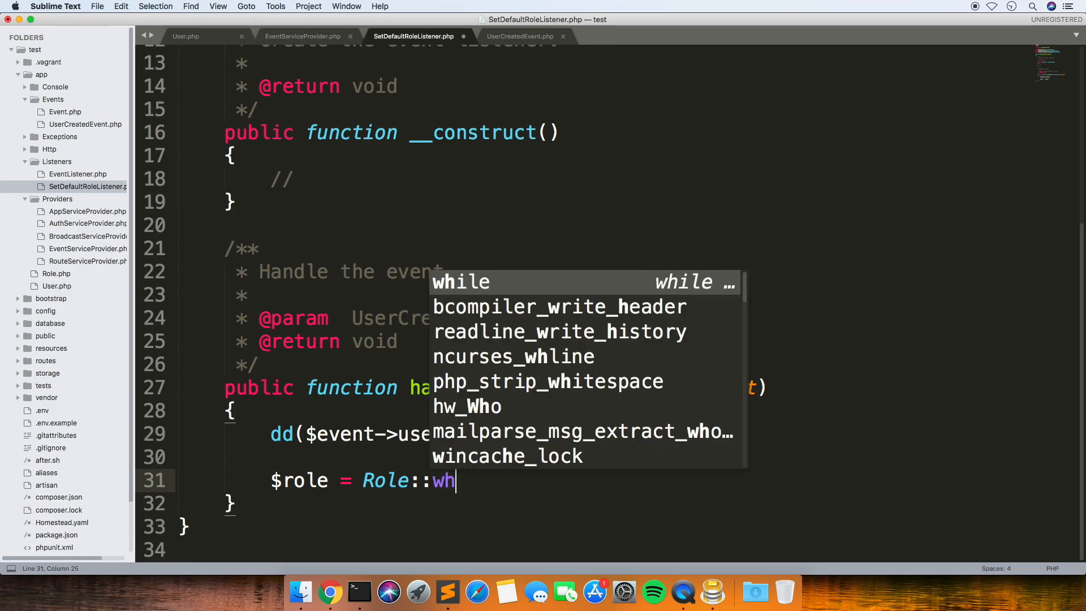
text(ere('name'))
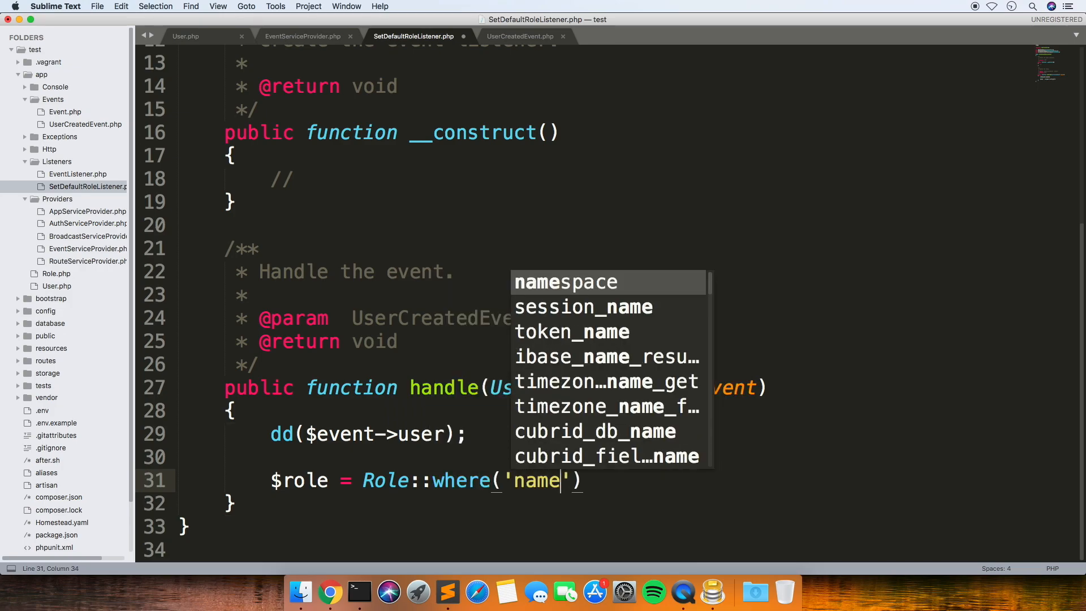
text(,)
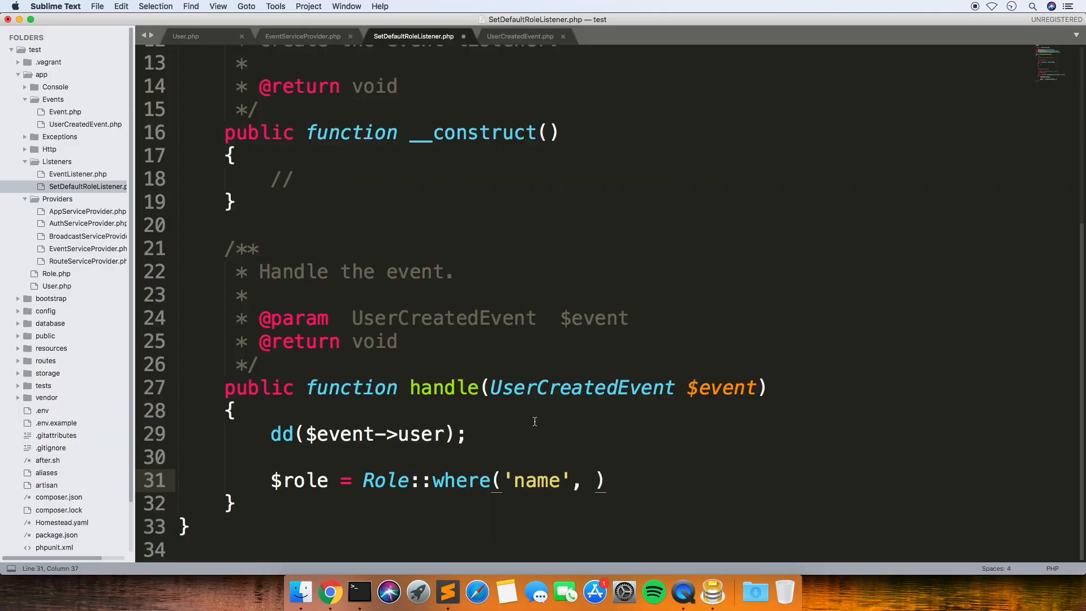
text(user')
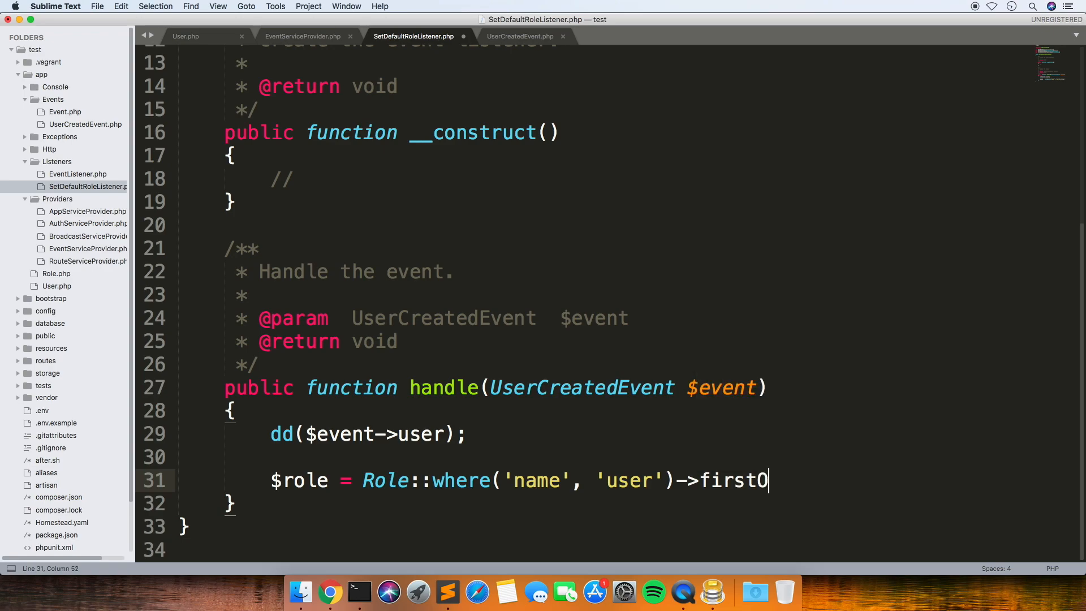
text(rFail();)
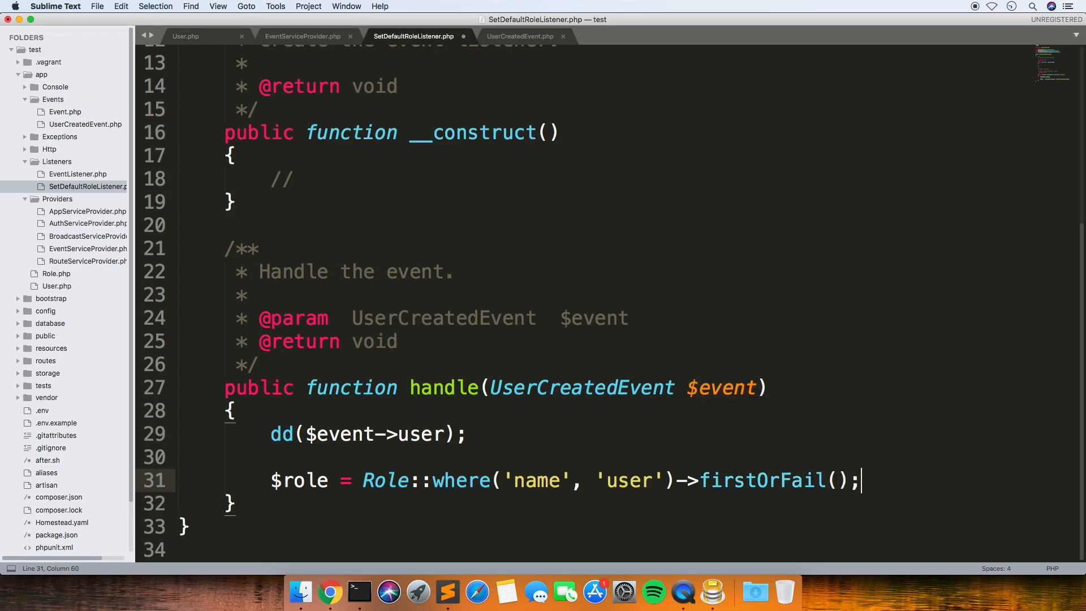
key(cmd+s)
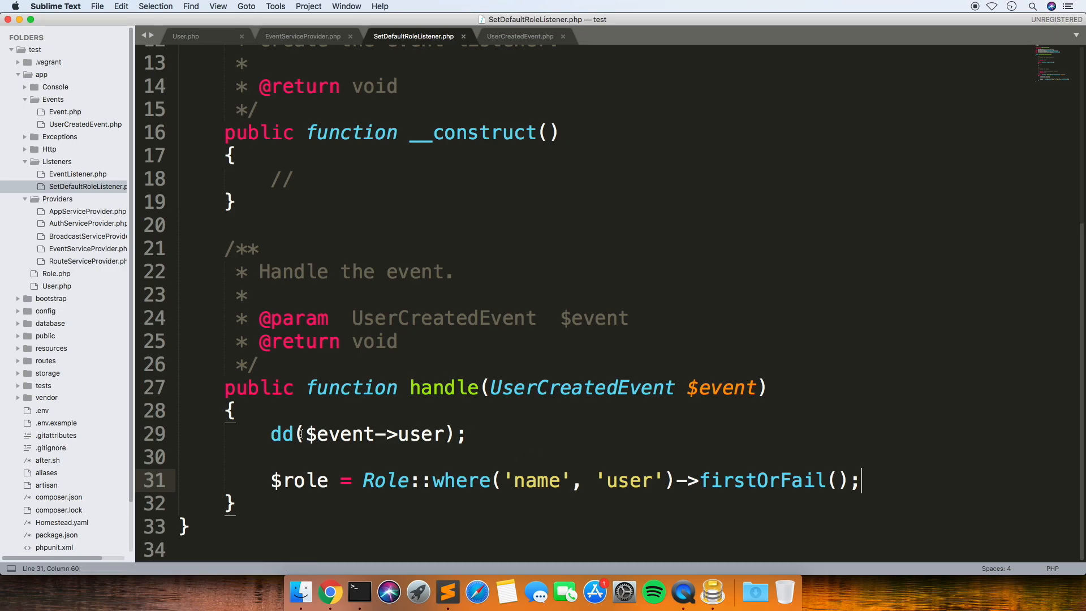
Replace the dd line with $event->user->roles()->attach($role->id); and save the listener
drag(309, 434, 444, 434)
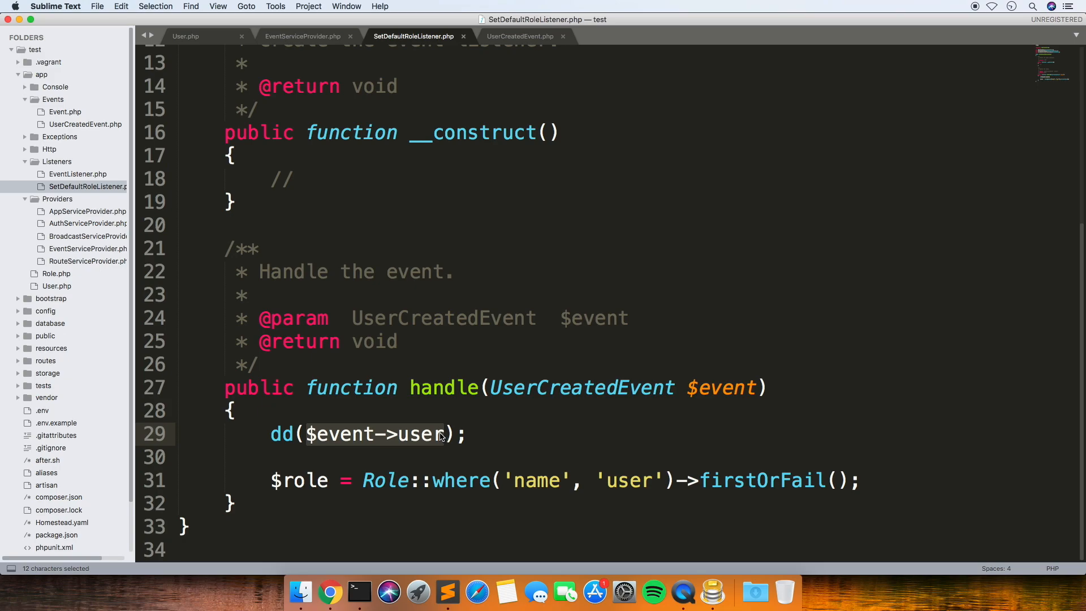
key(cmd+x)
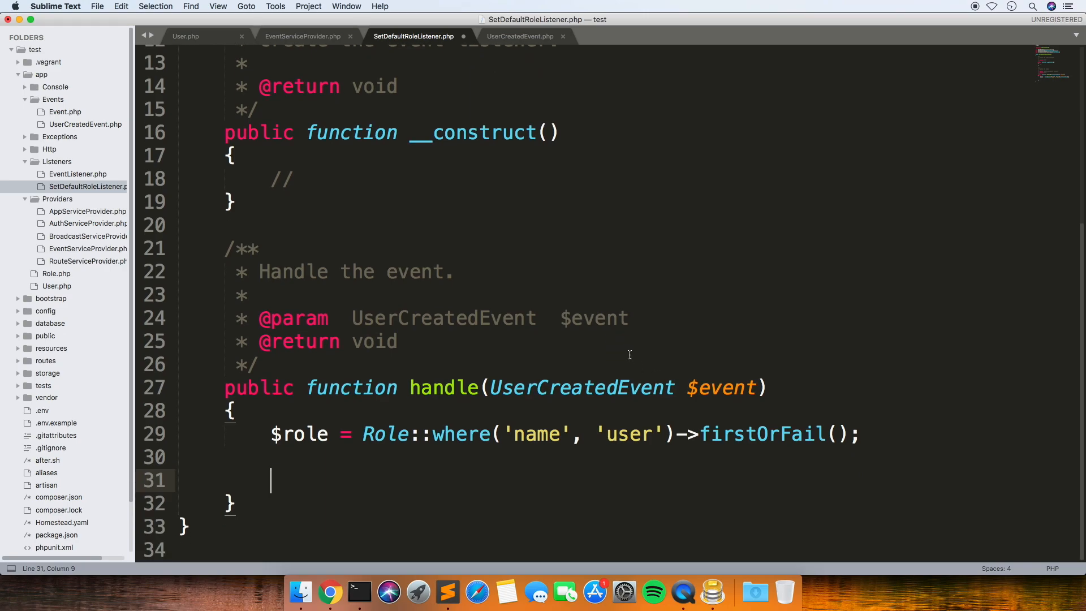
text($event->user)
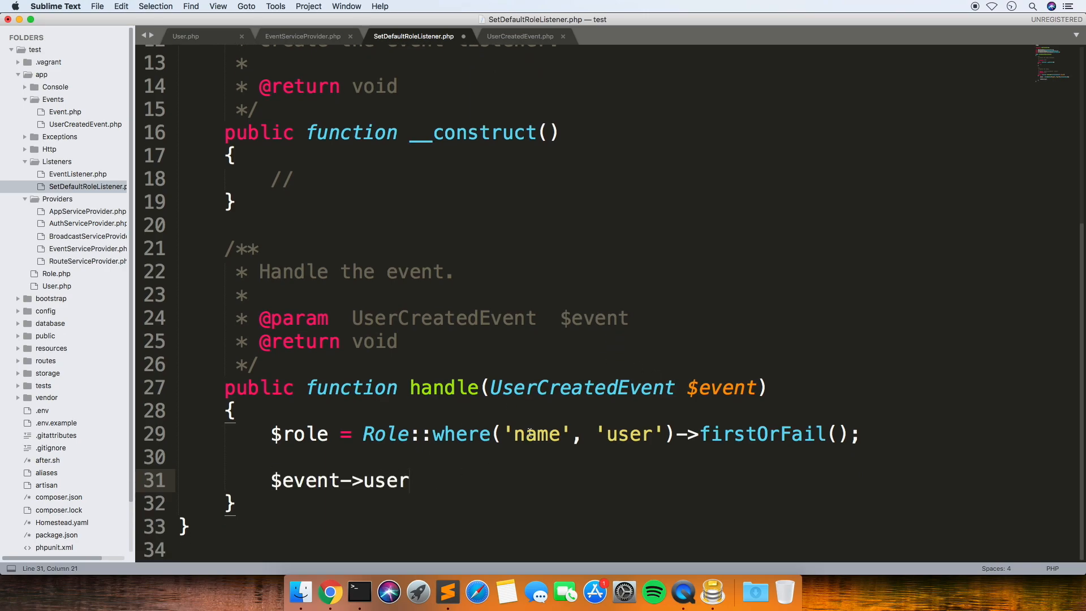
text(-)
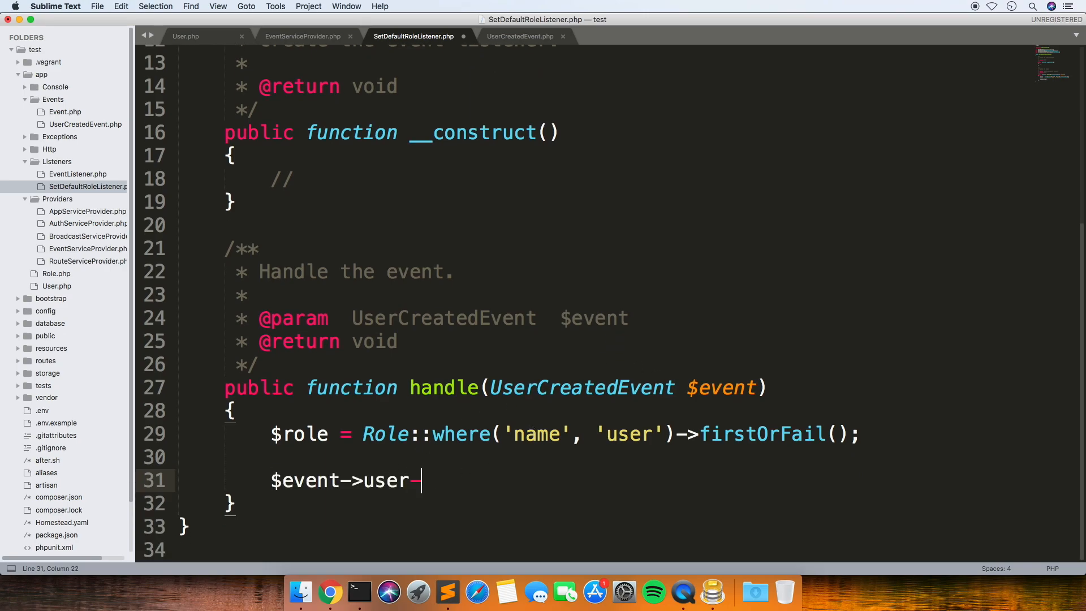
text(>roles)
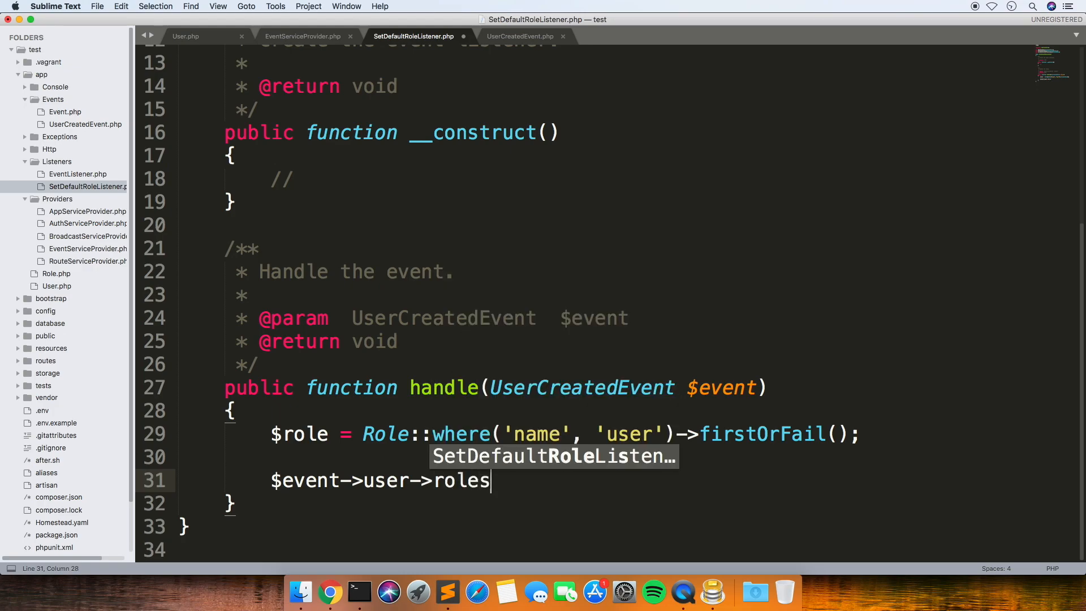
text(()->)
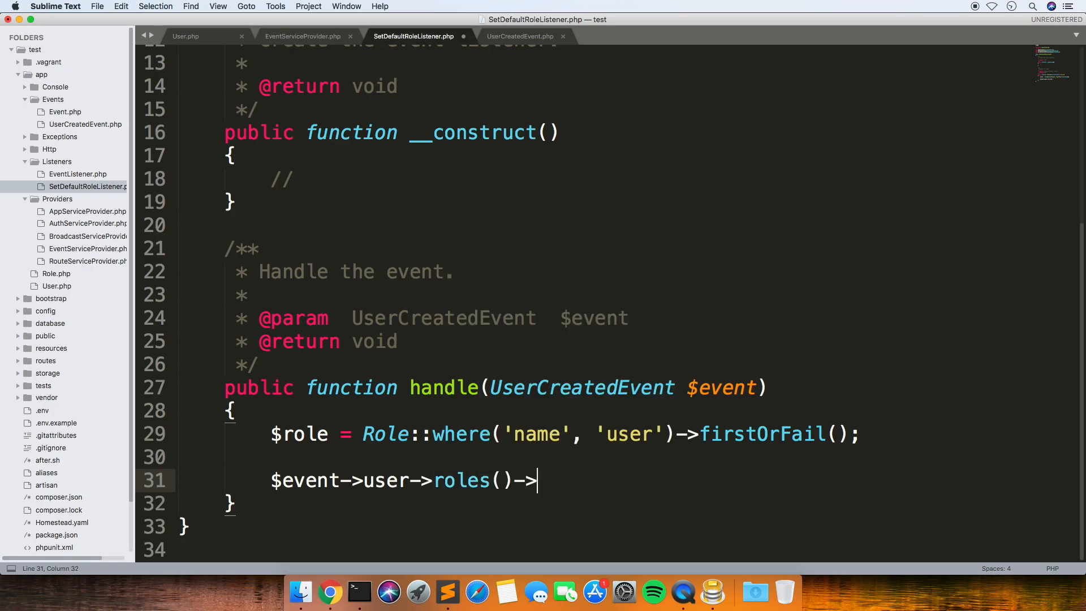
text(attach())
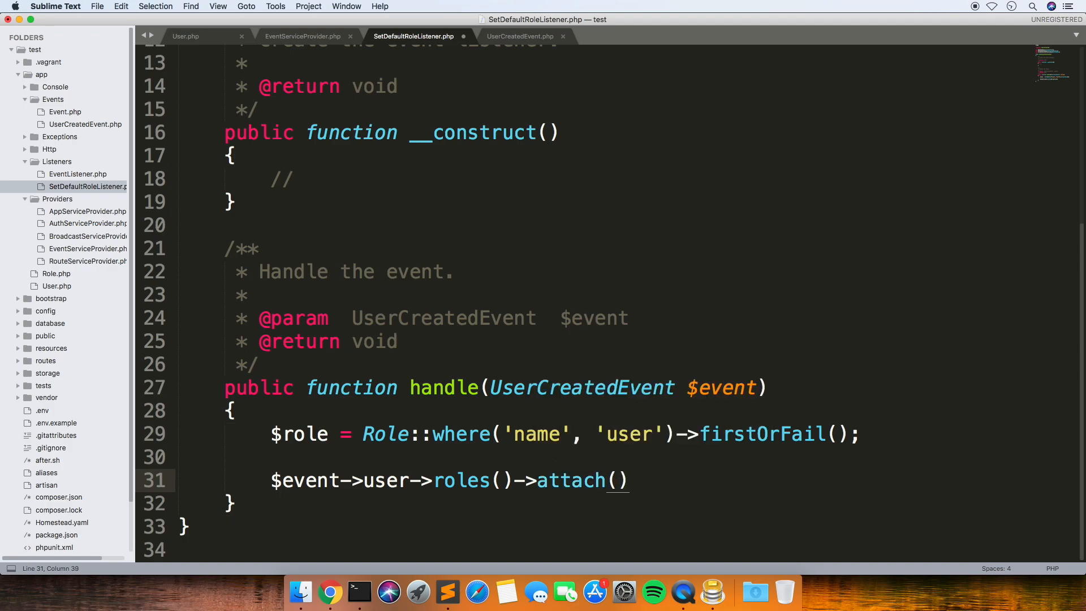
text($role->)
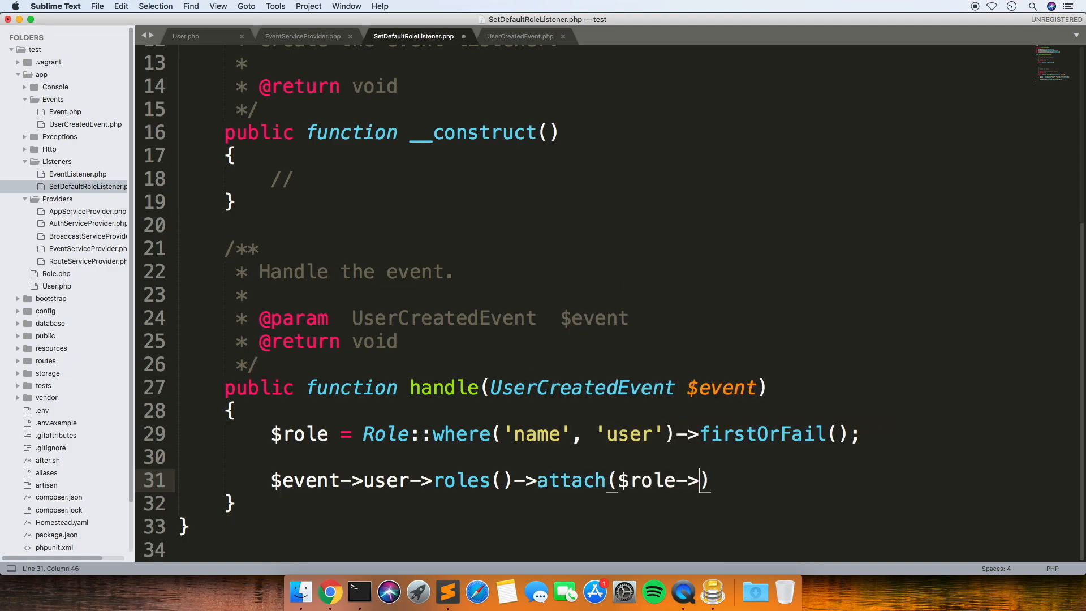
text(id);)
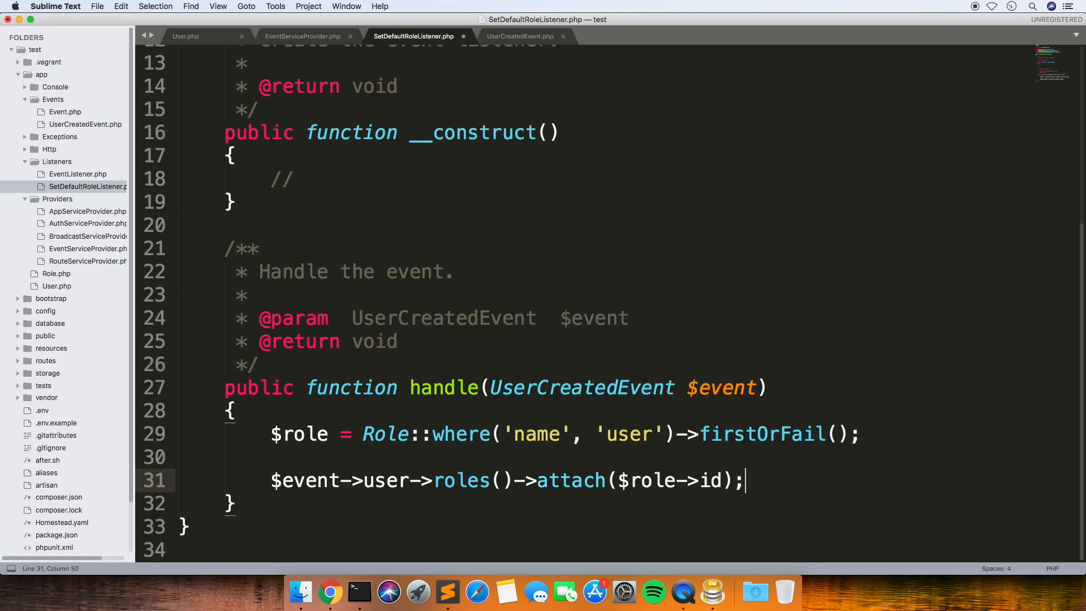
key(cmd+s)
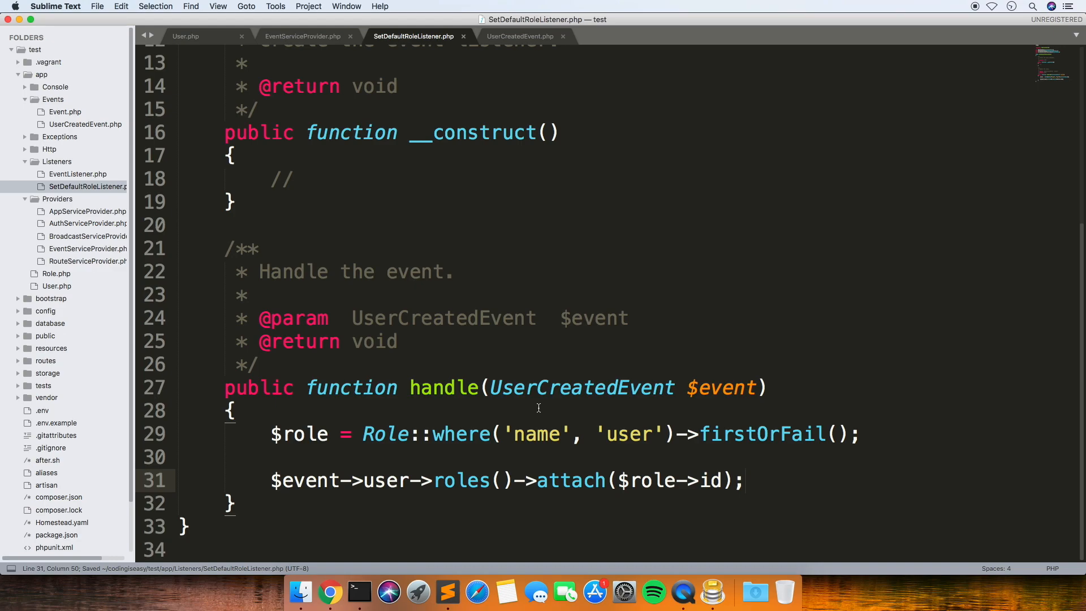
Inspect the where() definitions and the User model's roles relation, then return to the listener
click(272, 435)
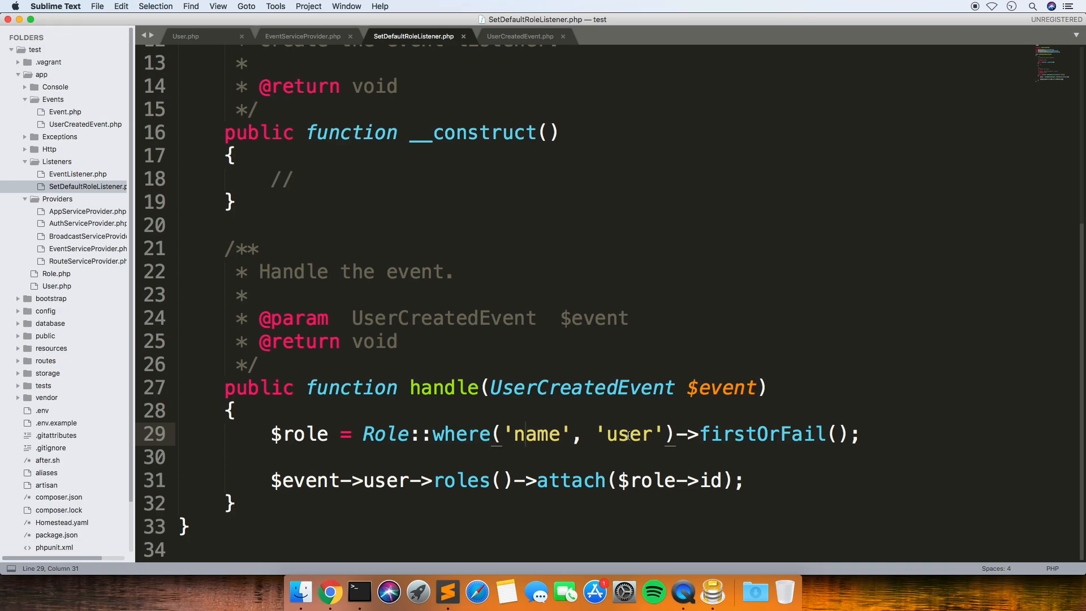
click(459, 434)
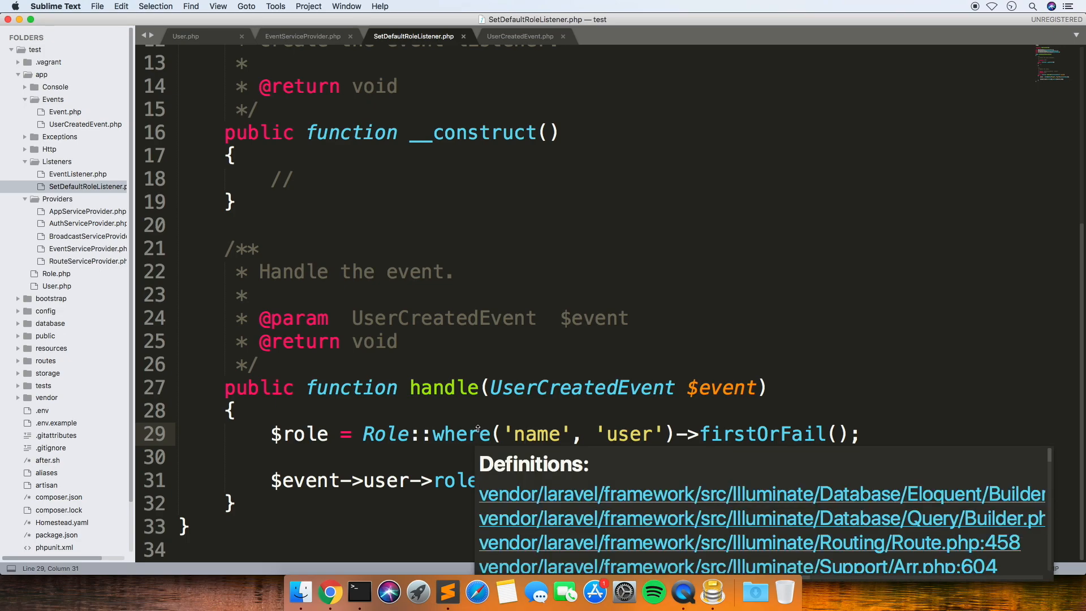
click(298, 481)
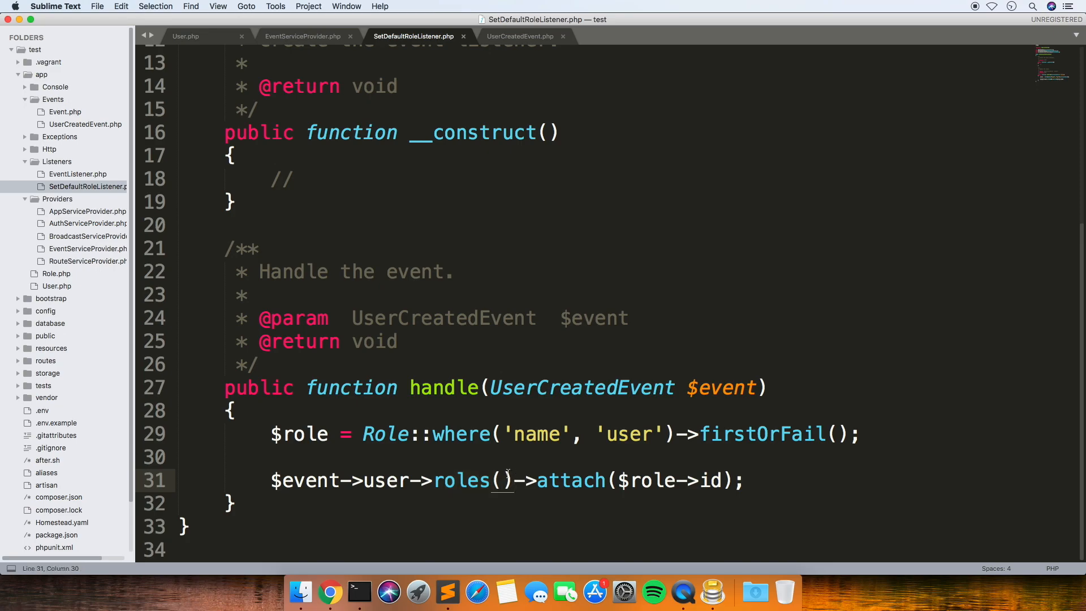
click(186, 36)
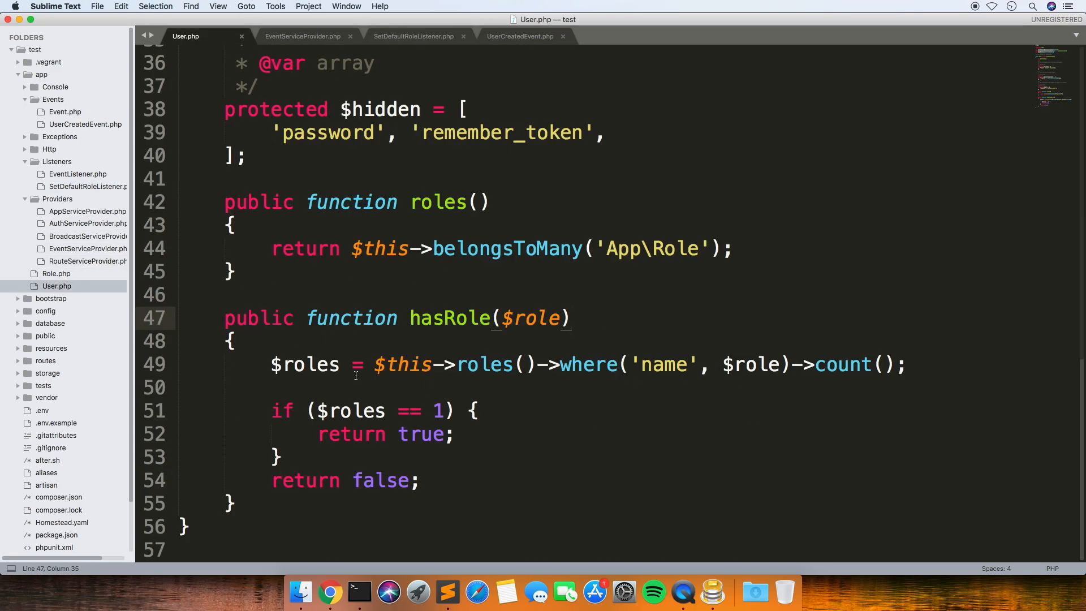
click(226, 202)
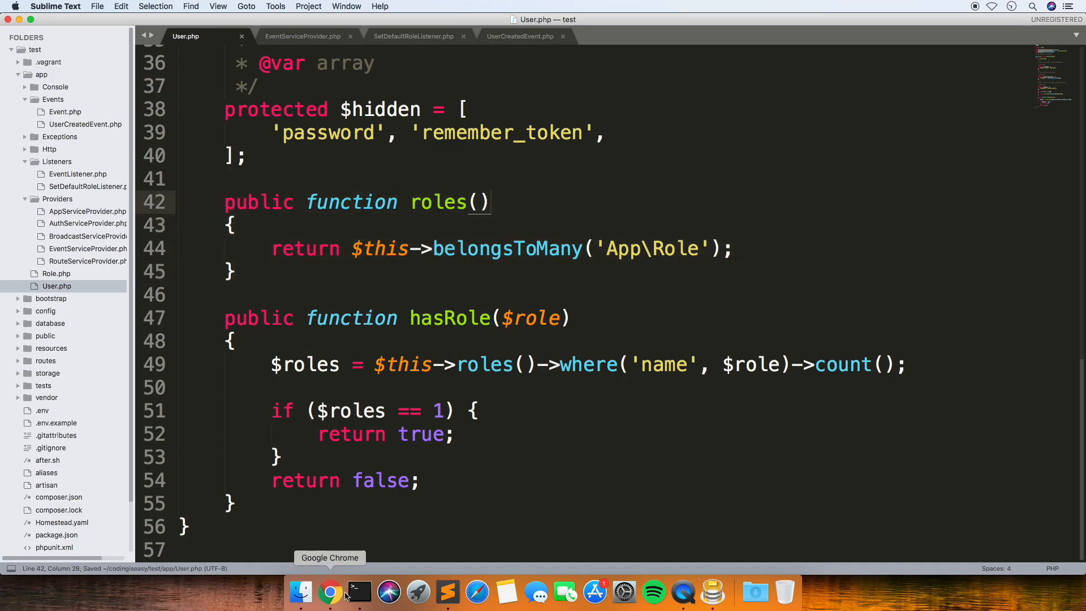
click(330, 592)
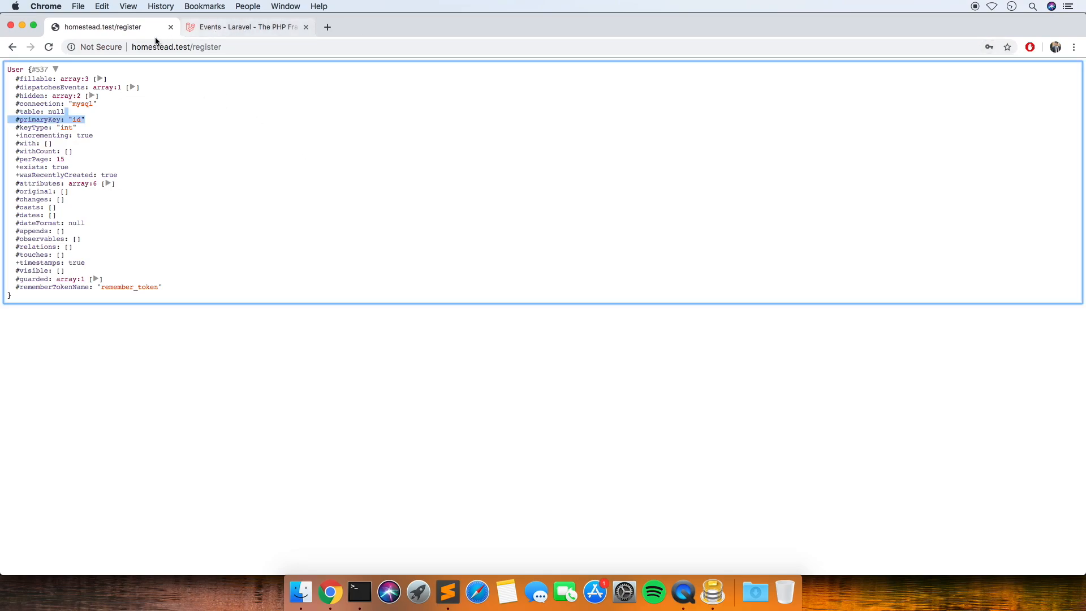
click(446, 592)
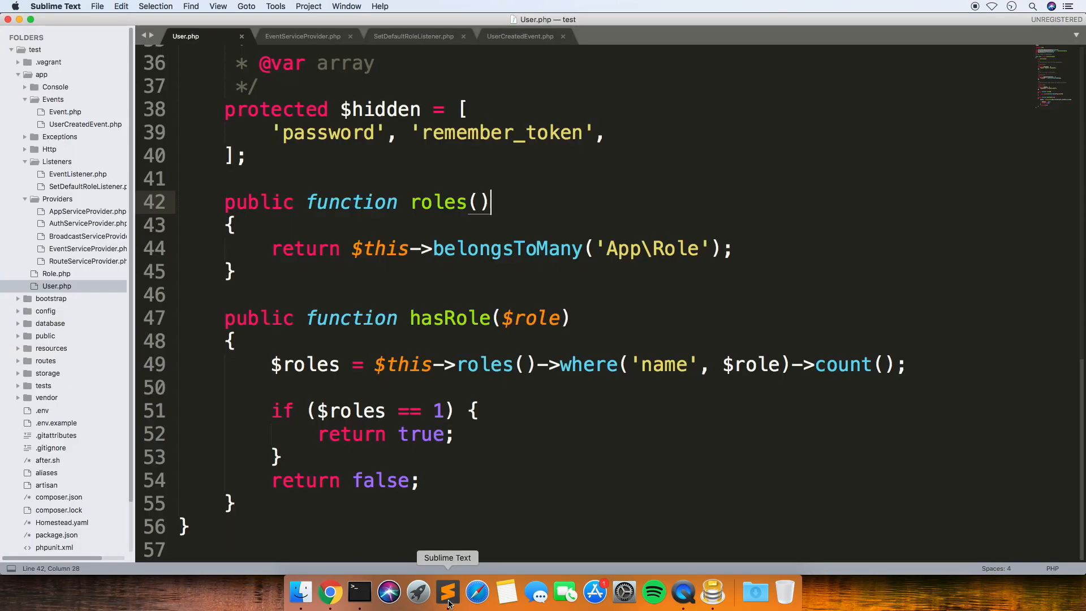
click(413, 36)
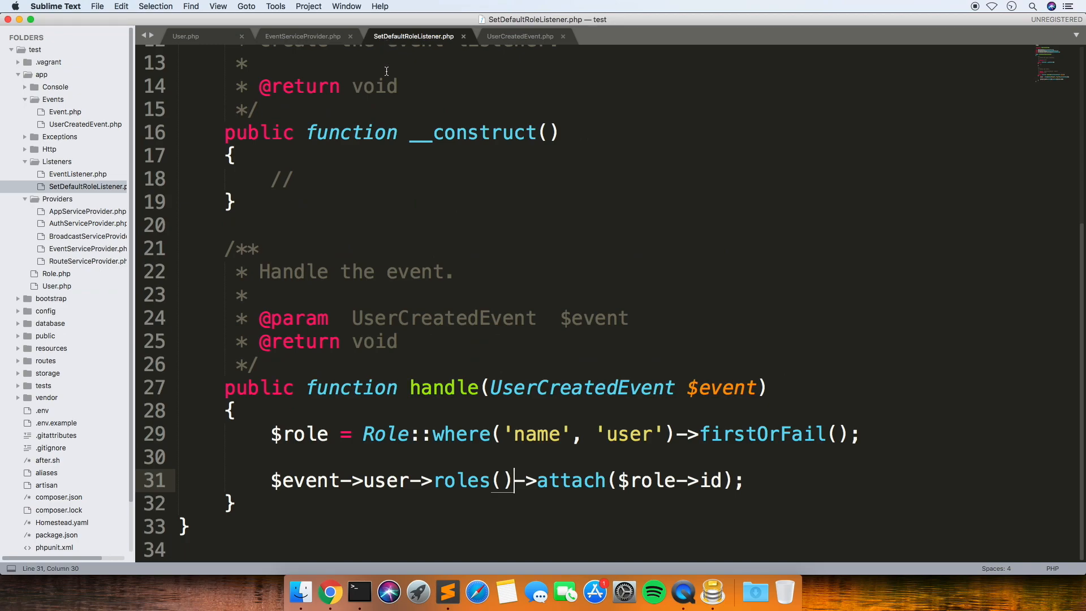
click(330, 592)
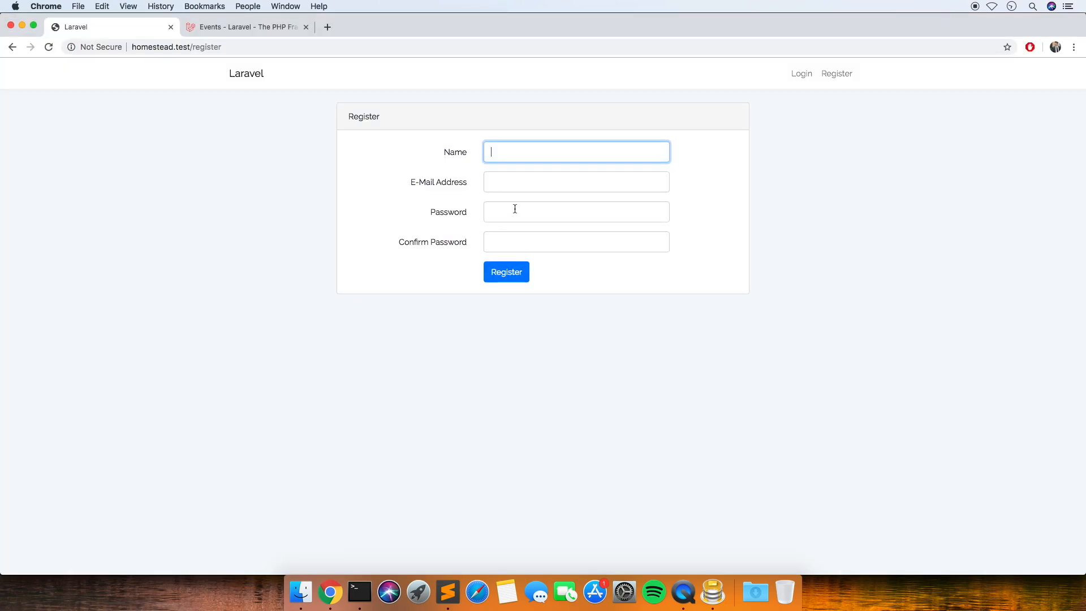
Register user 'coding' with email coding@ise and hit the 'App\Listeners\Role' not found error
text(coding)
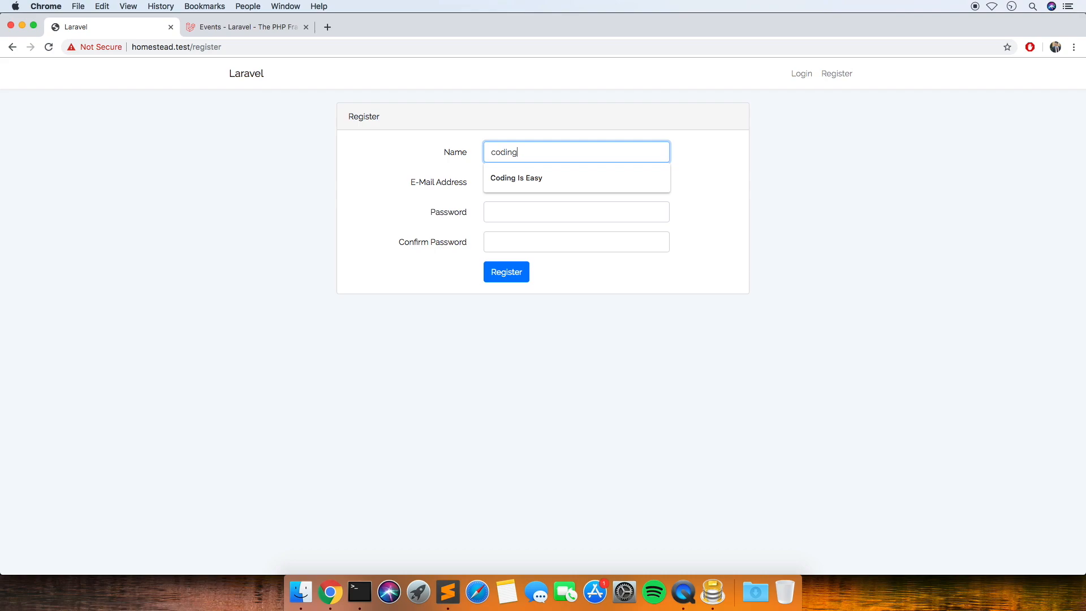
click(516, 179)
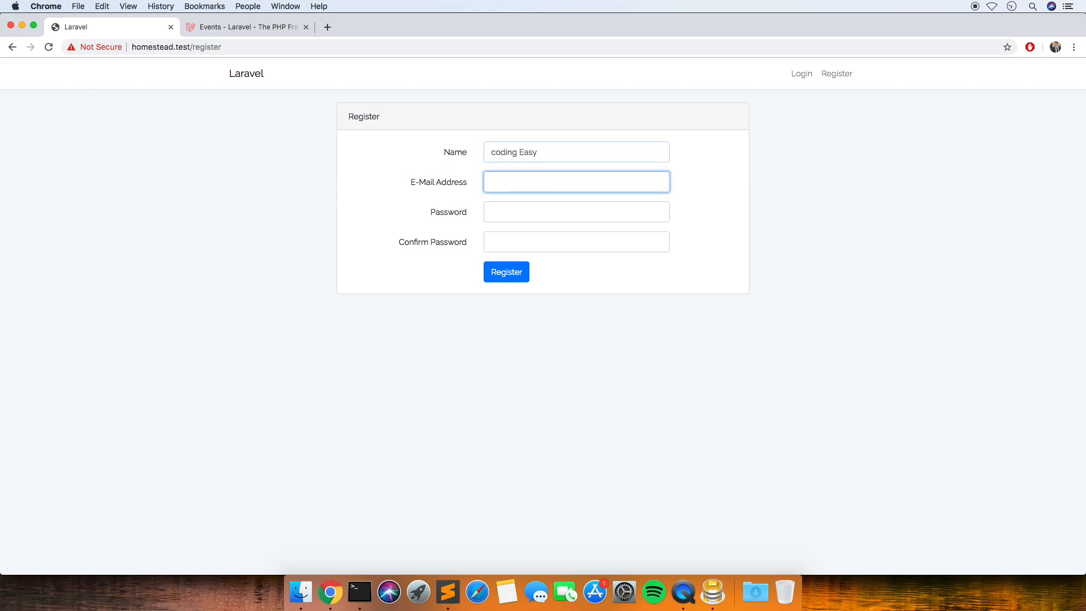
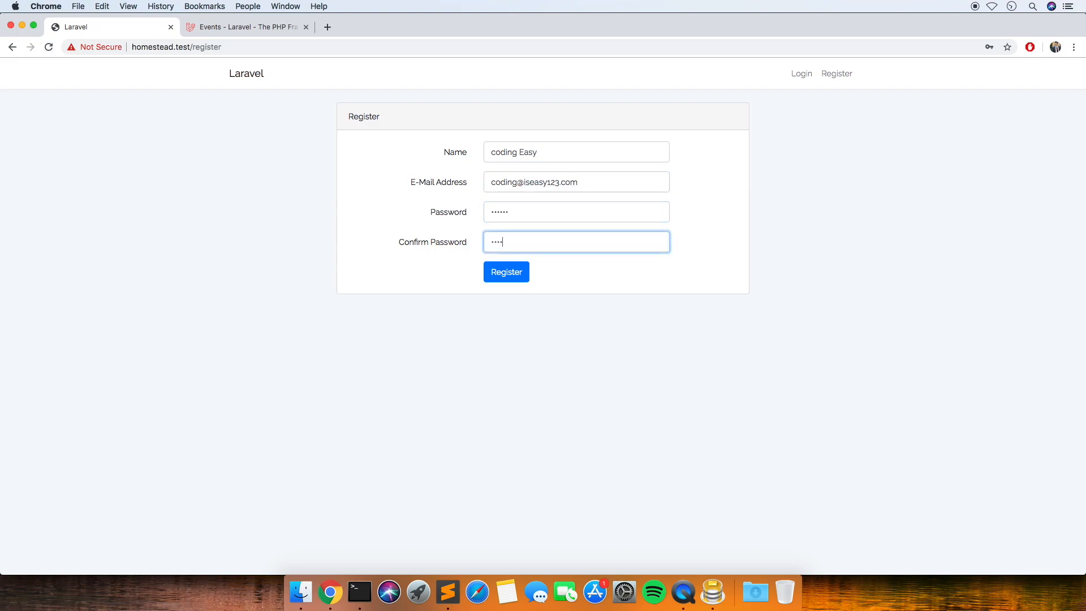
click(505, 272)
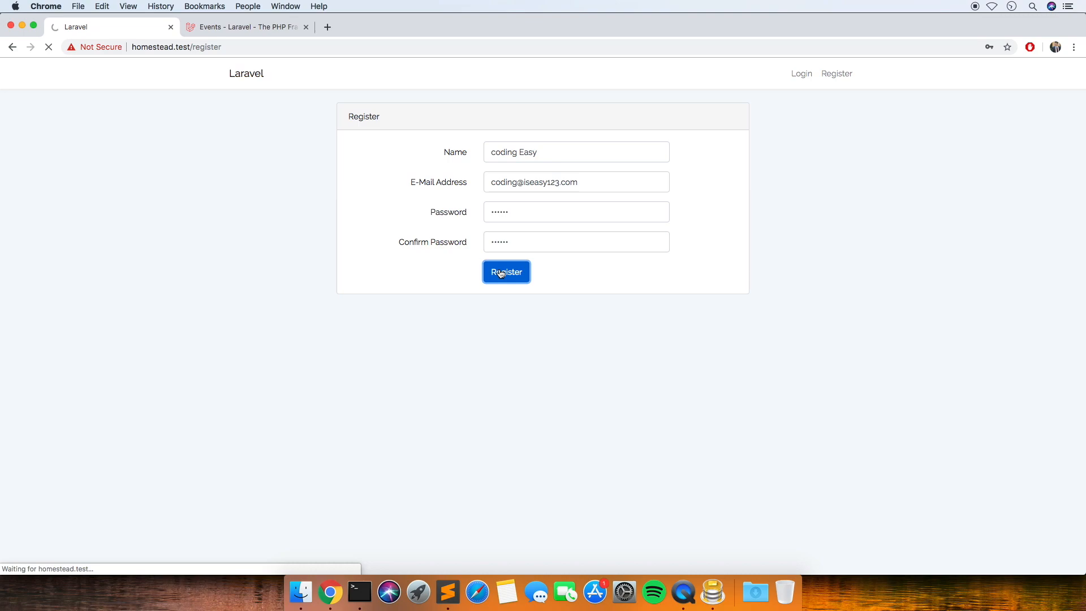
click(506, 271)
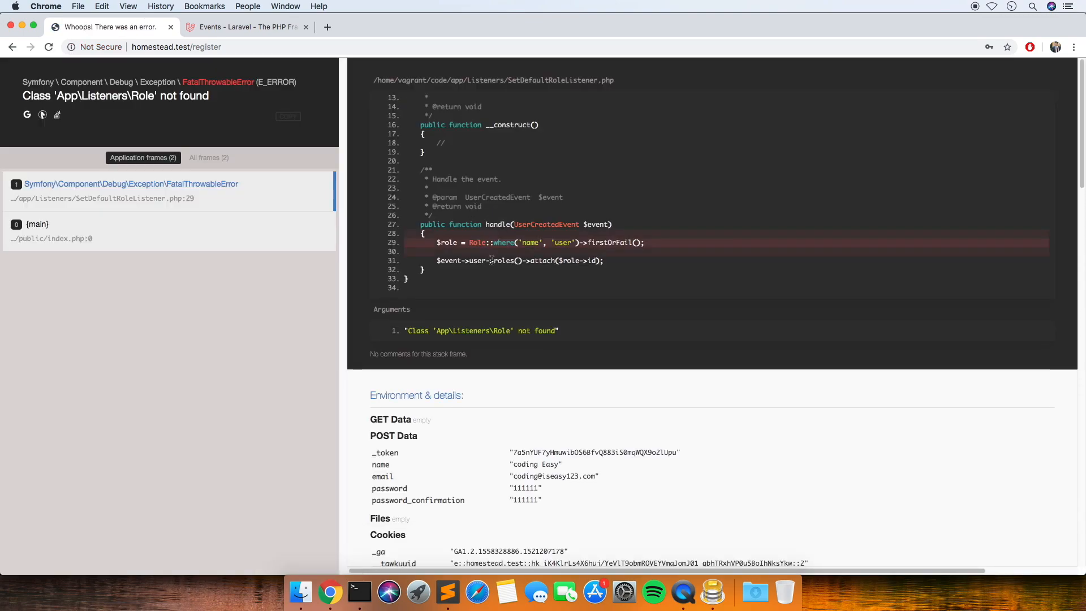
mouse_move(447, 592)
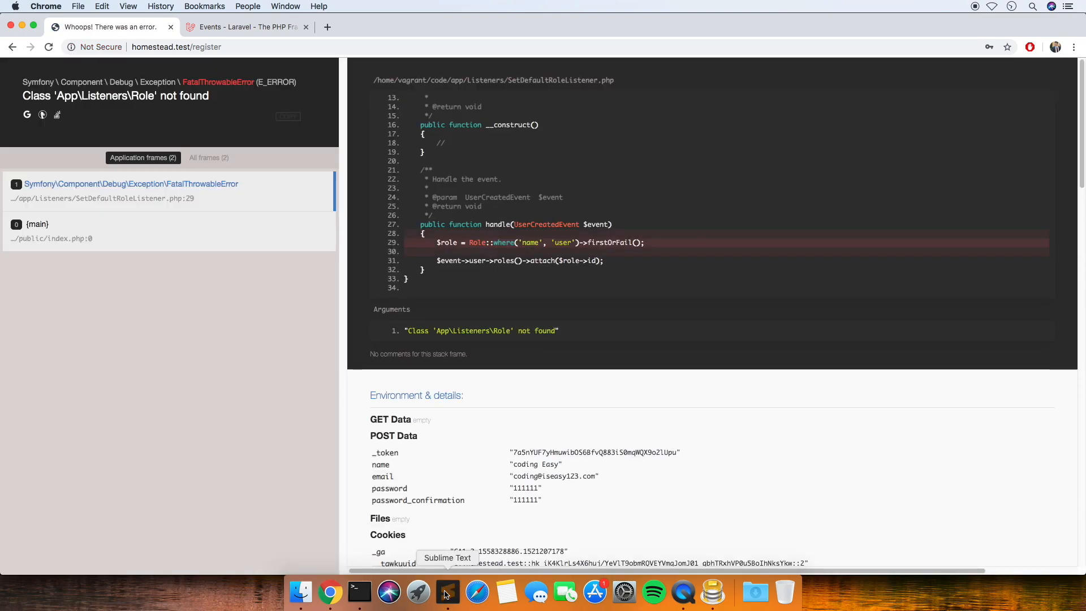
click(447, 593)
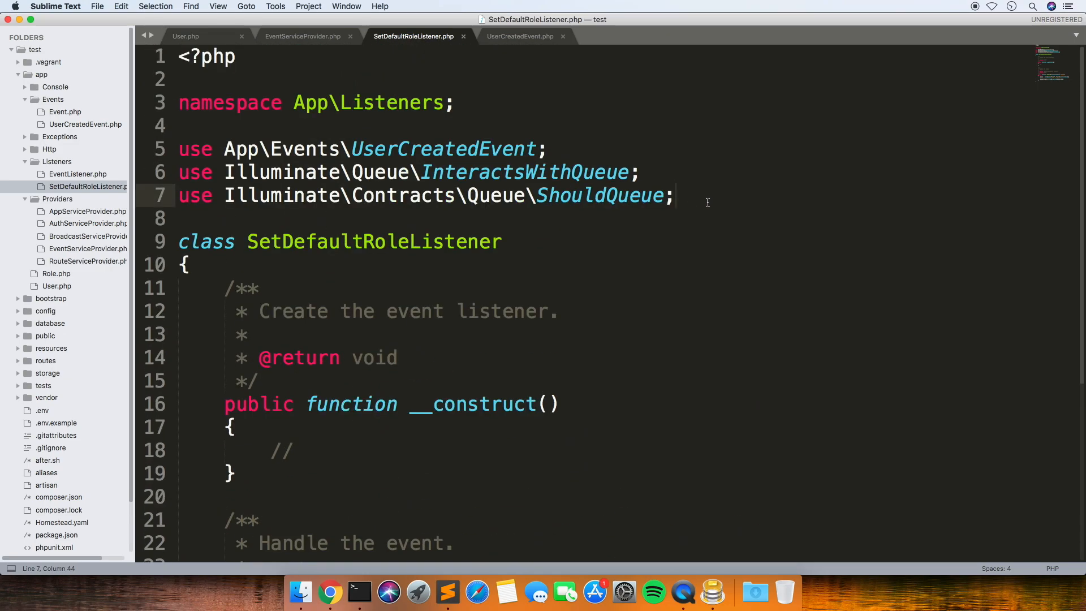
Add the 'use App\Role;' import line below the listener's existing imports
key(enter)
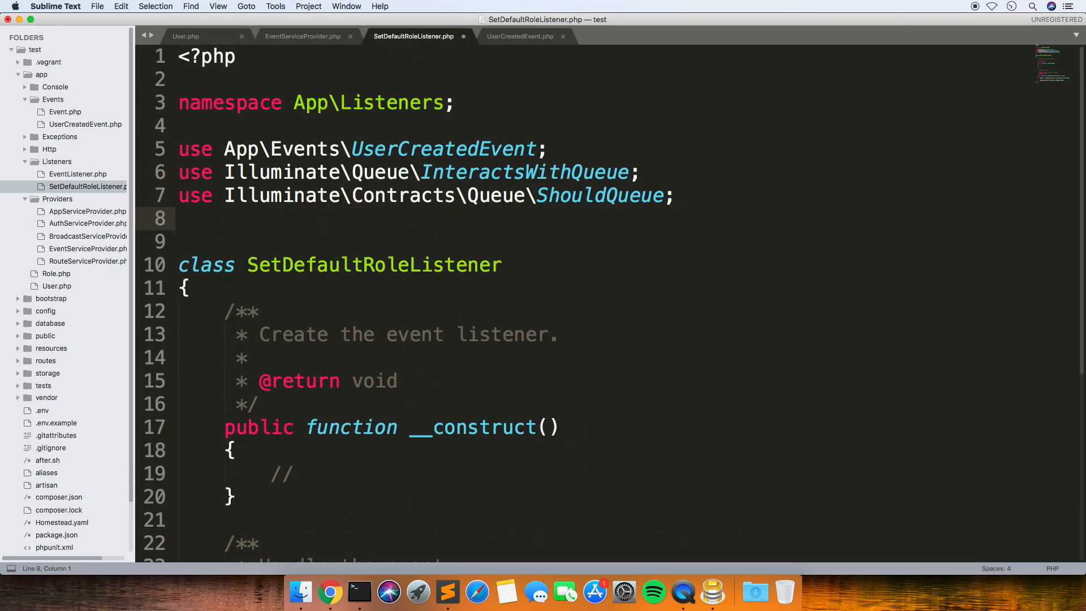
text(use App\)
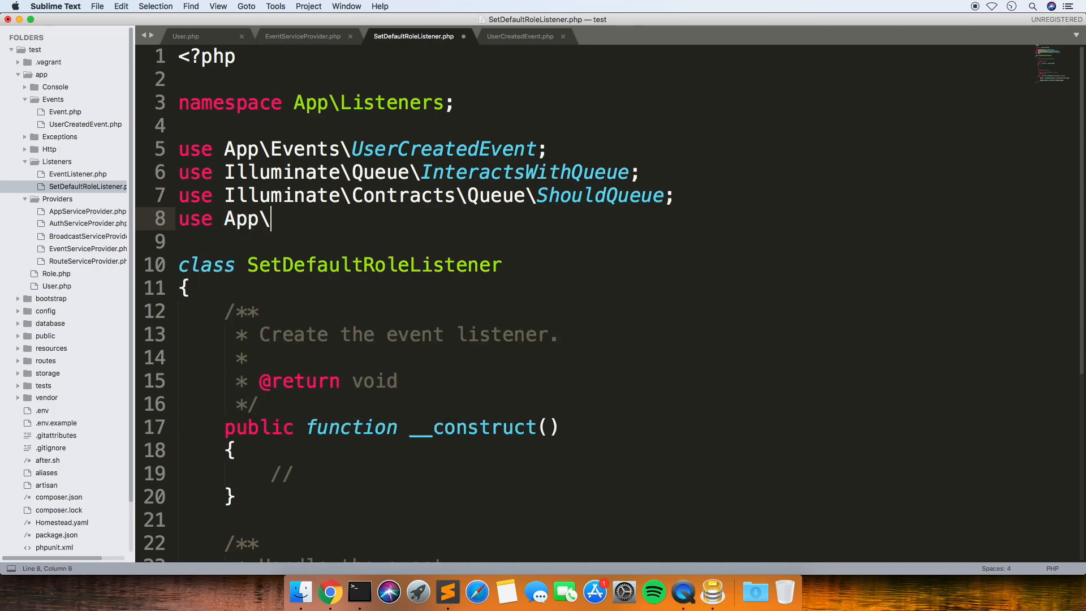
text(Role;)
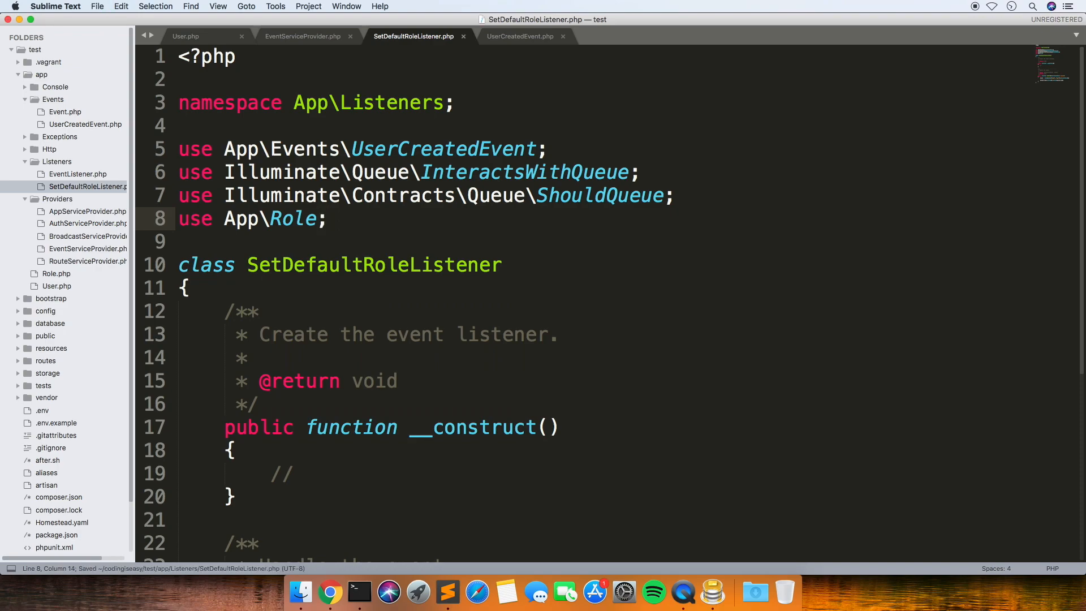
click(330, 591)
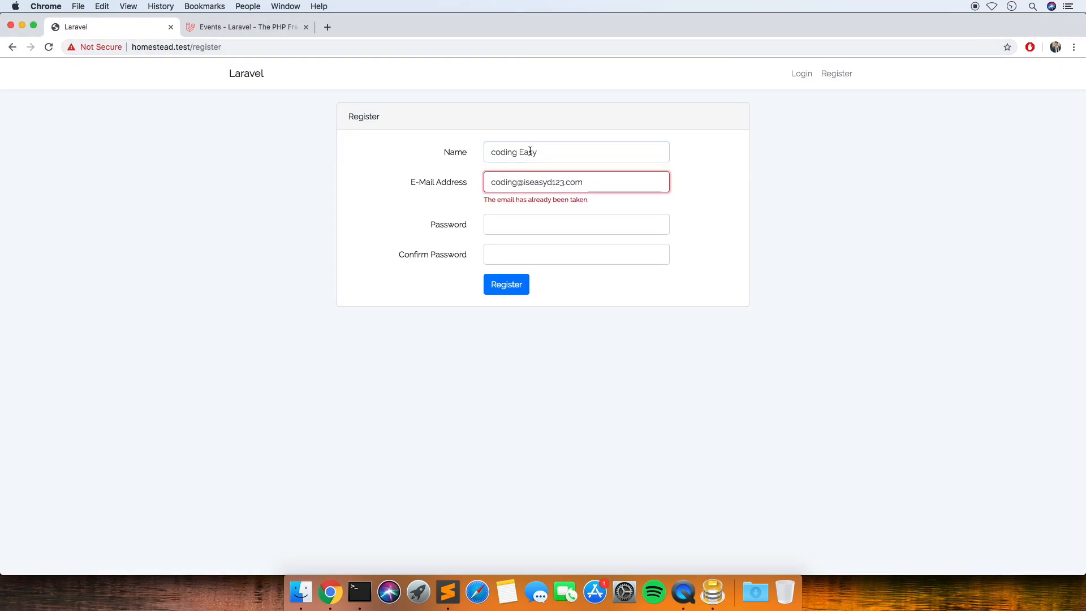
Enter the password in Password and Confirm Password and resubmit registration
text(•••)
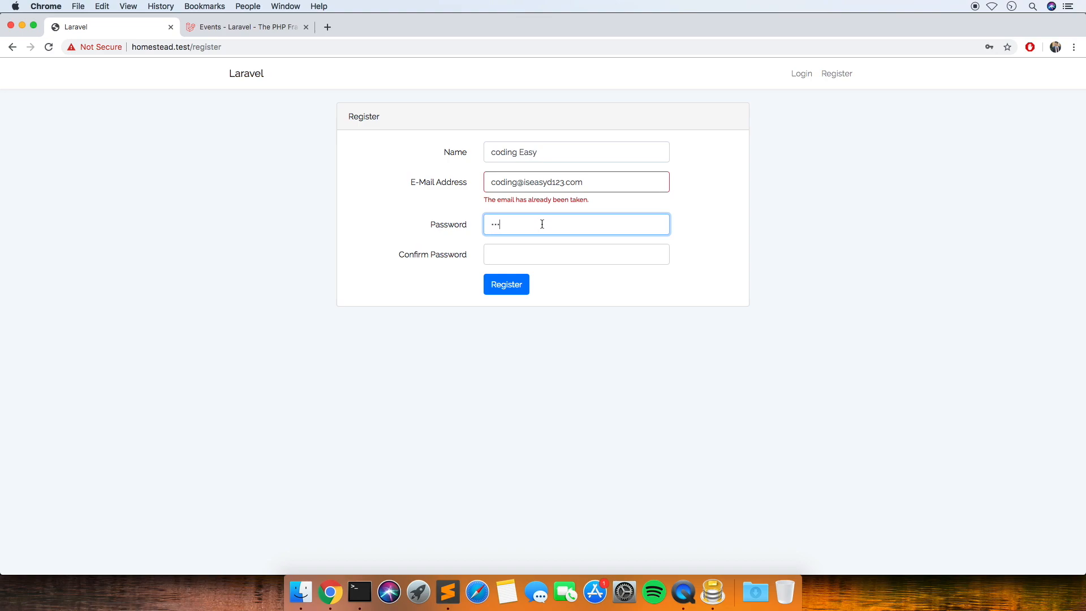
text(•••••)
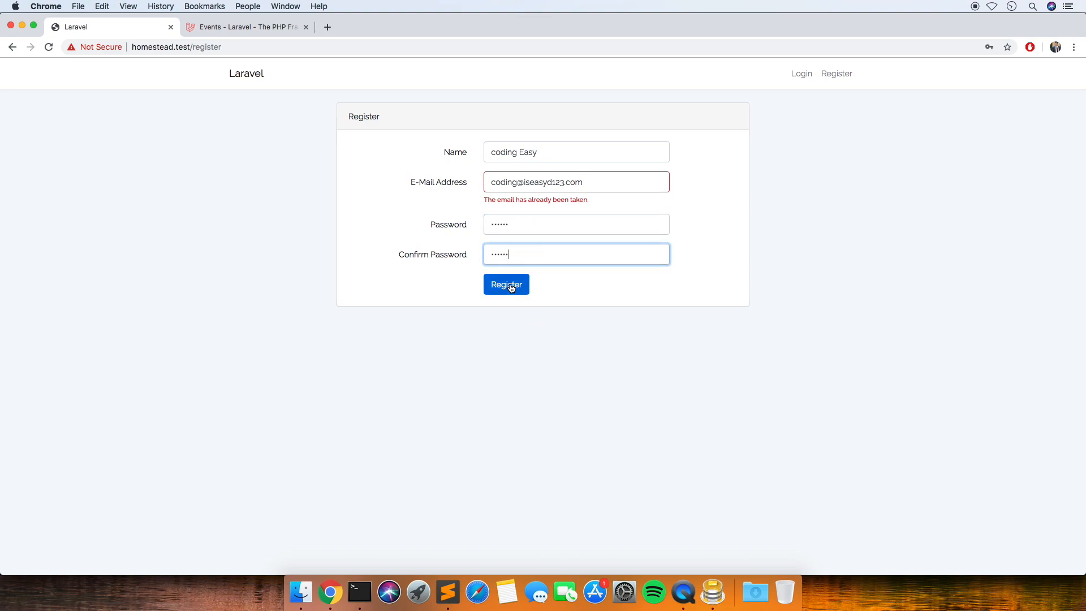
click(506, 284)
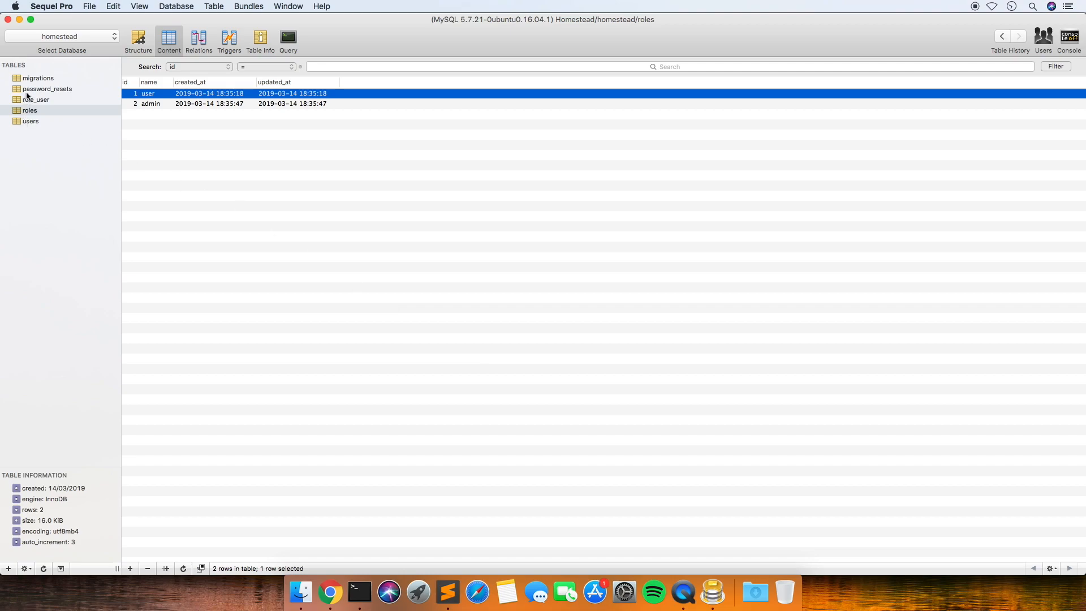
Browse the users, roles and role_user tables to find the role_id 1 / user_id 9 row
click(31, 121)
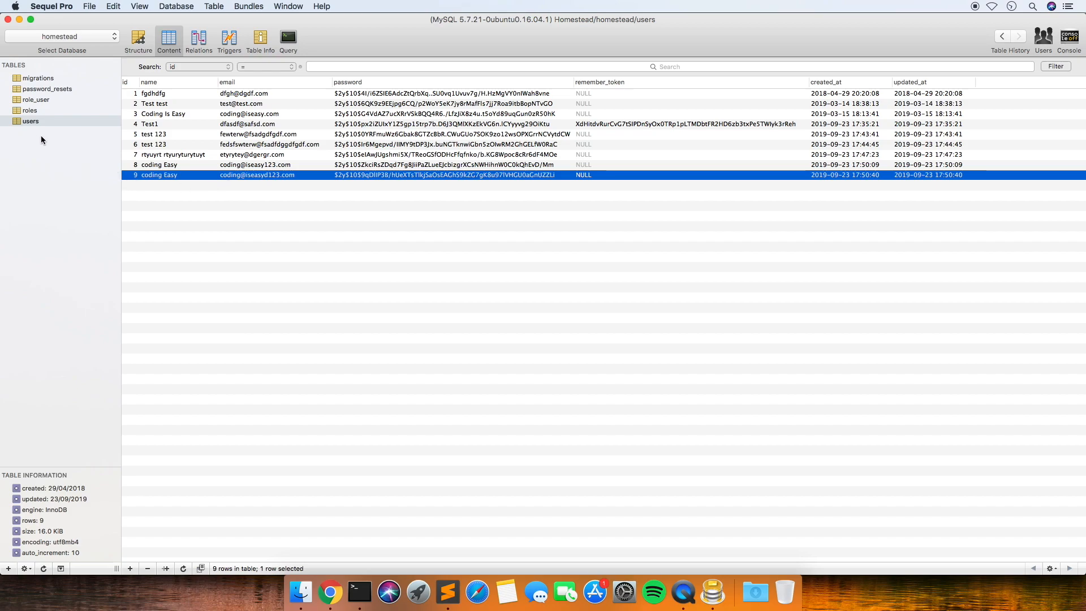
click(29, 111)
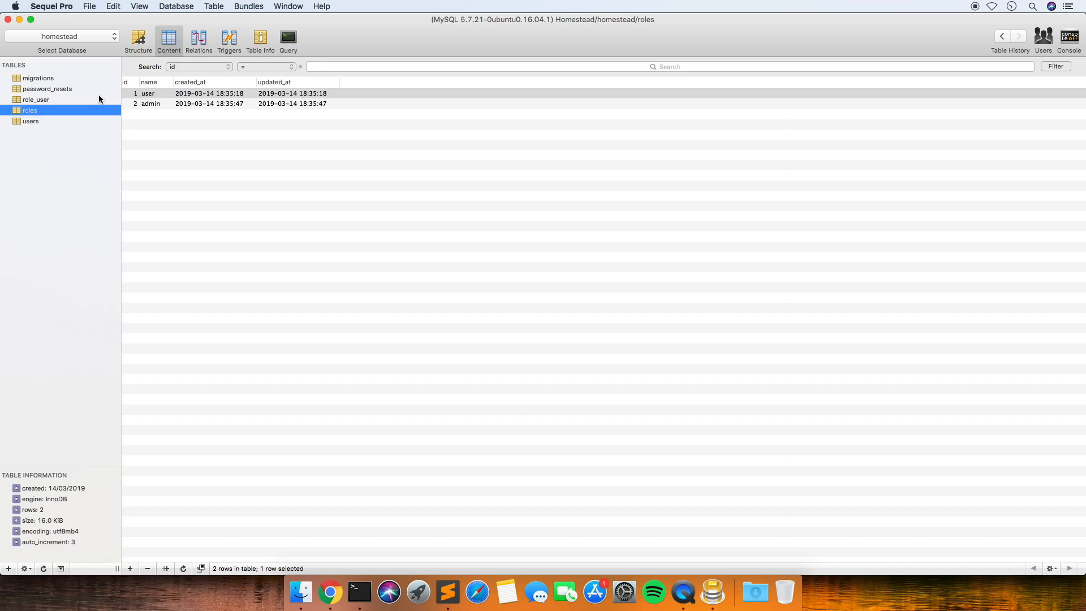
click(36, 99)
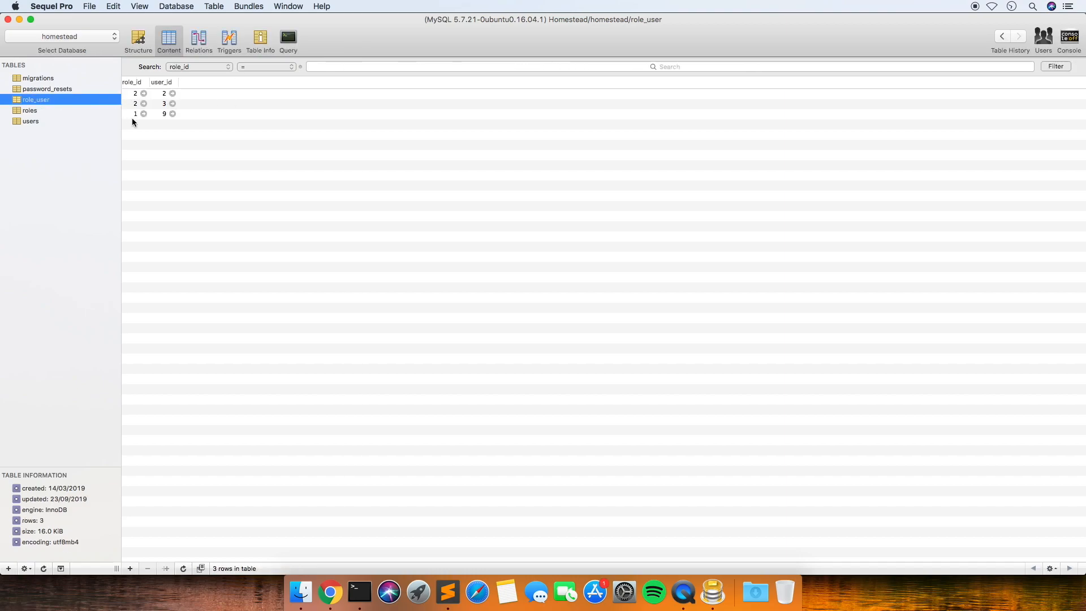
click(136, 113)
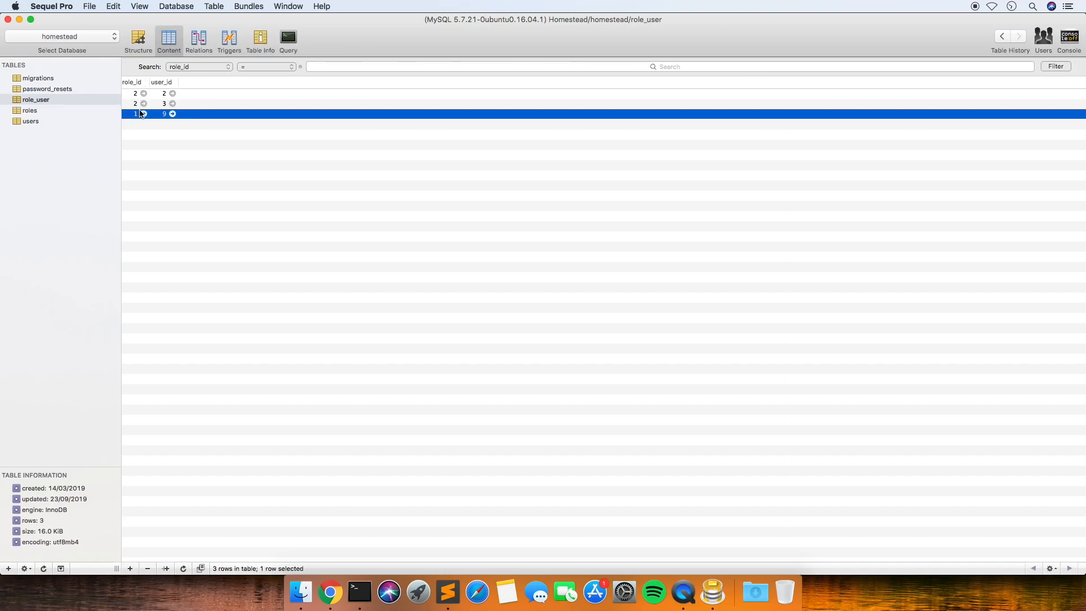
double_click(164, 114)
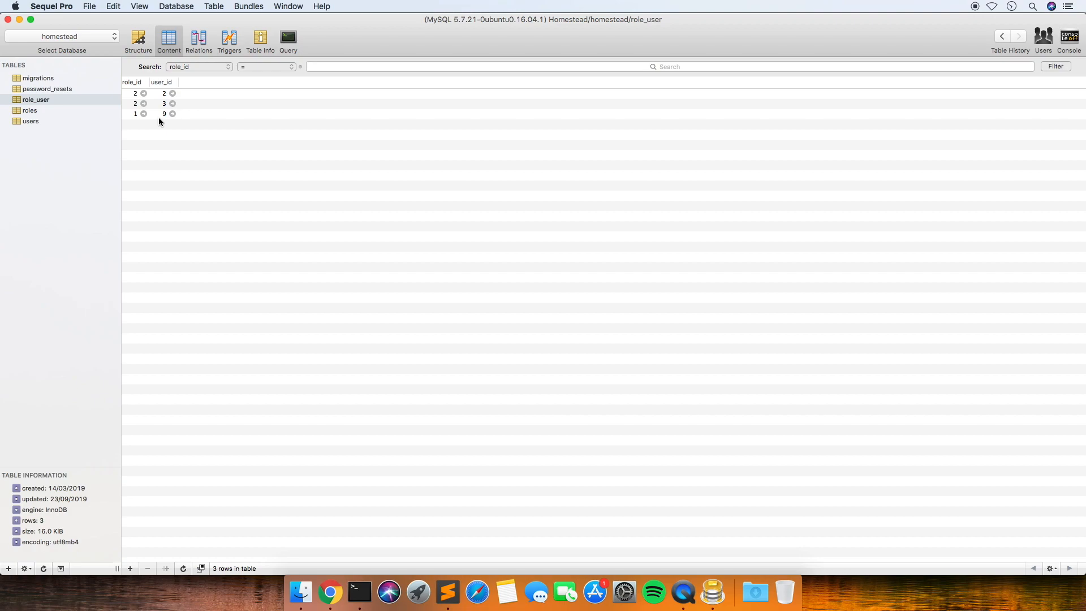
mouse_move(712, 590)
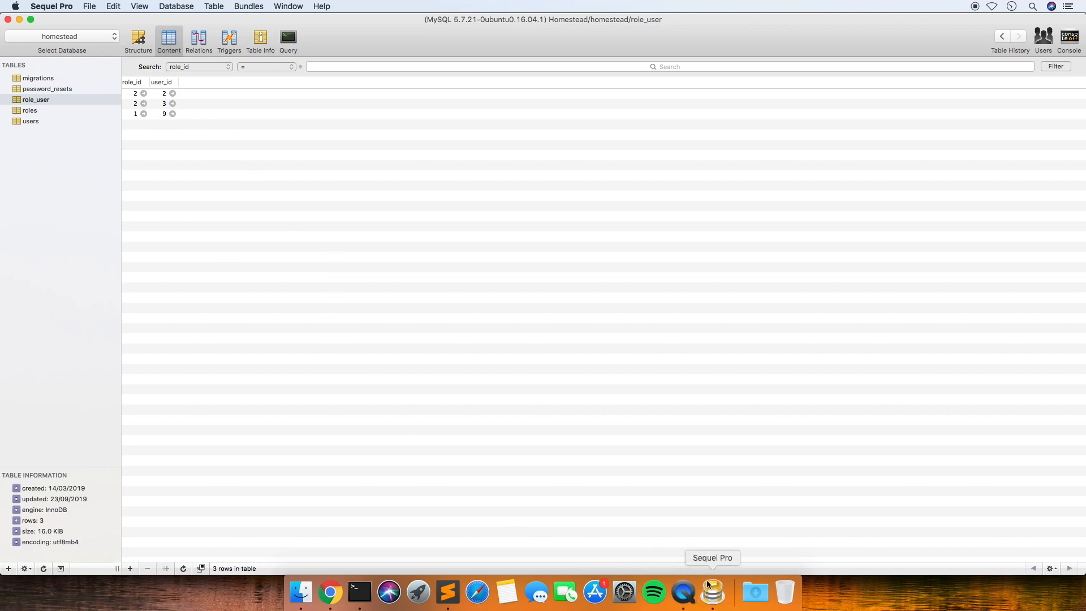
click(36, 99)
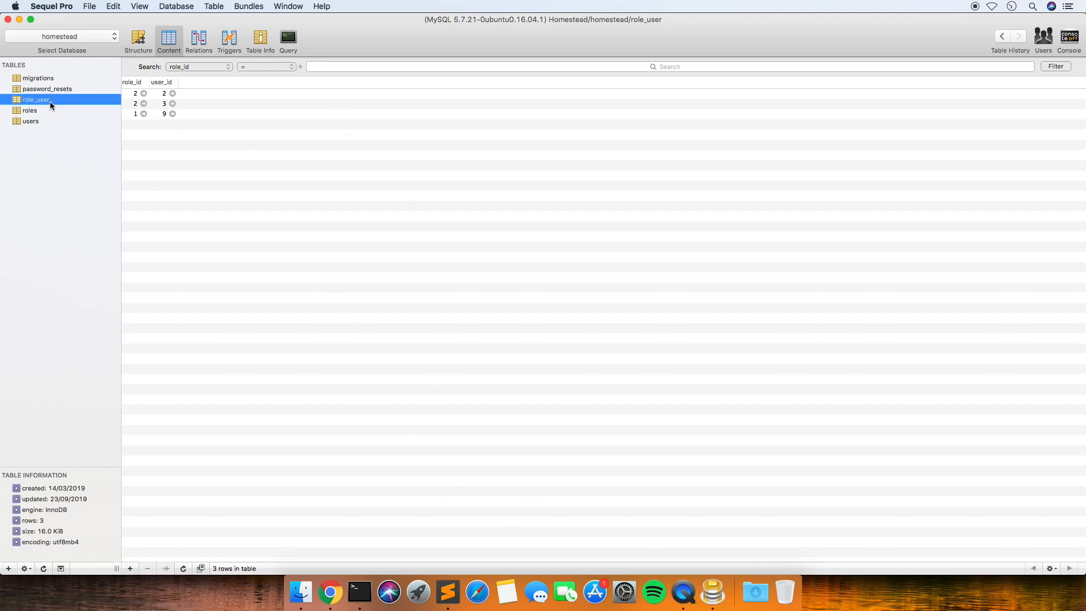
click(29, 110)
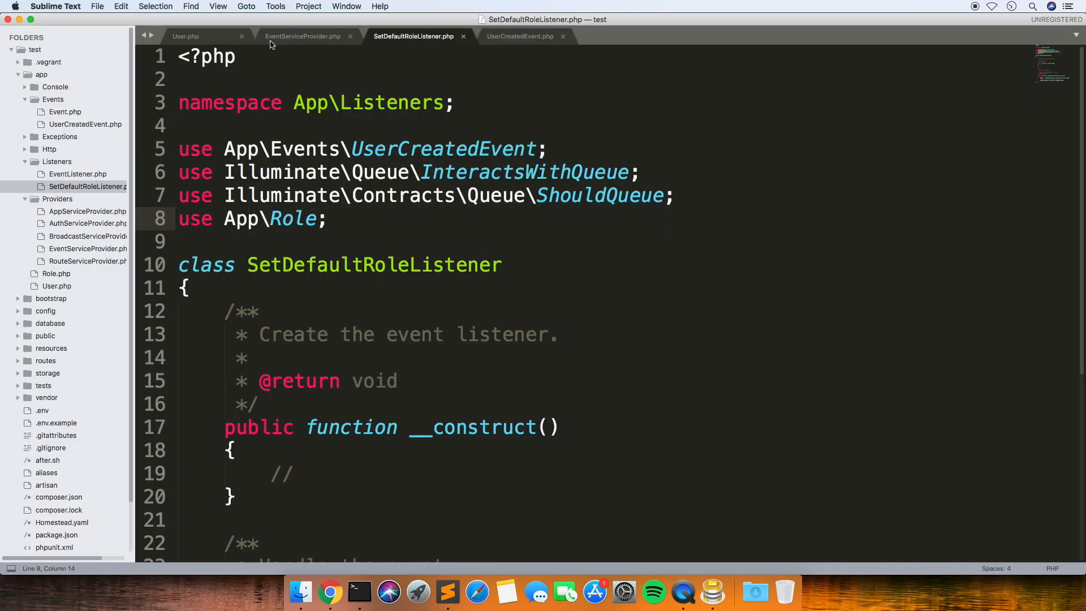
mouse_move(301, 37)
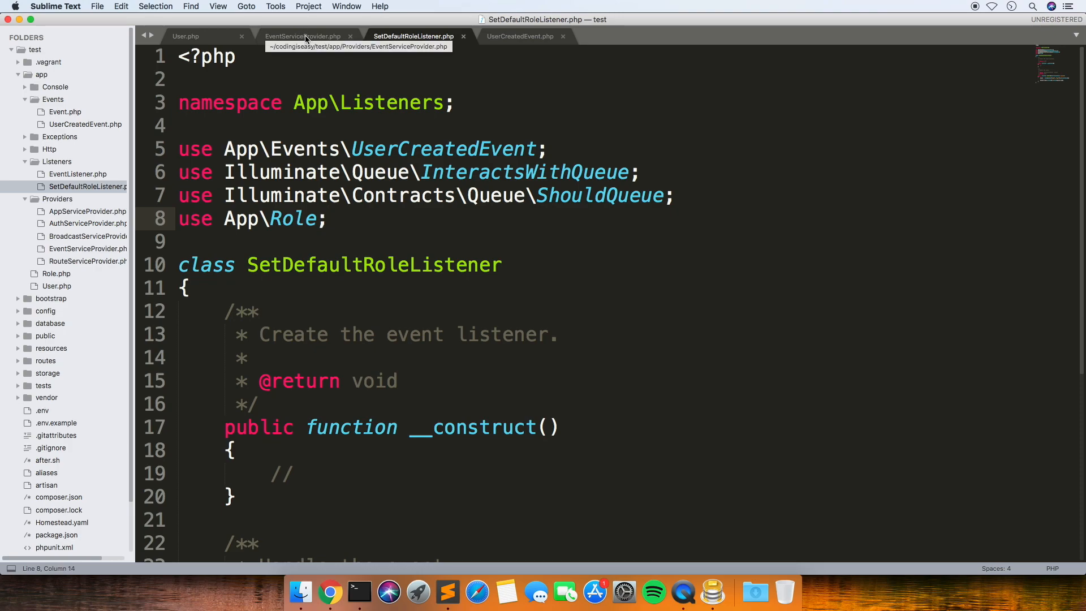
mouse_move(476, 40)
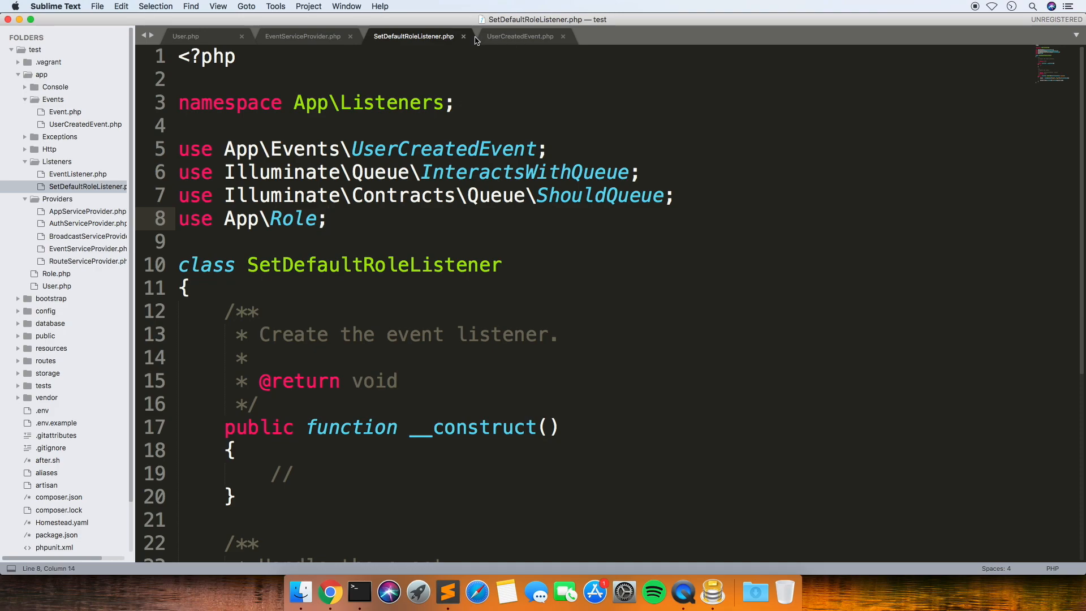
scroll(down, 3)
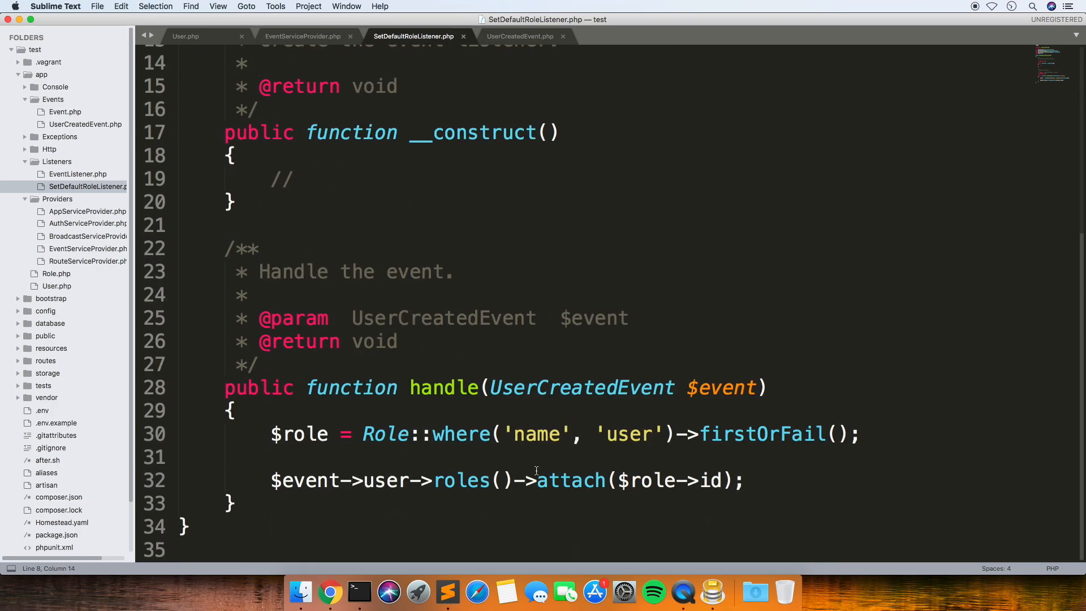
mouse_move(511, 367)
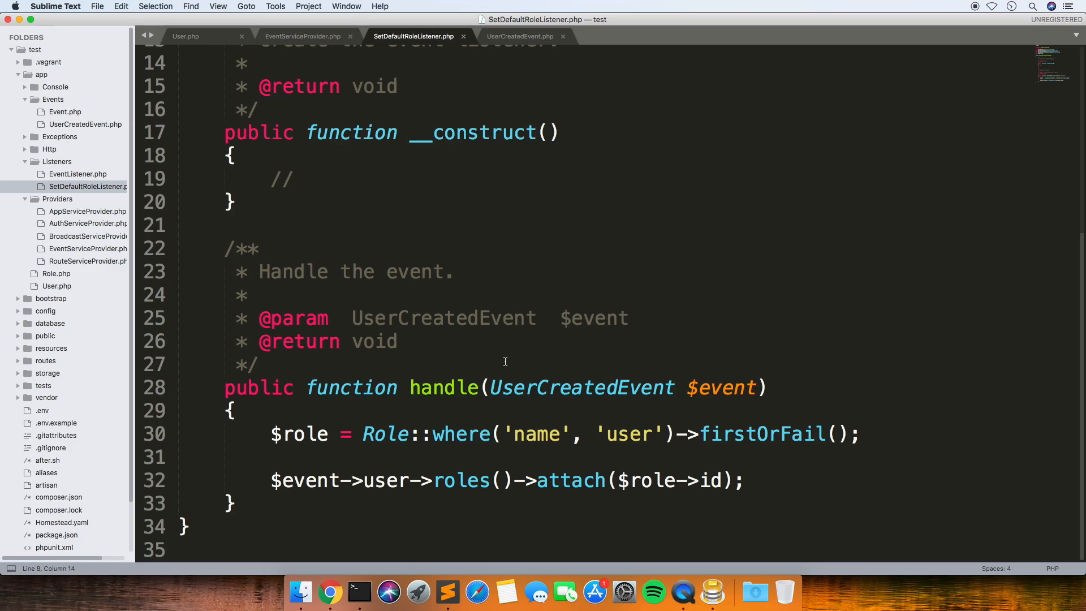
mouse_move(411, 338)
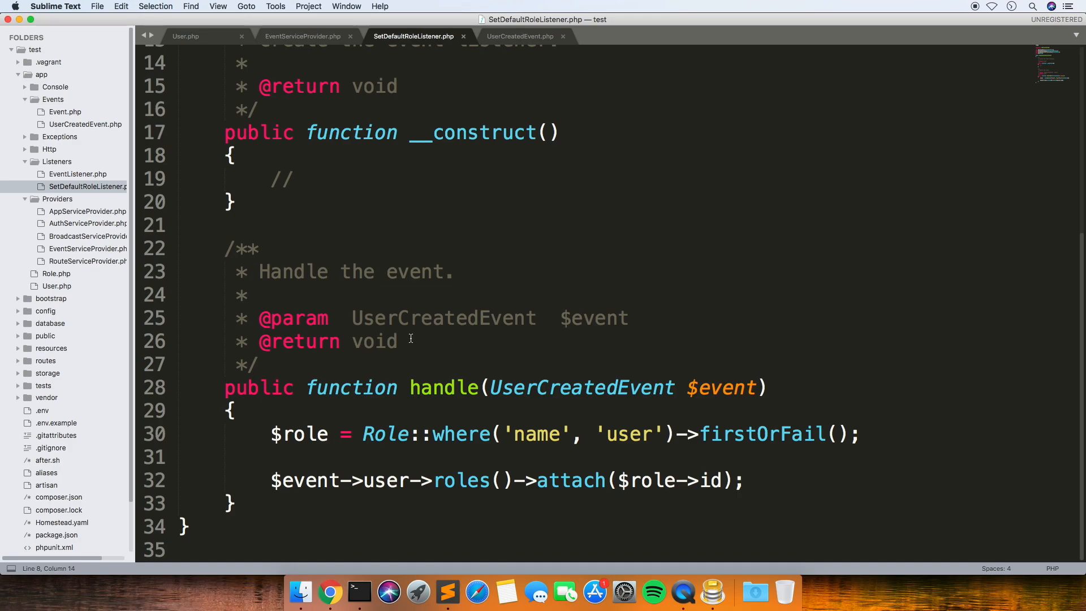
mouse_move(421, 331)
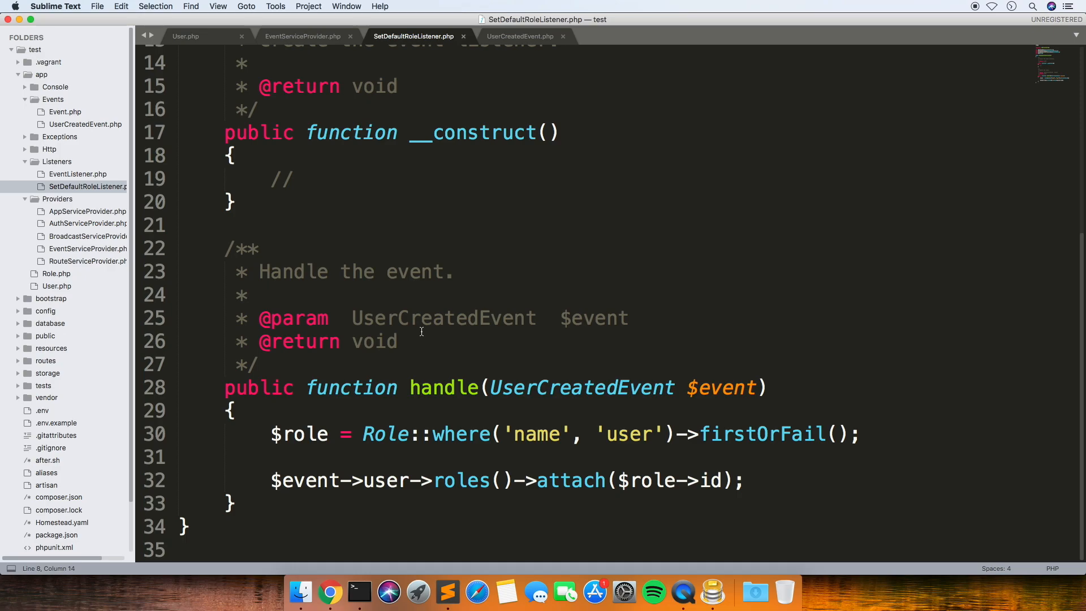
mouse_move(416, 331)
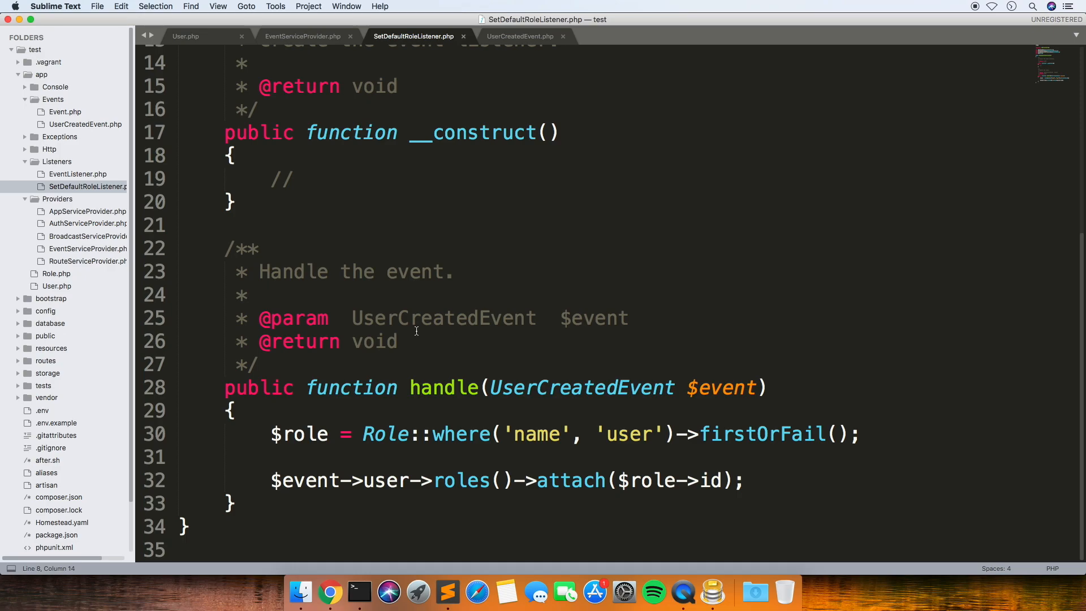